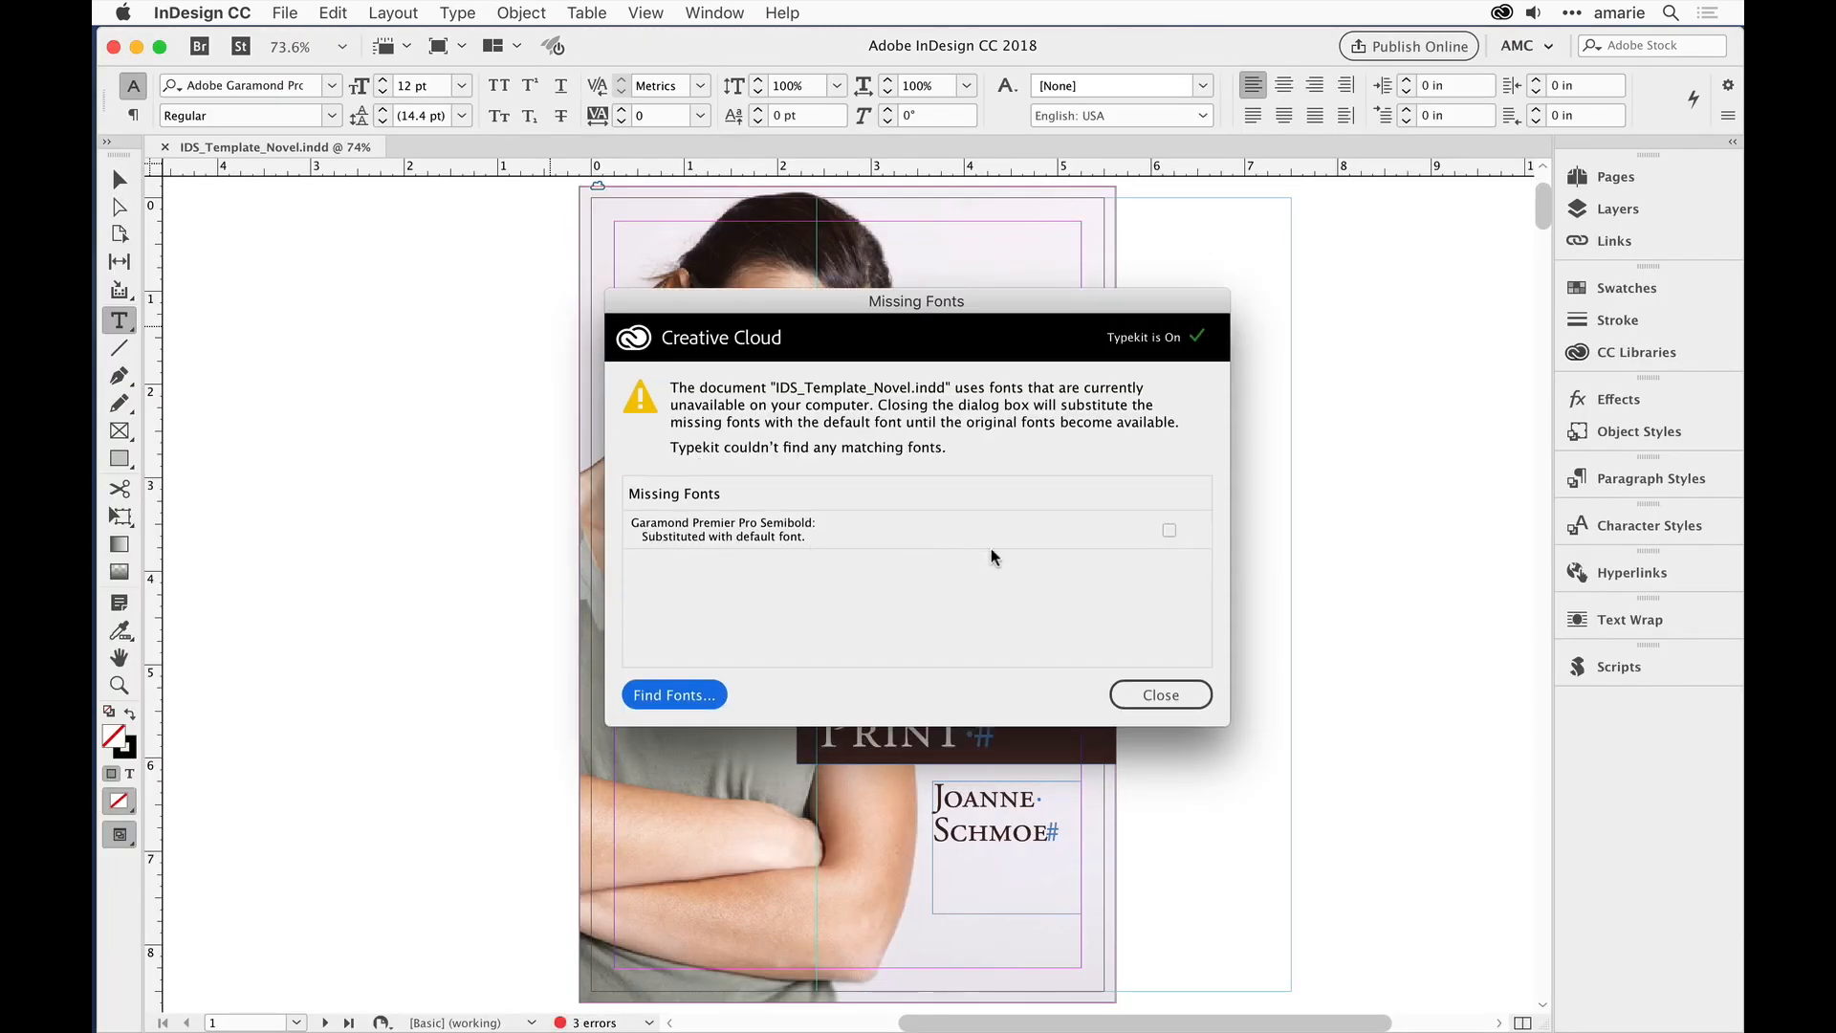
pyautogui.moveTo(1010, 589)
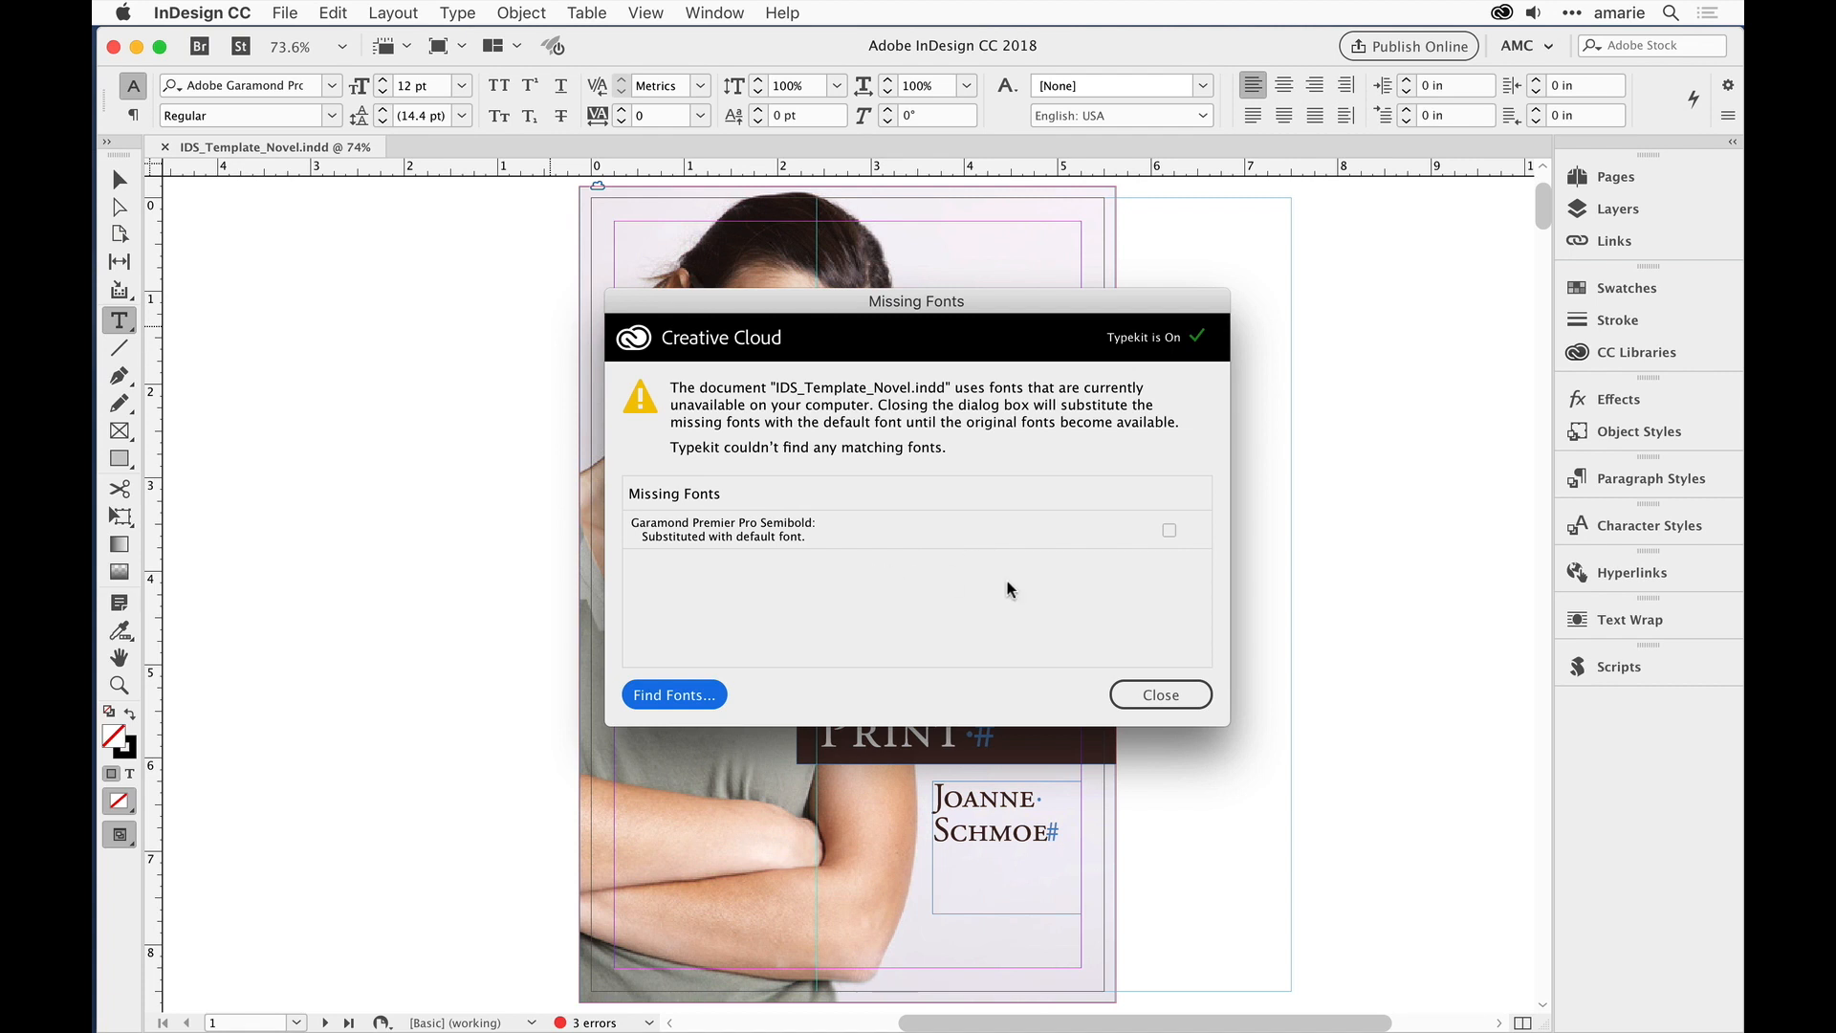
# Step: Dismiss the Missing Fonts warning and scroll the Pages panel down to the Chapter I spread
pyautogui.click(1159, 694)
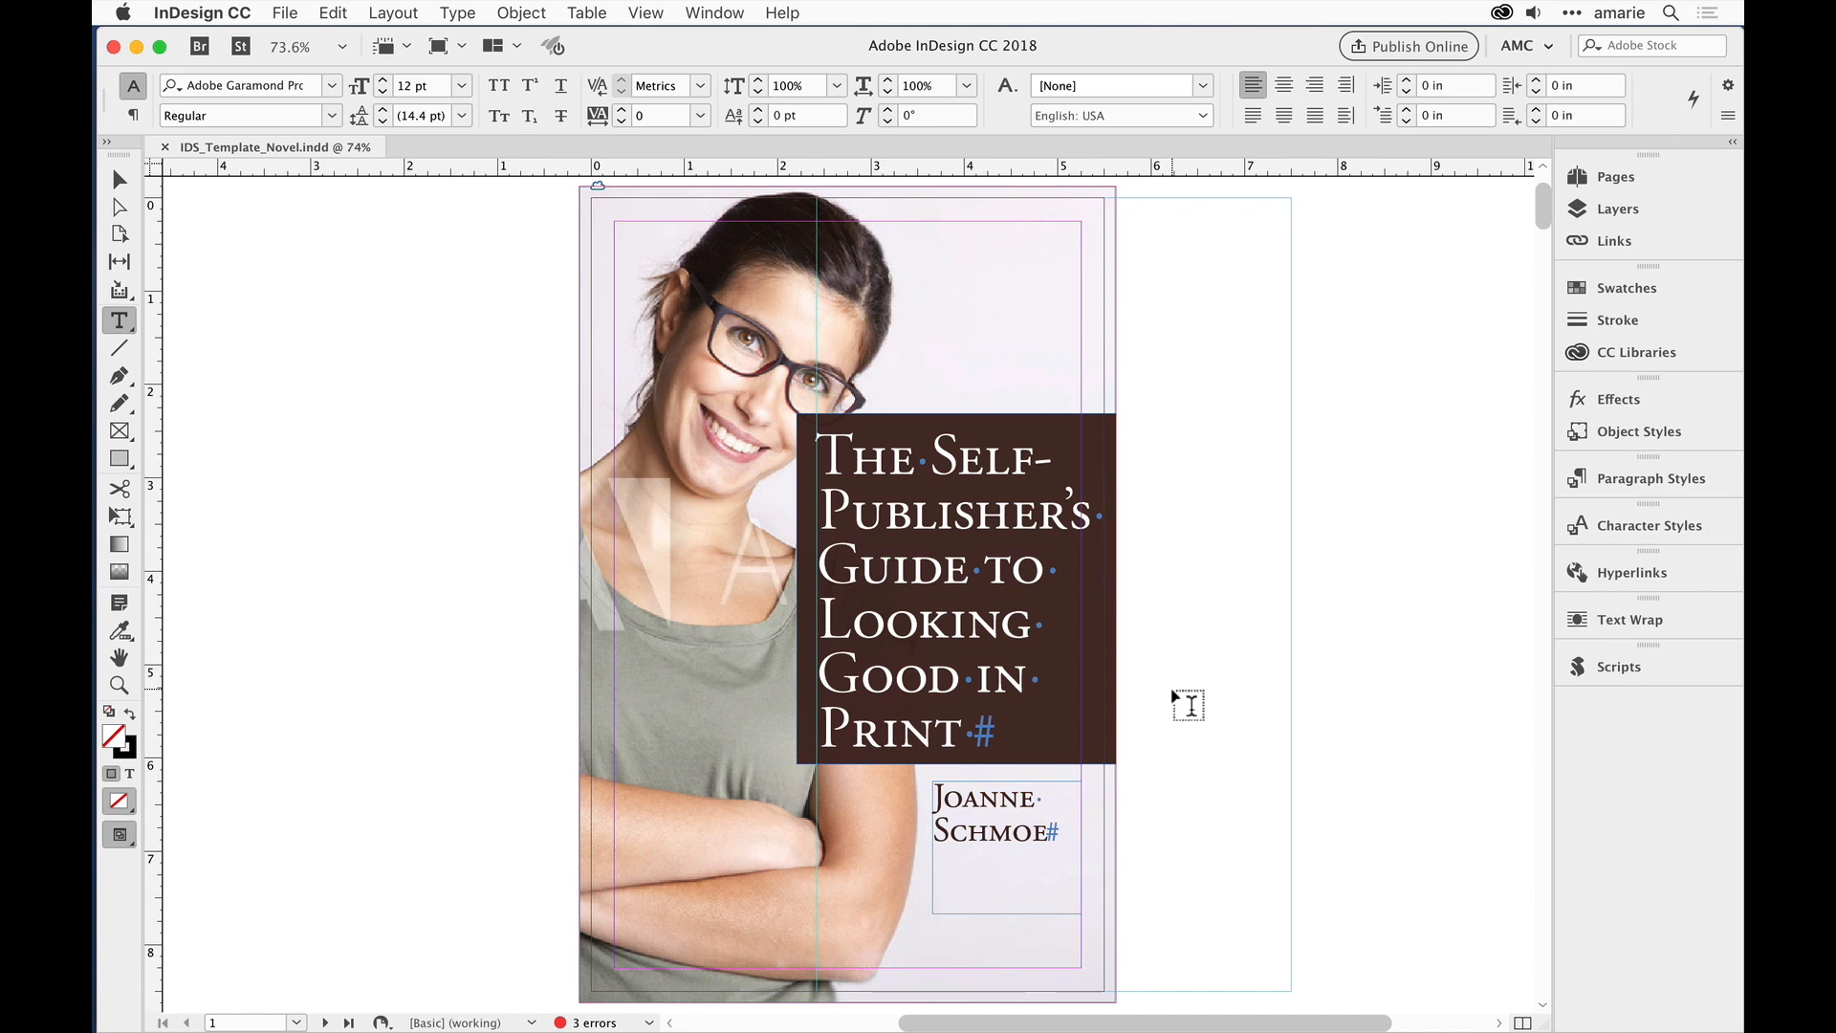
pyautogui.moveTo(1600, 199)
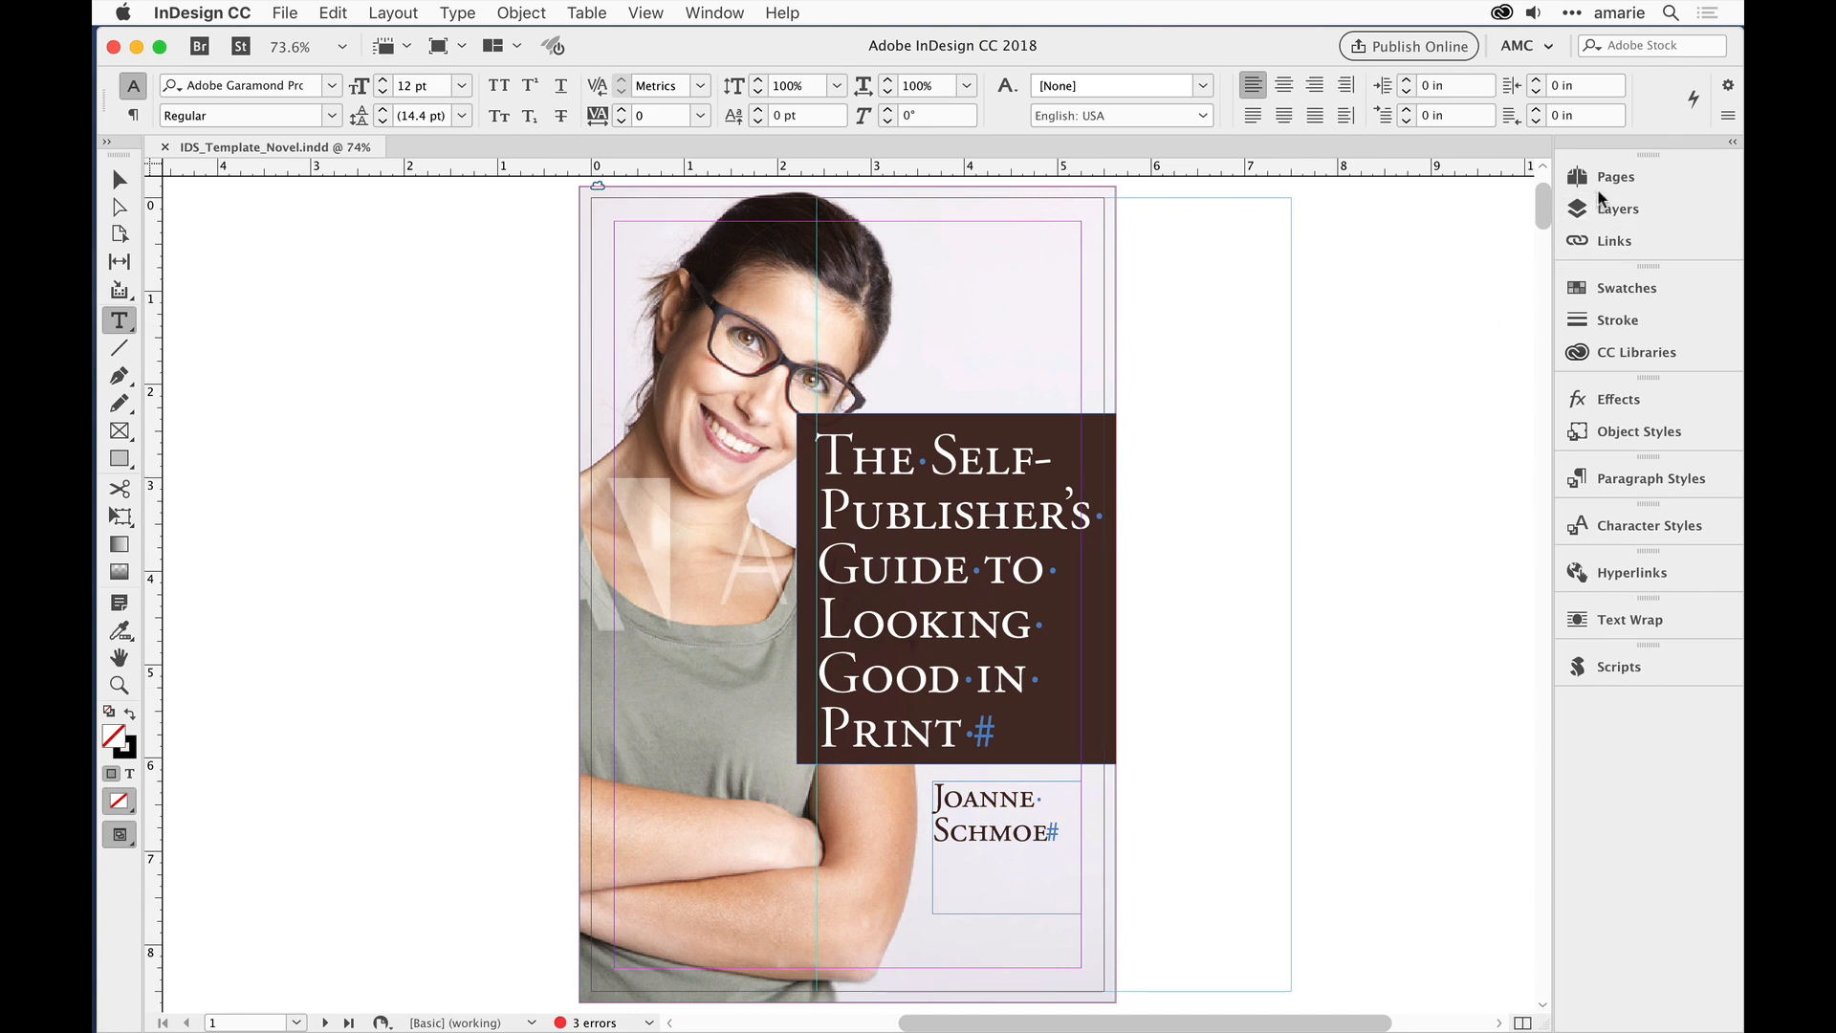
pyautogui.click(1614, 176)
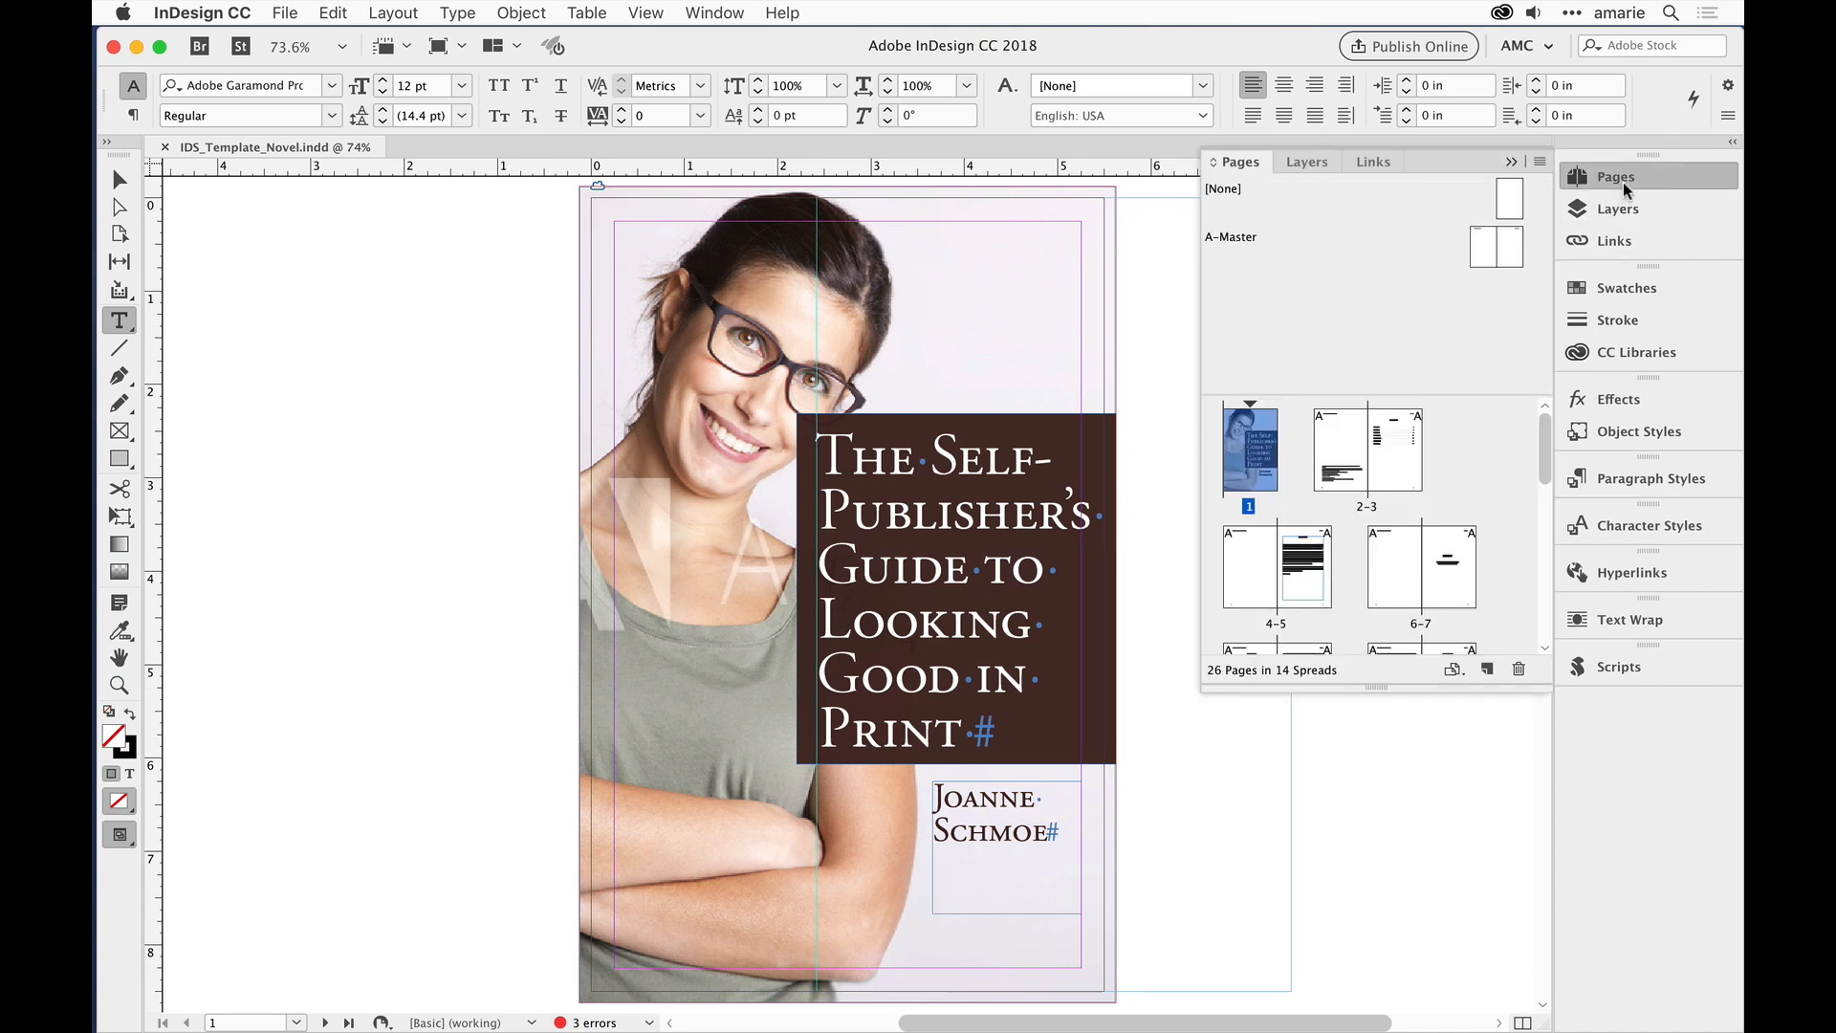
pyautogui.scroll(-3)
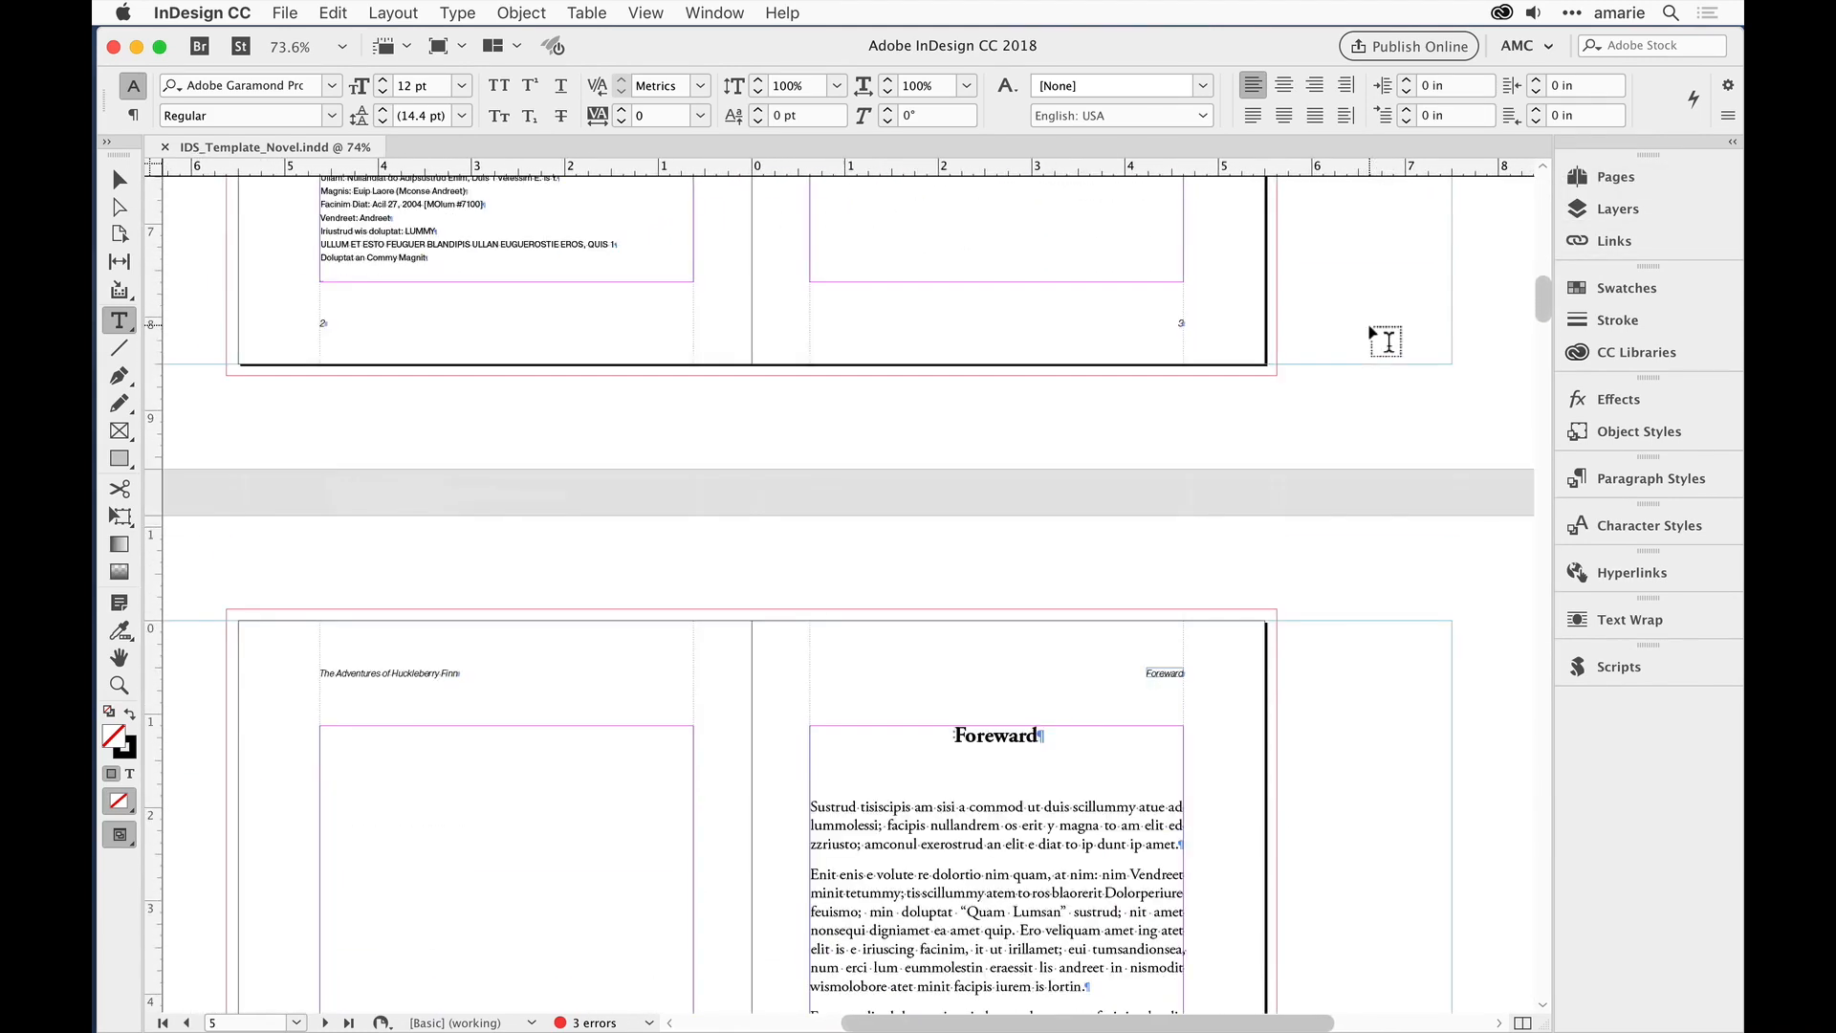
pyautogui.scroll(-3)
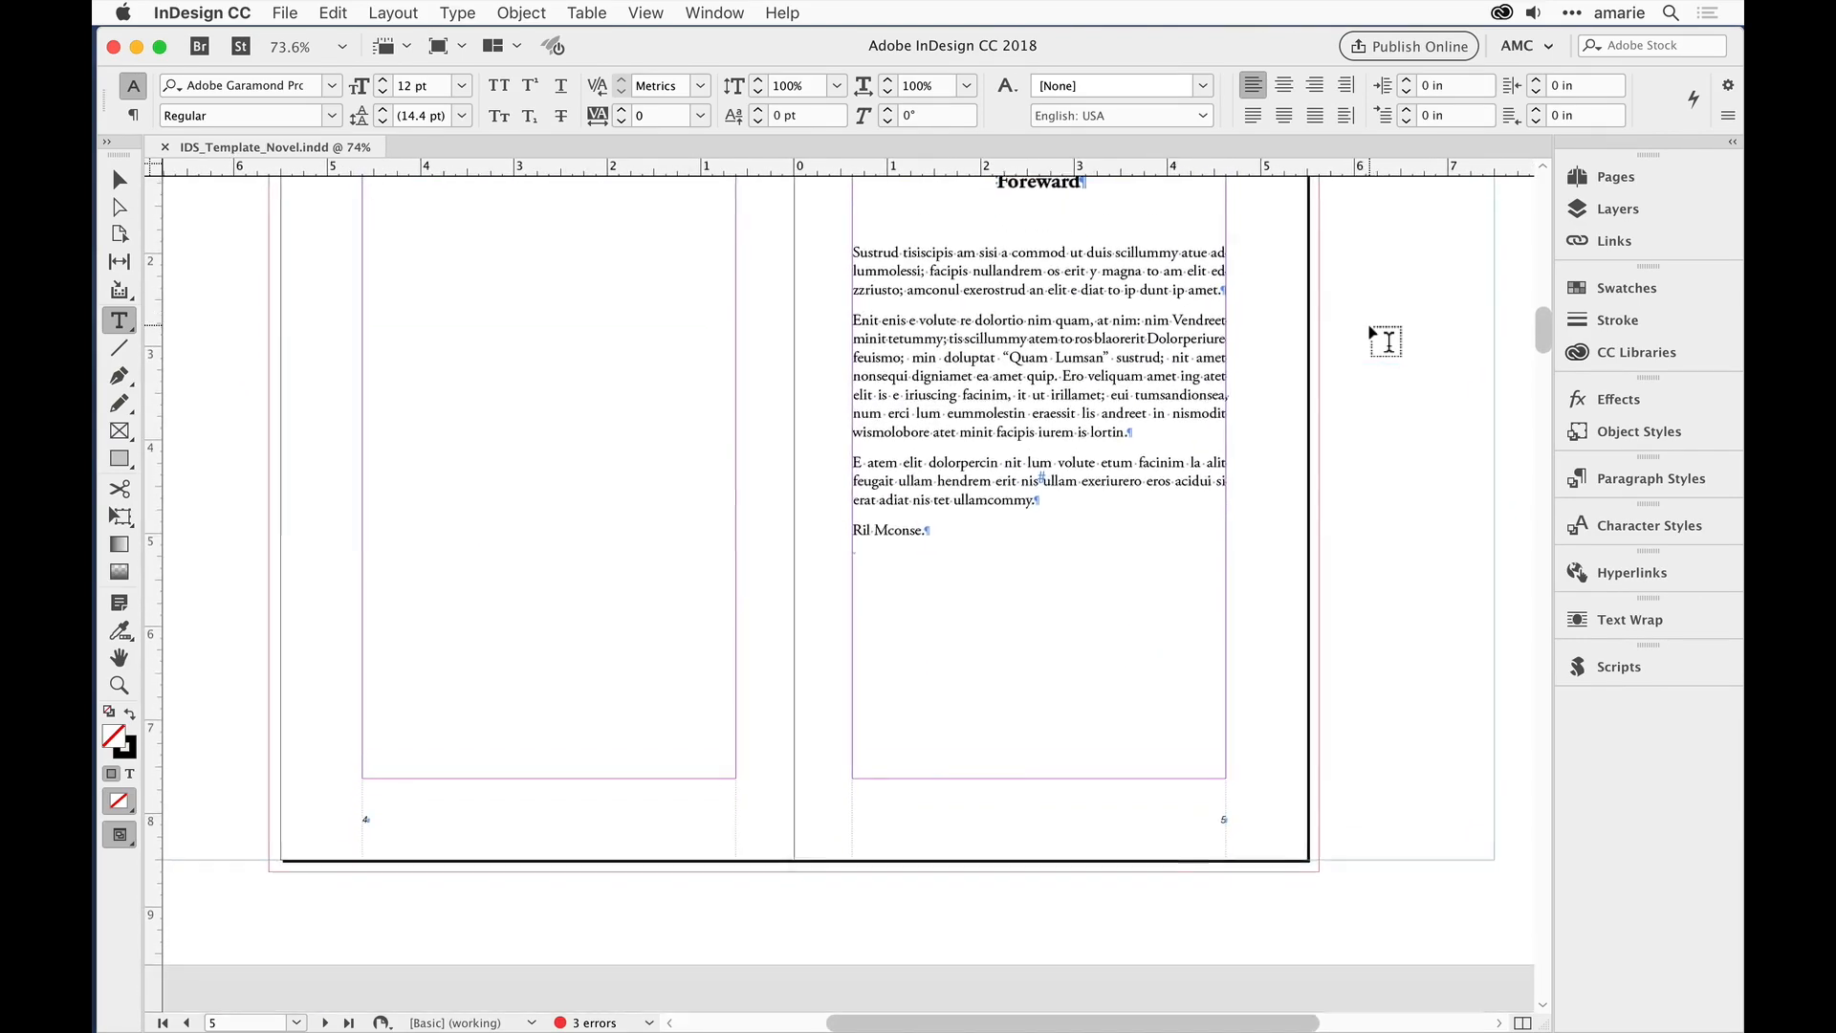
pyautogui.scroll(-3)
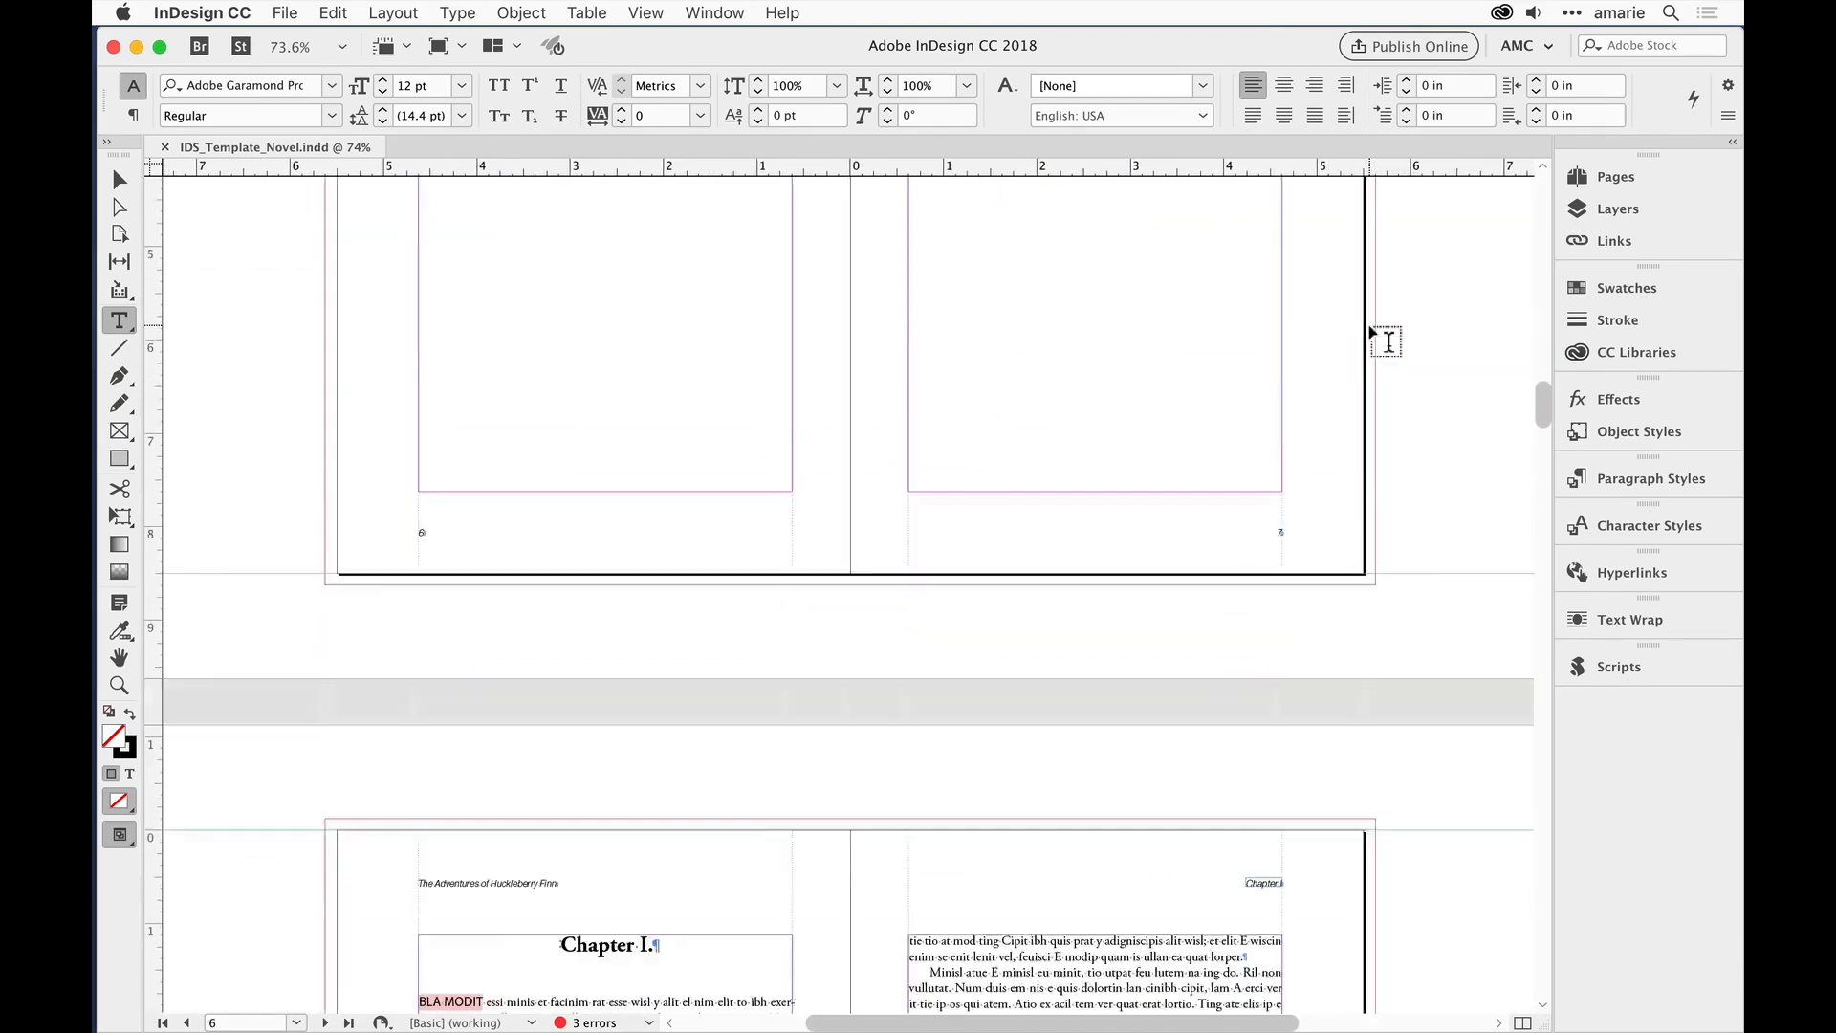
pyautogui.scroll(-3)
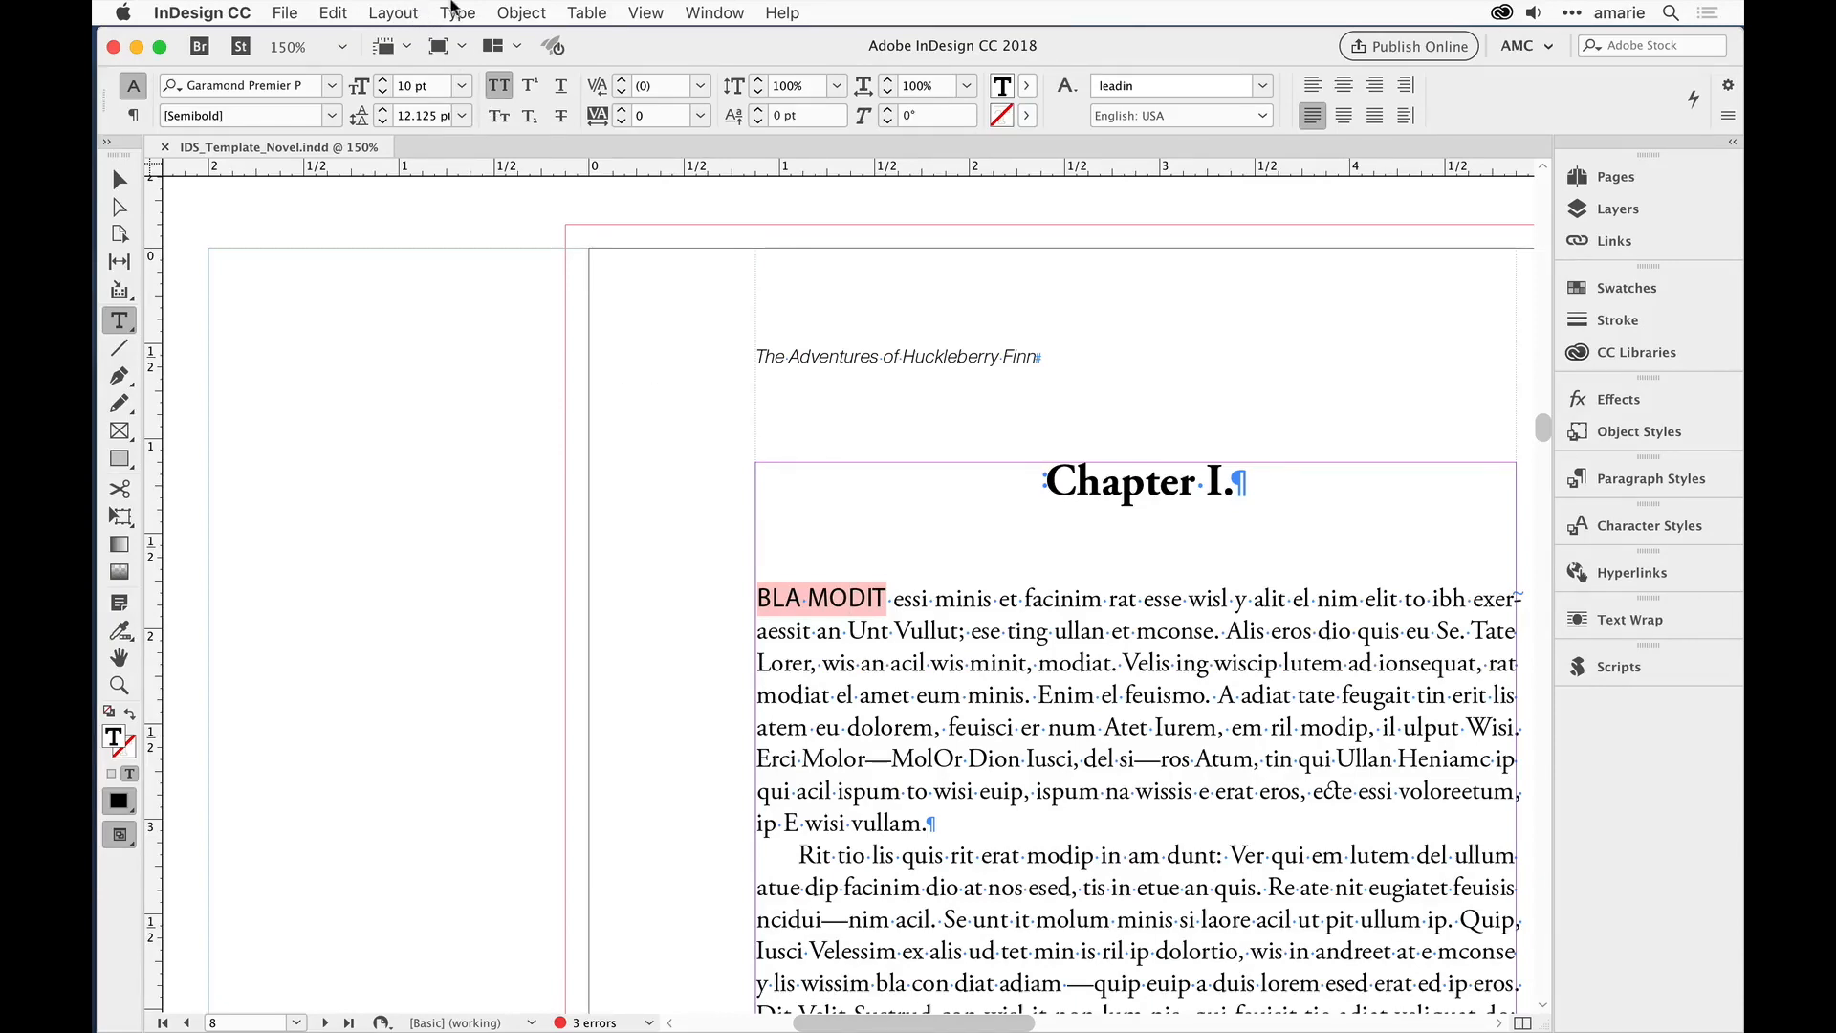
# Step: Bring up the Type menu to look for the font commands
pyautogui.click(457, 13)
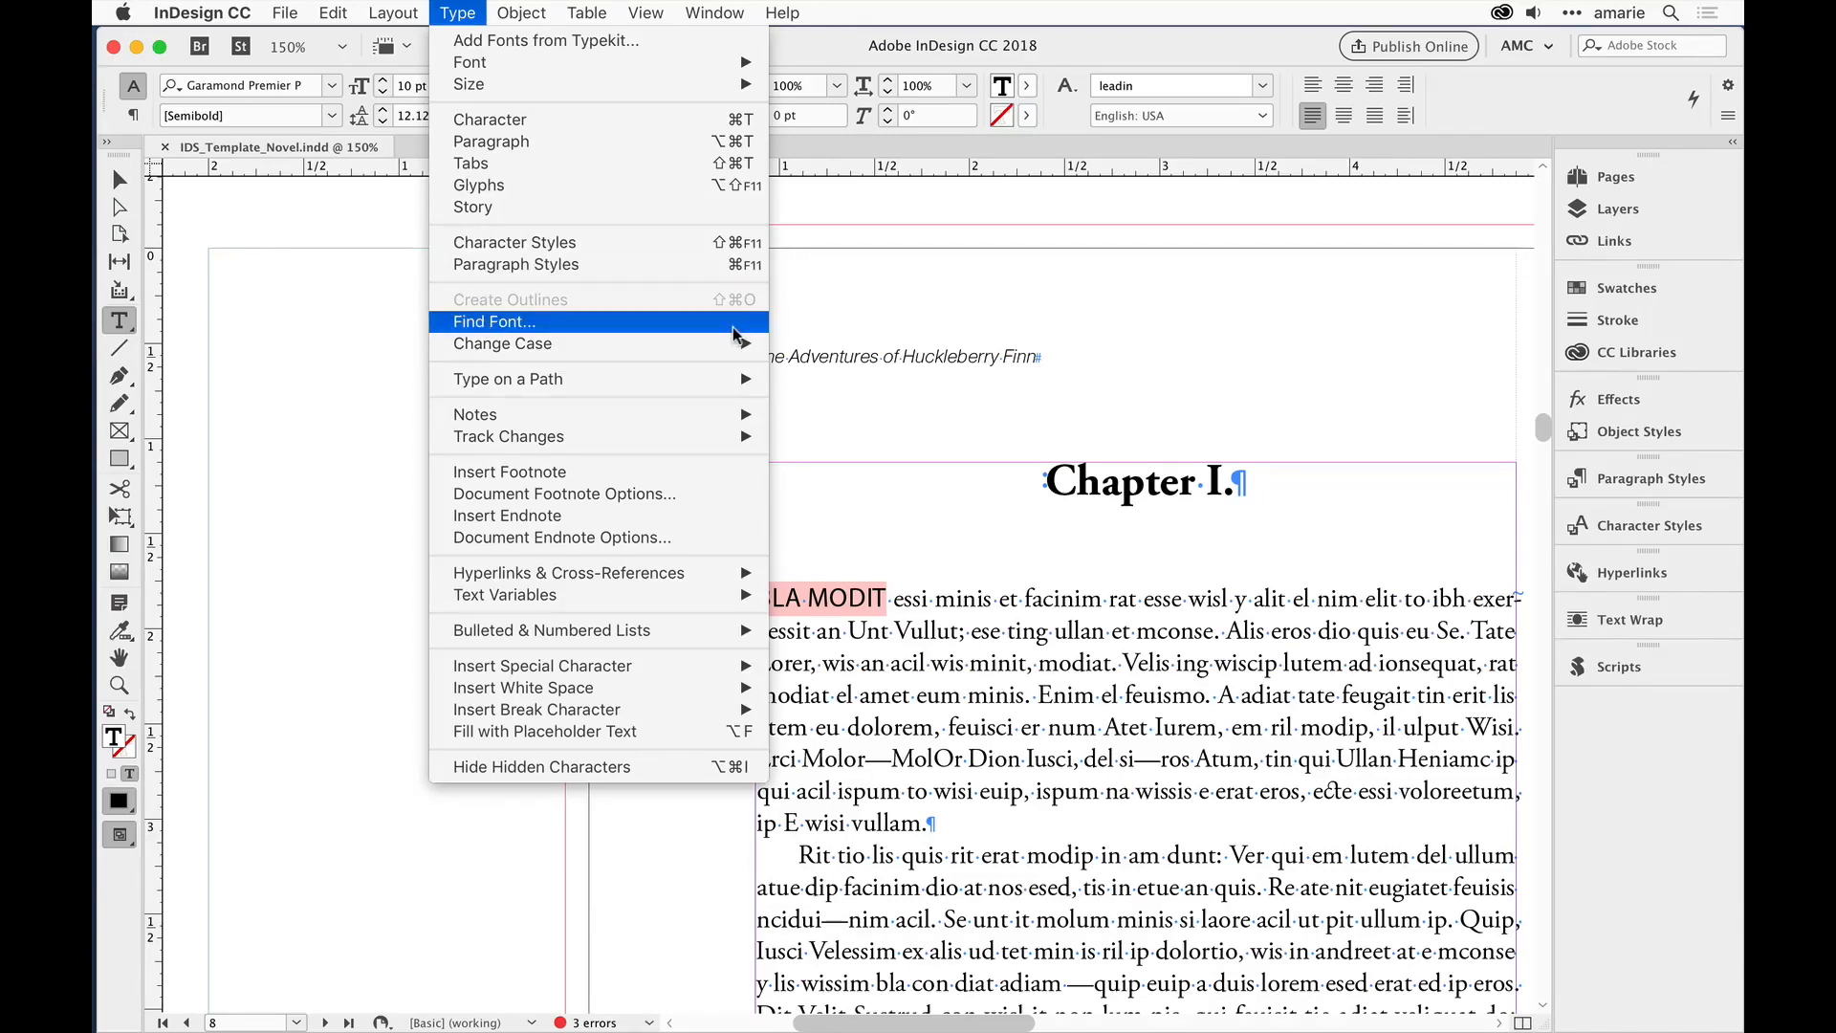
pyautogui.moveTo(503, 342)
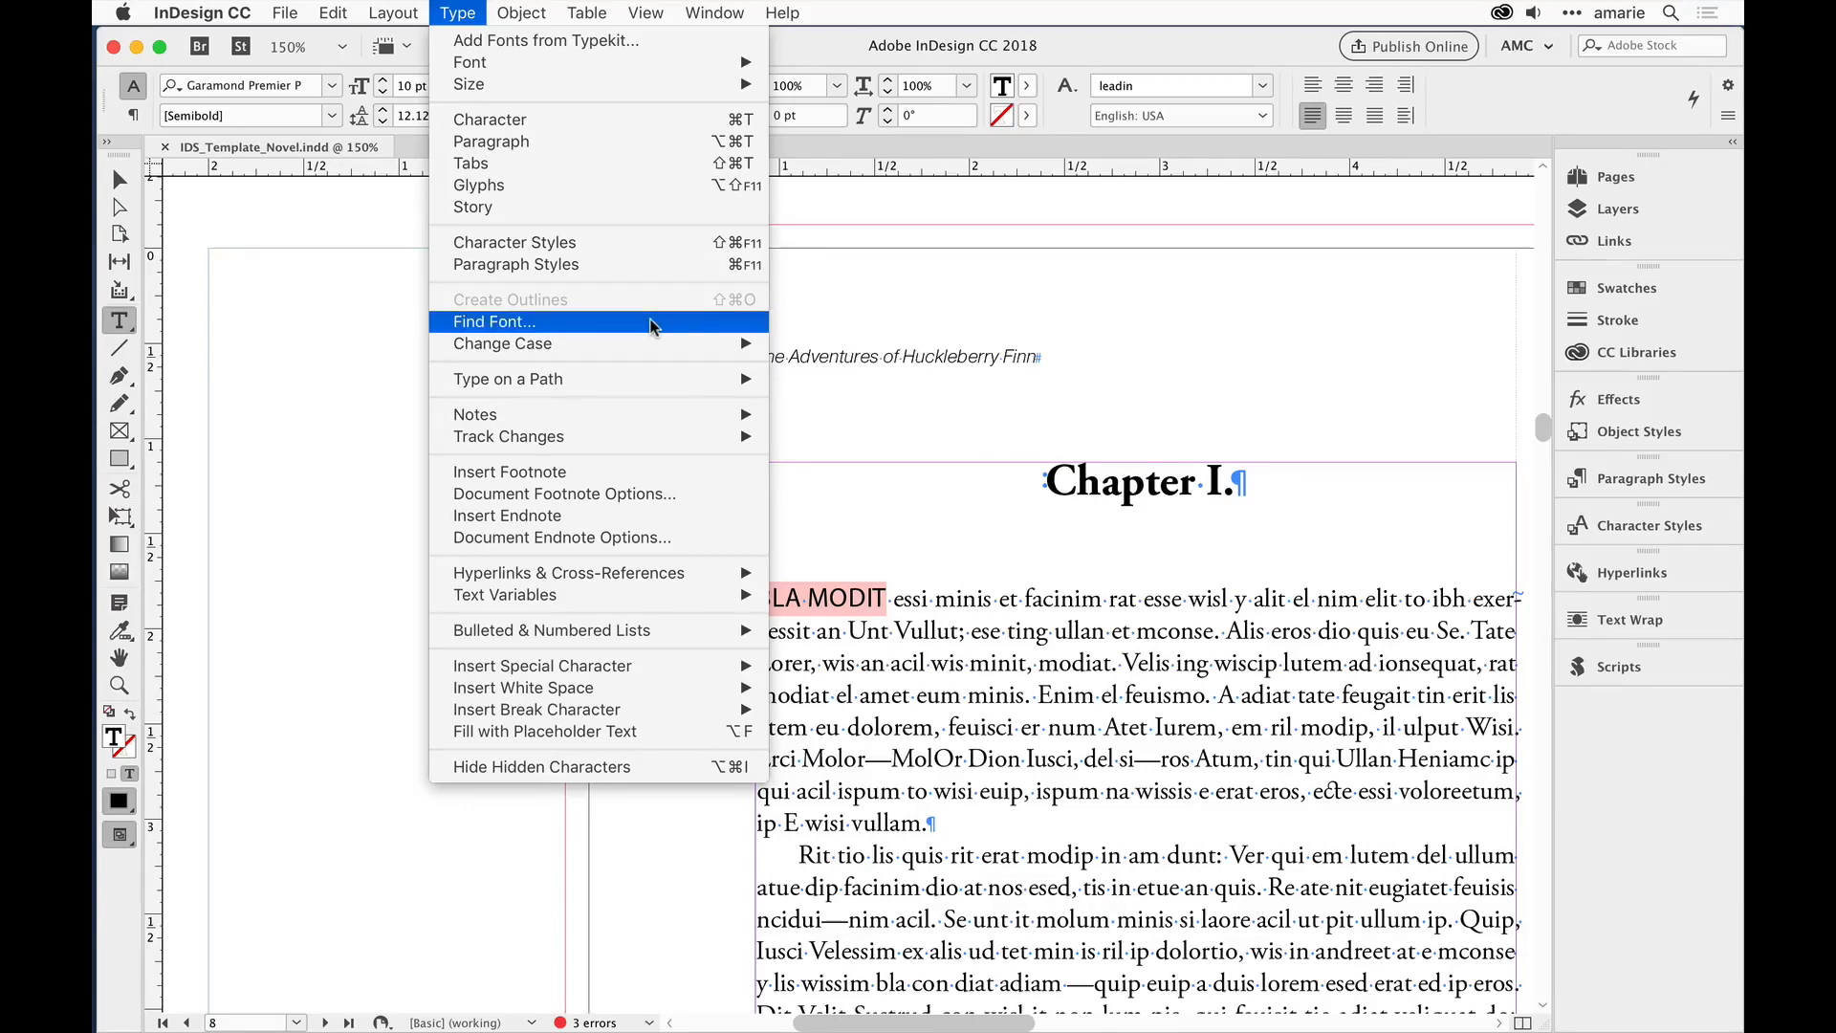
# Step: In Find Font, select missing Garamond Premier Pro Semibold among the six listed fonts, with Less Info shown
pyautogui.click(493, 321)
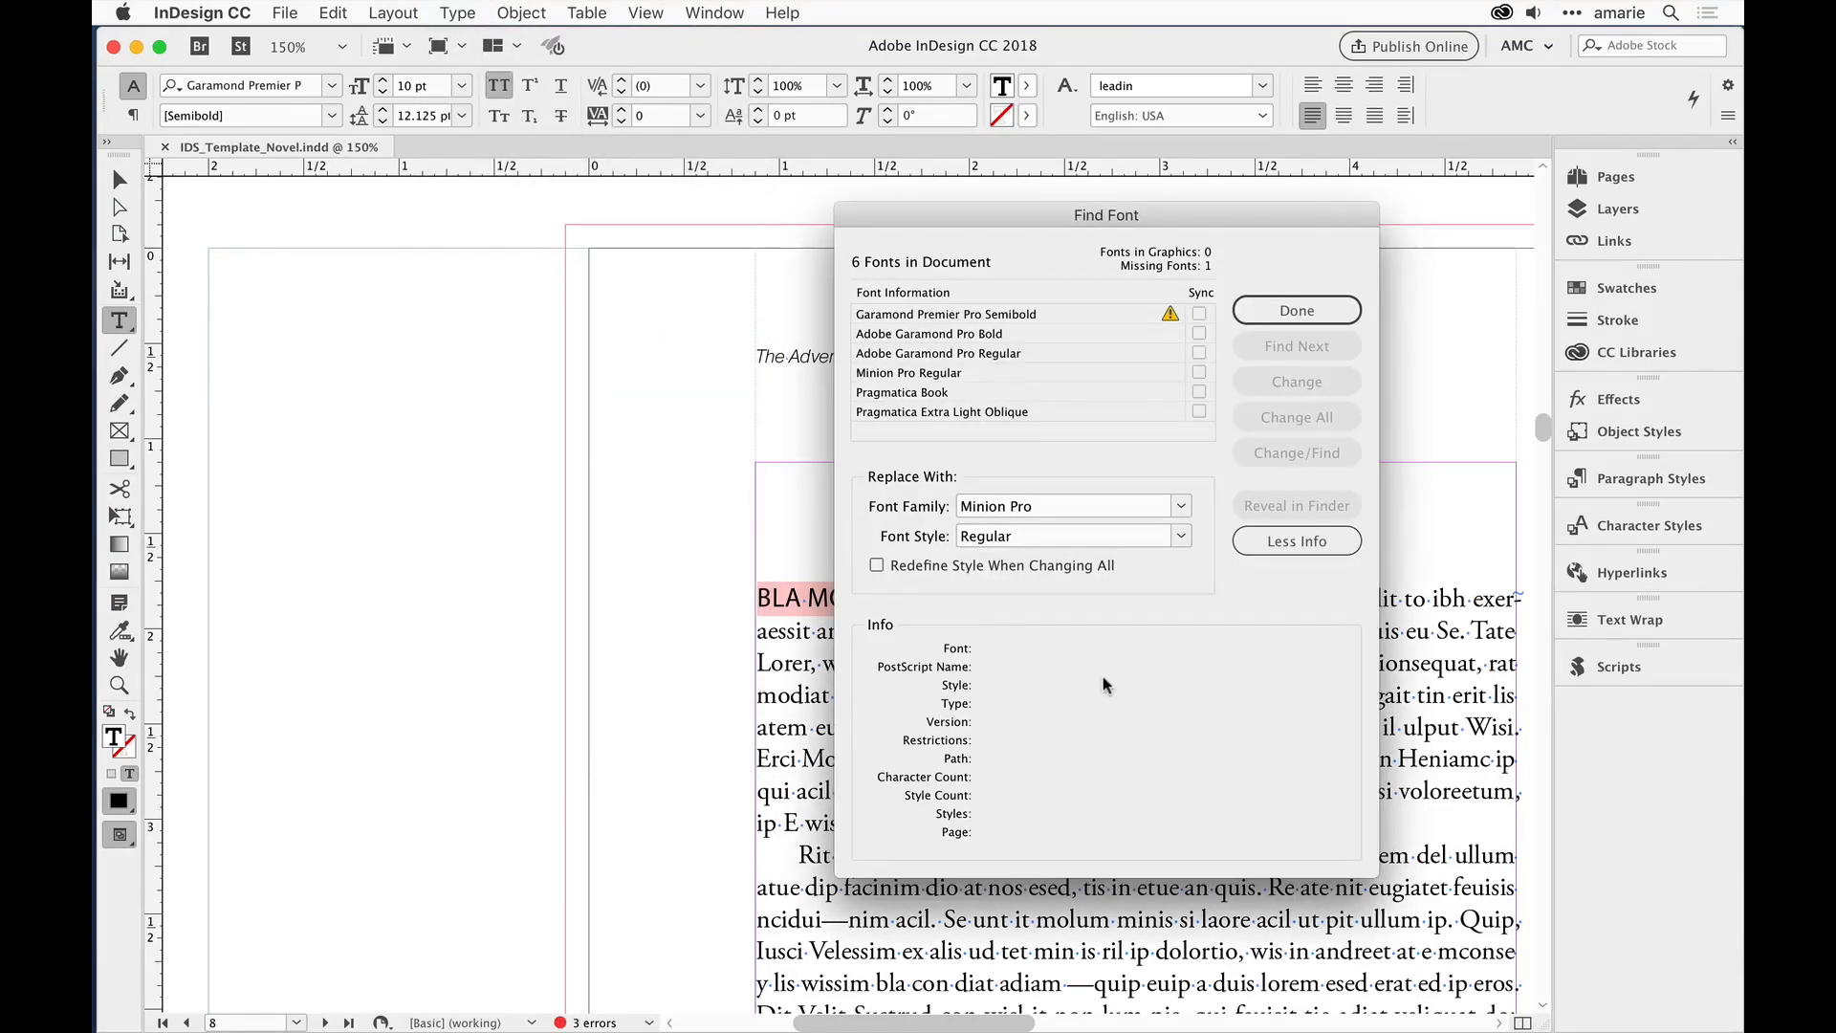
pyautogui.click(945, 314)
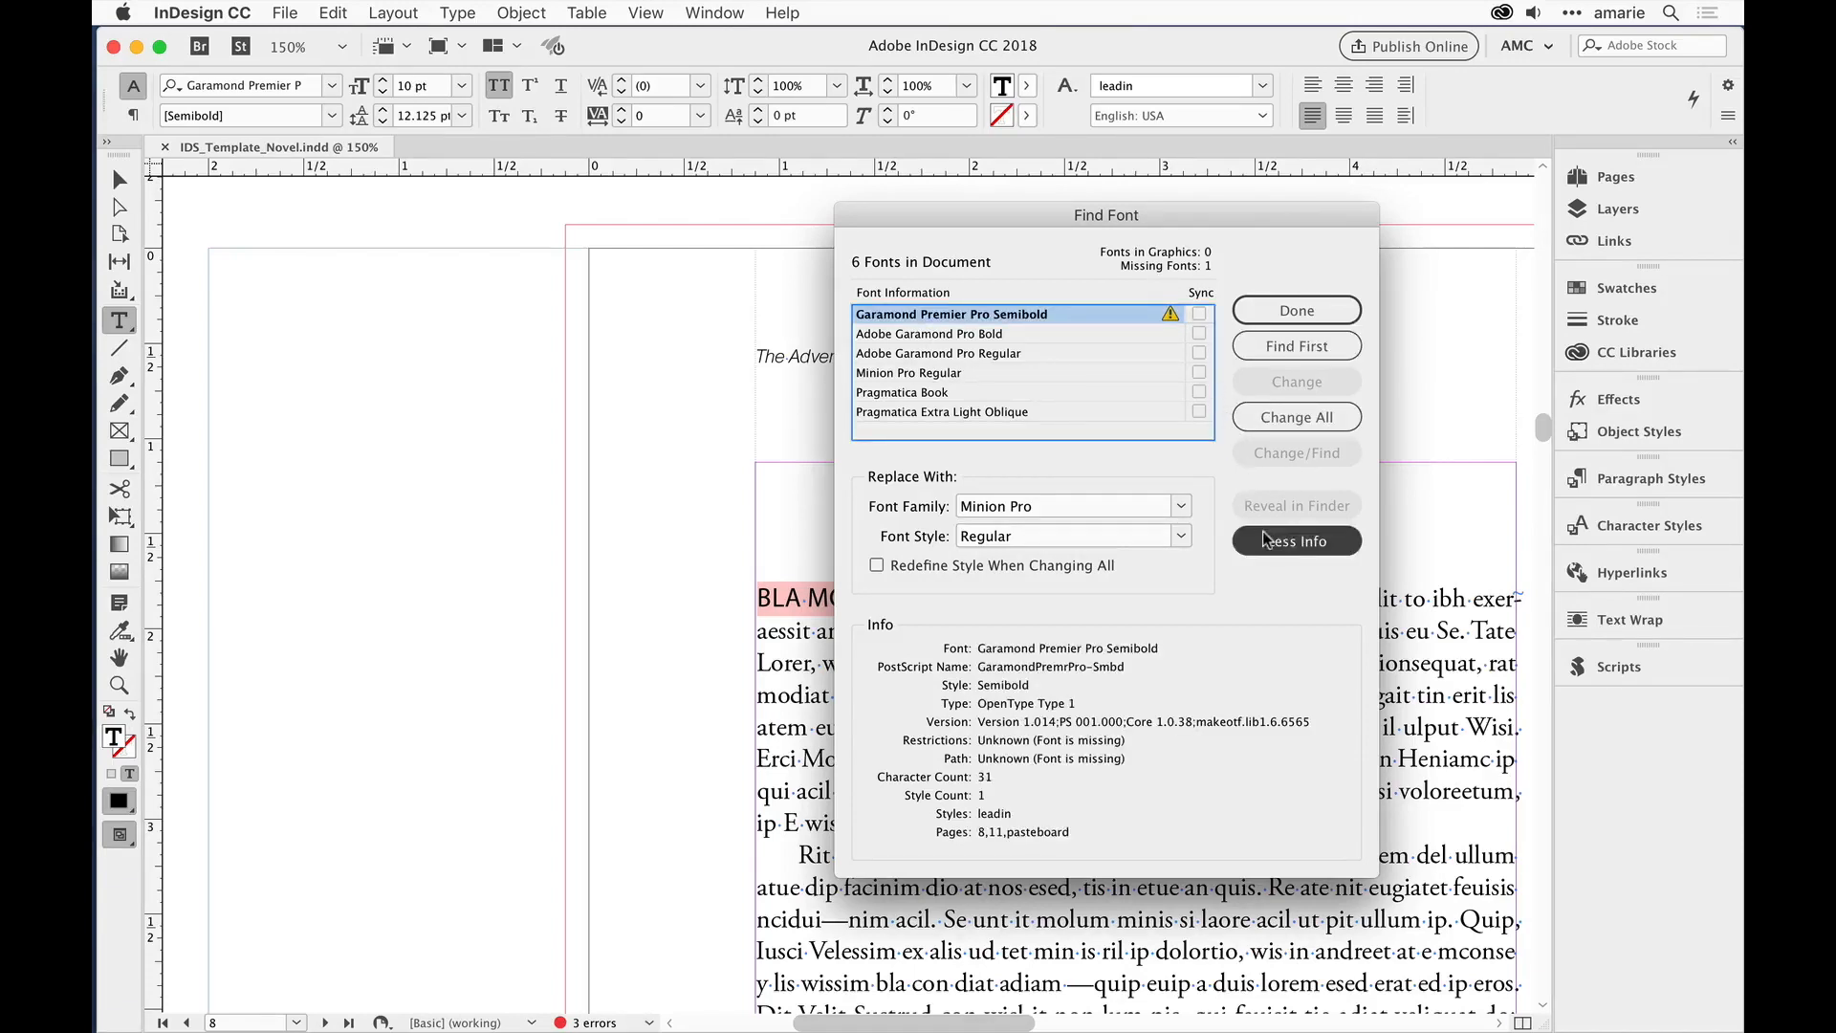
pyautogui.click(1297, 539)
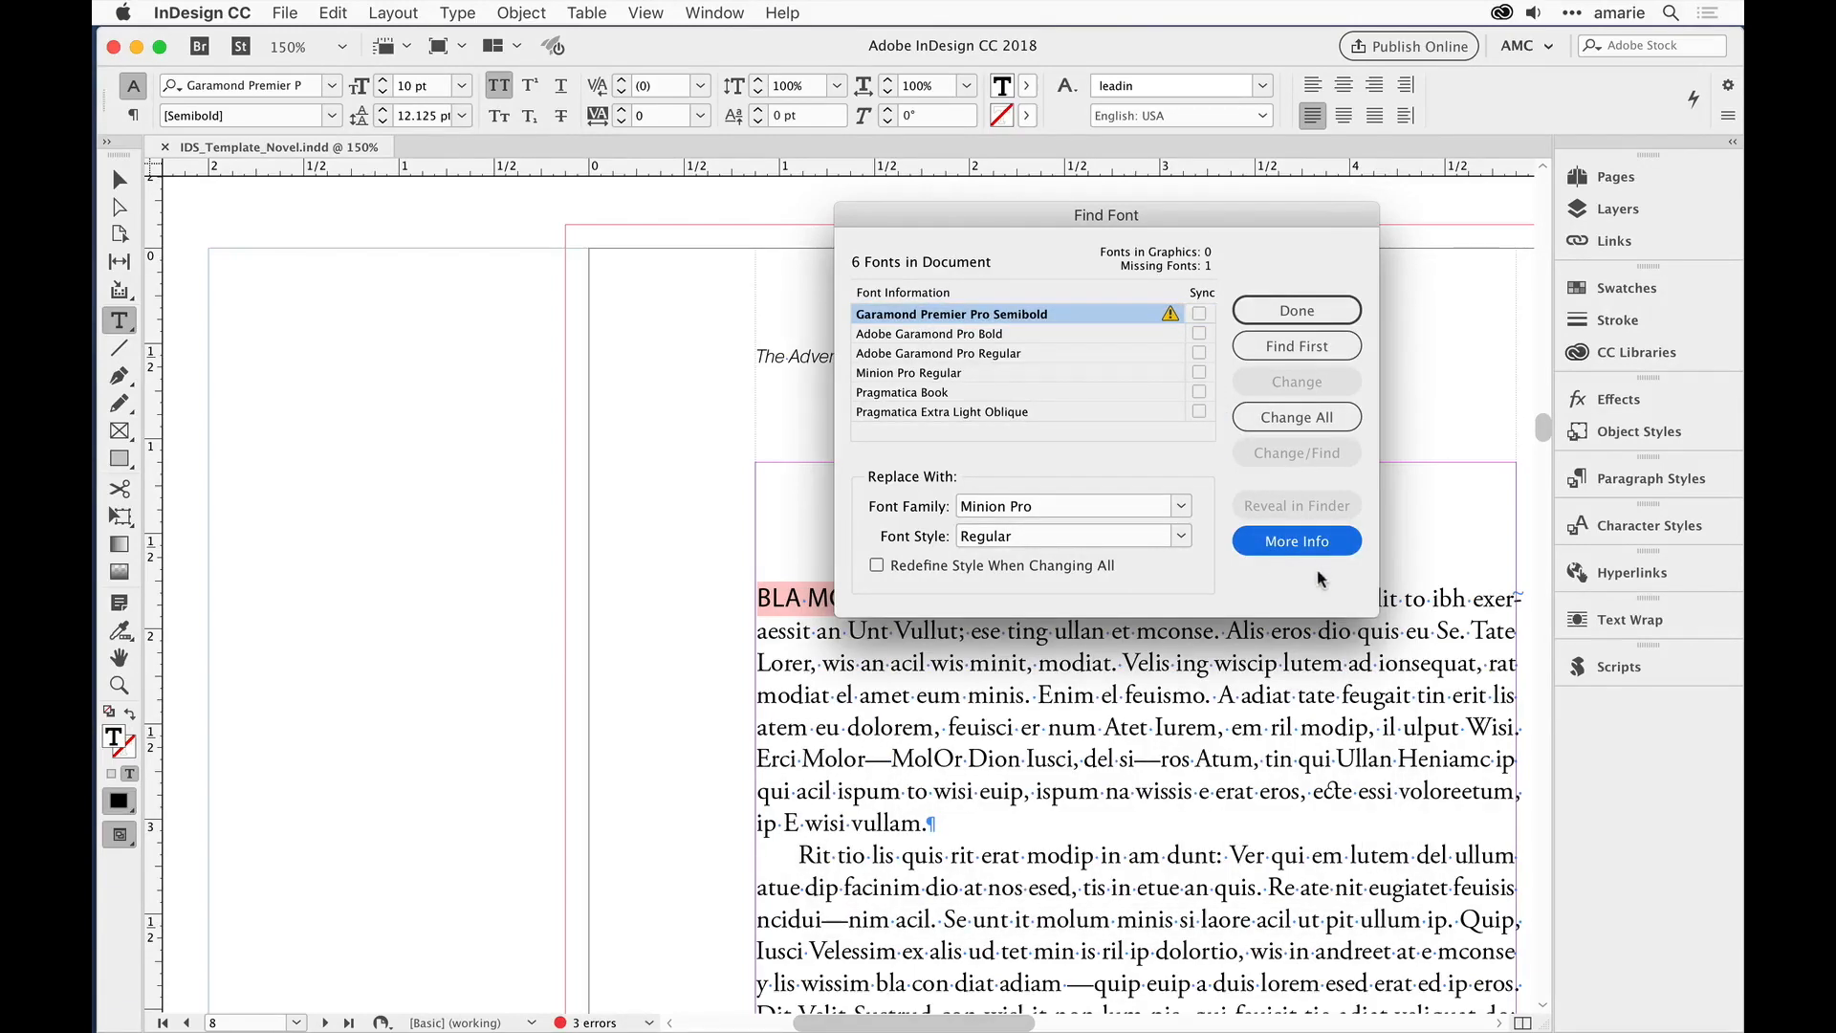
pyautogui.click(910, 373)
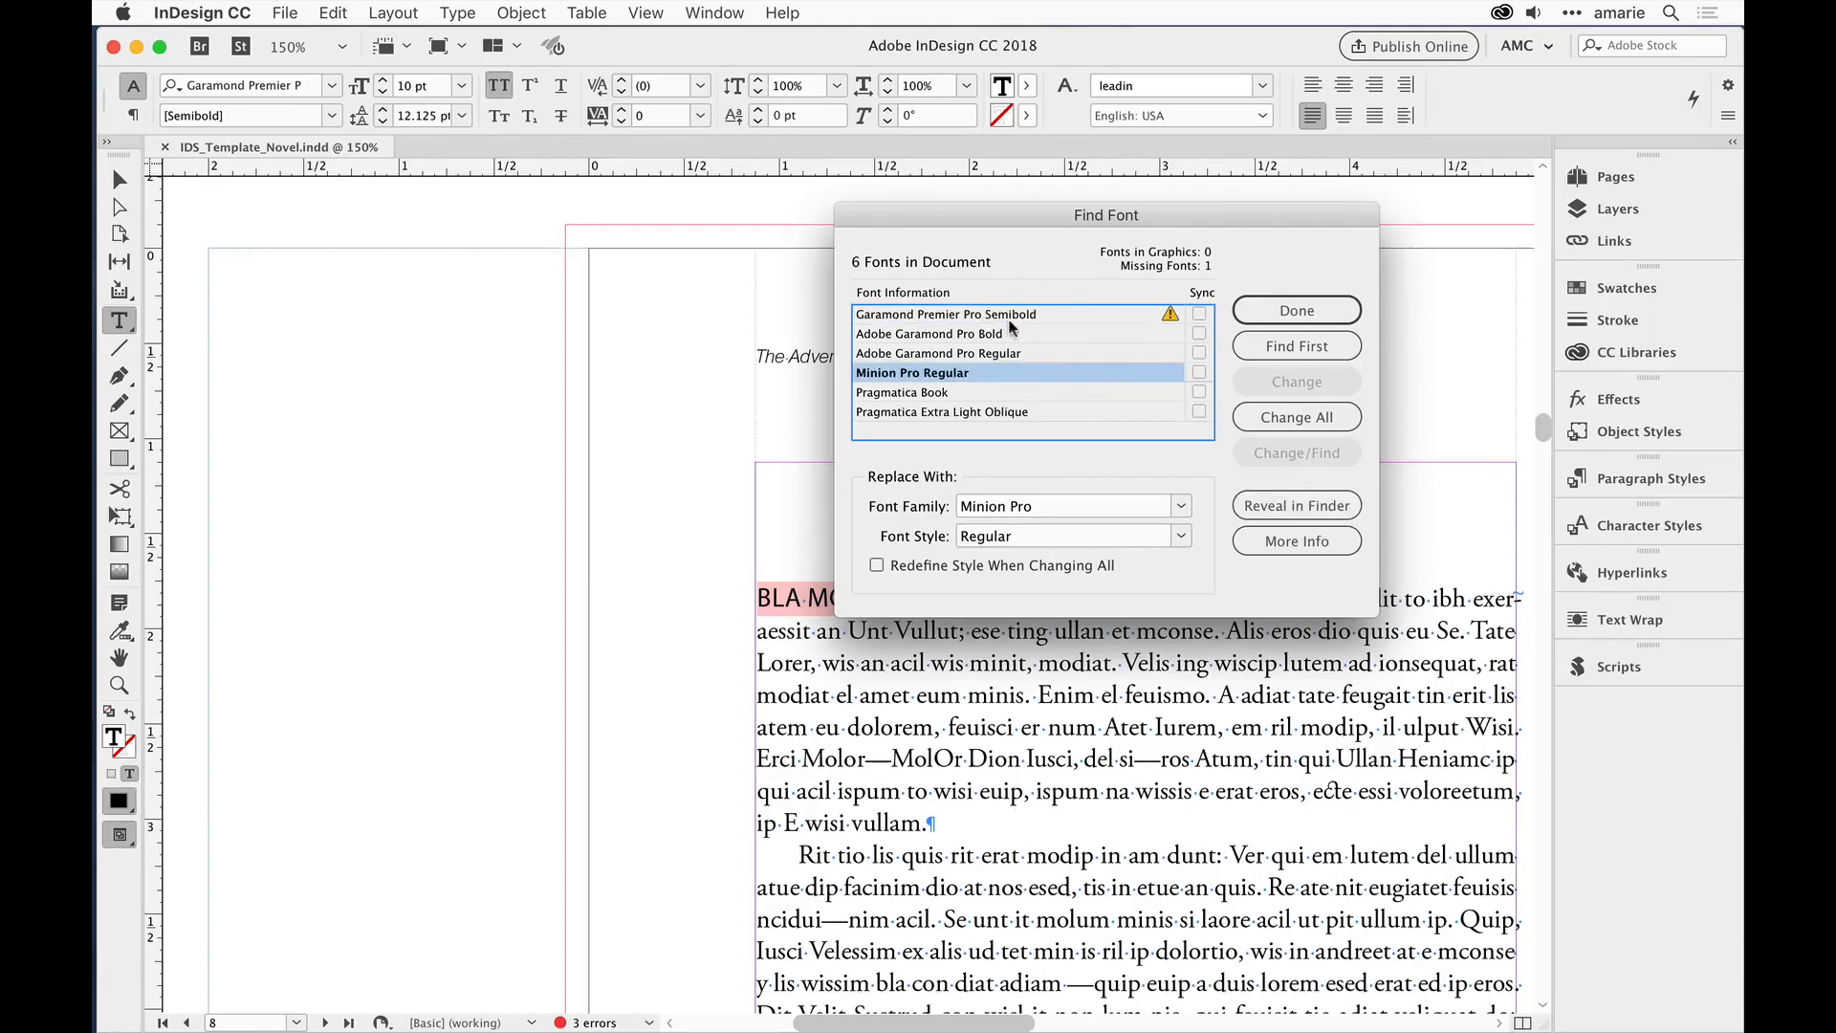
pyautogui.click(948, 314)
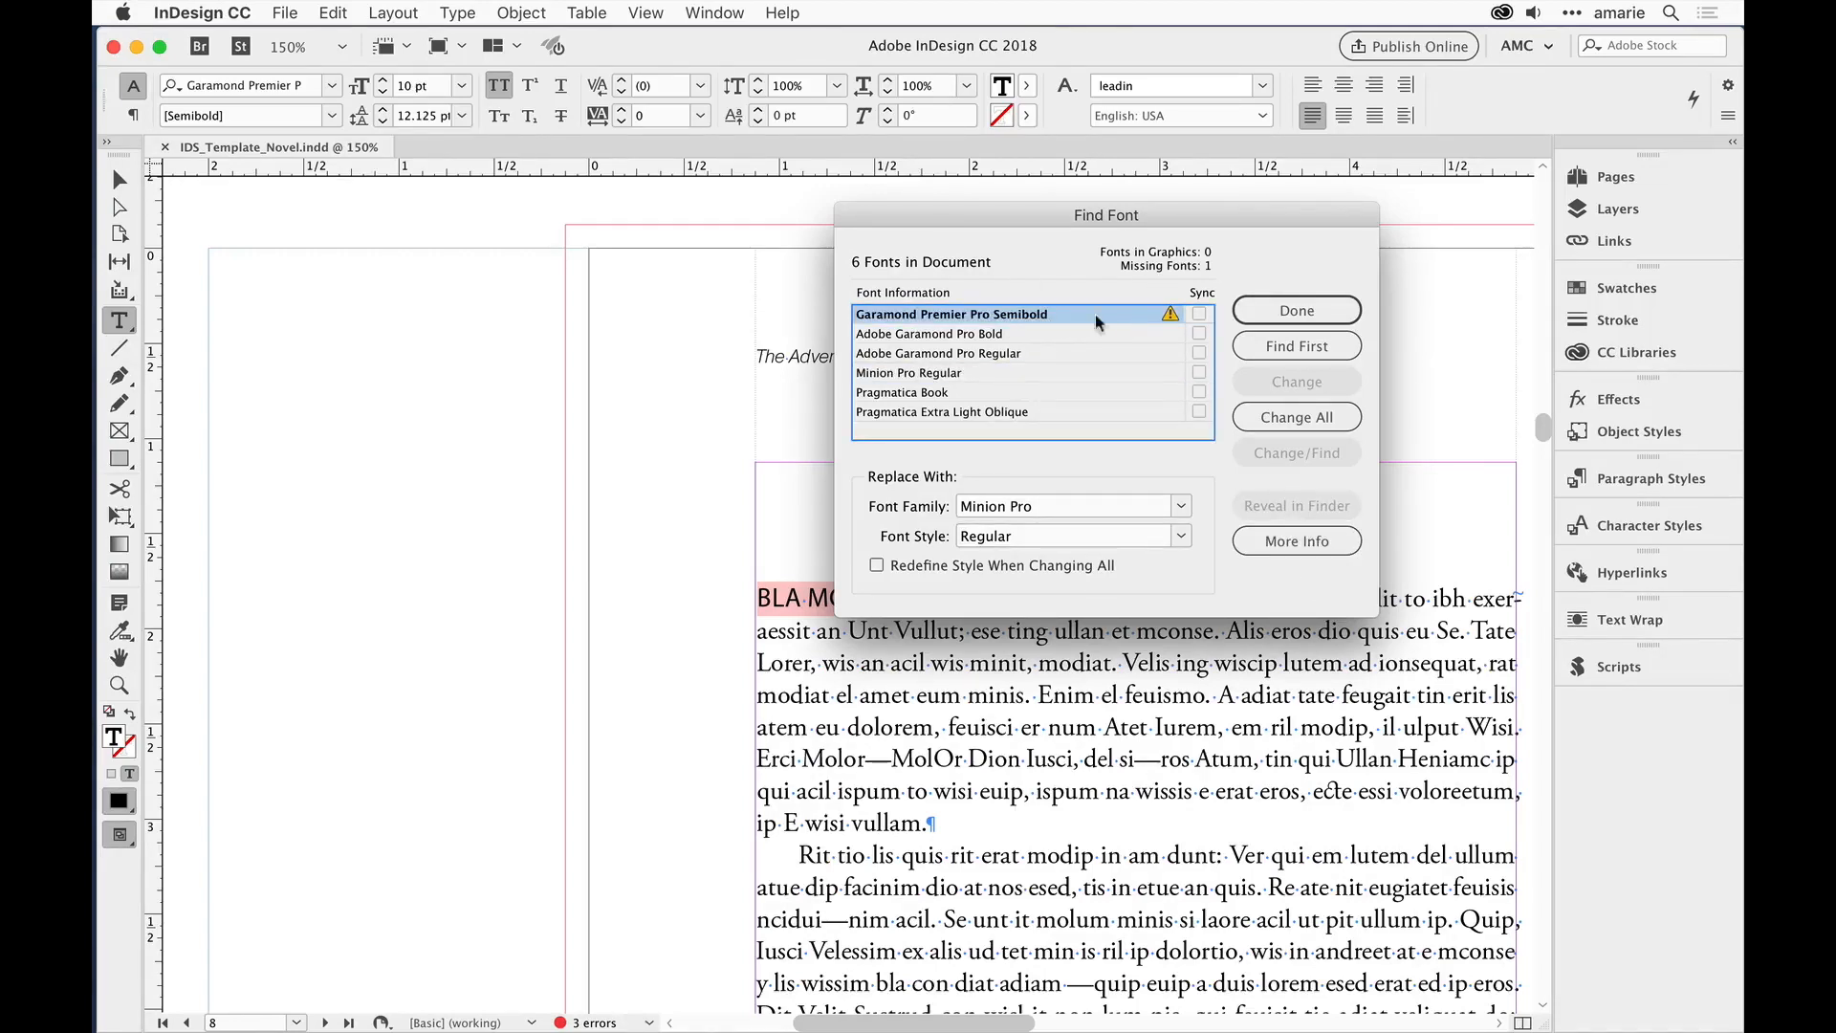
pyautogui.moveTo(1167, 328)
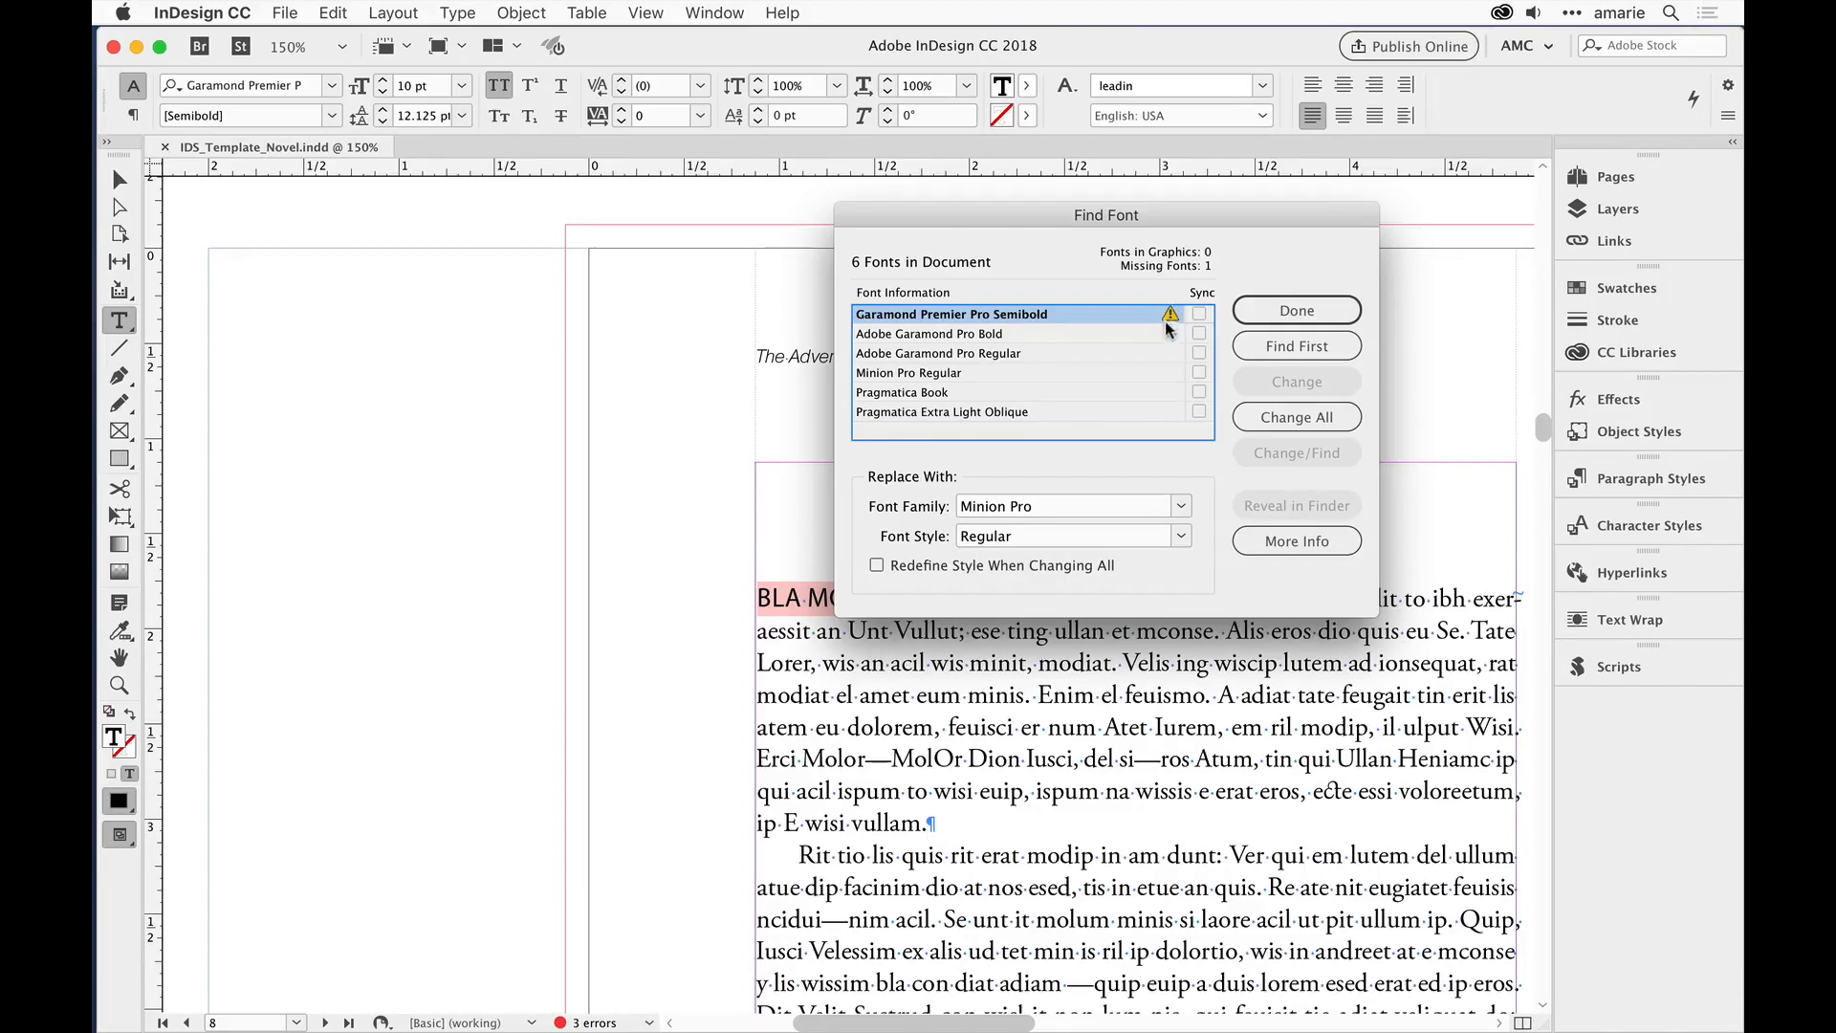
pyautogui.moveTo(1029, 340)
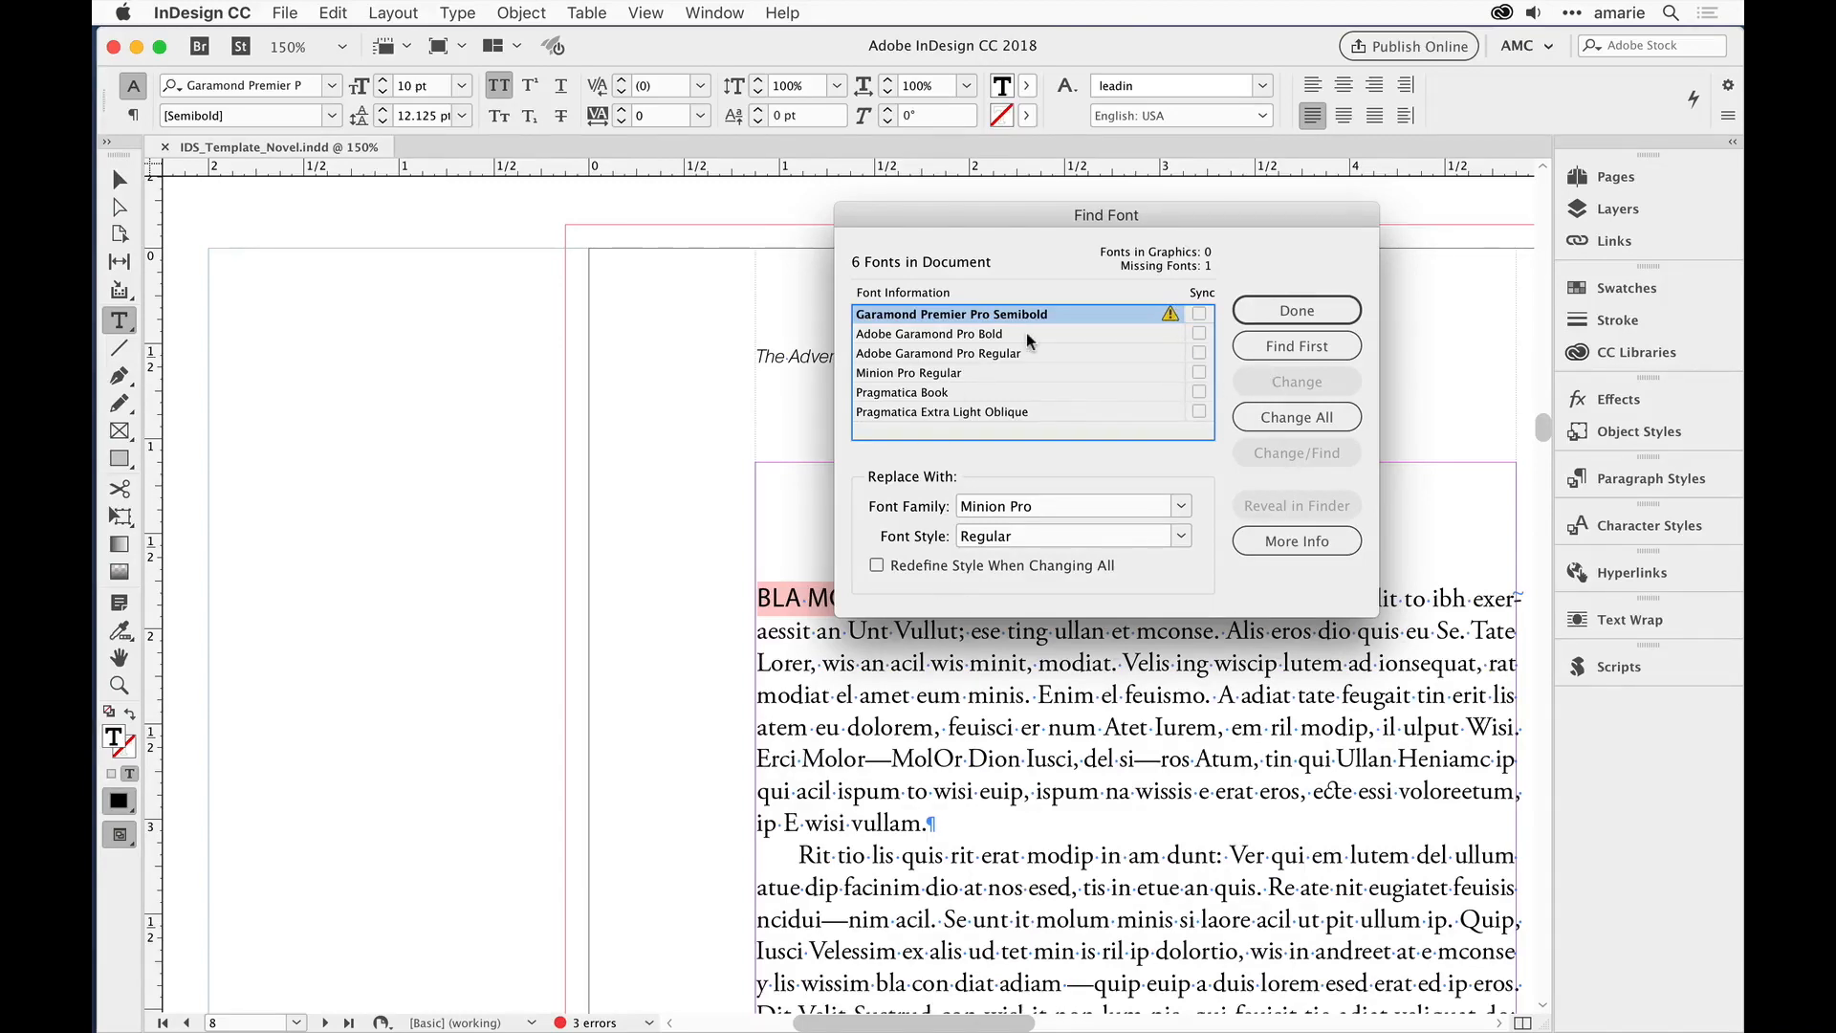
pyautogui.moveTo(1016, 535)
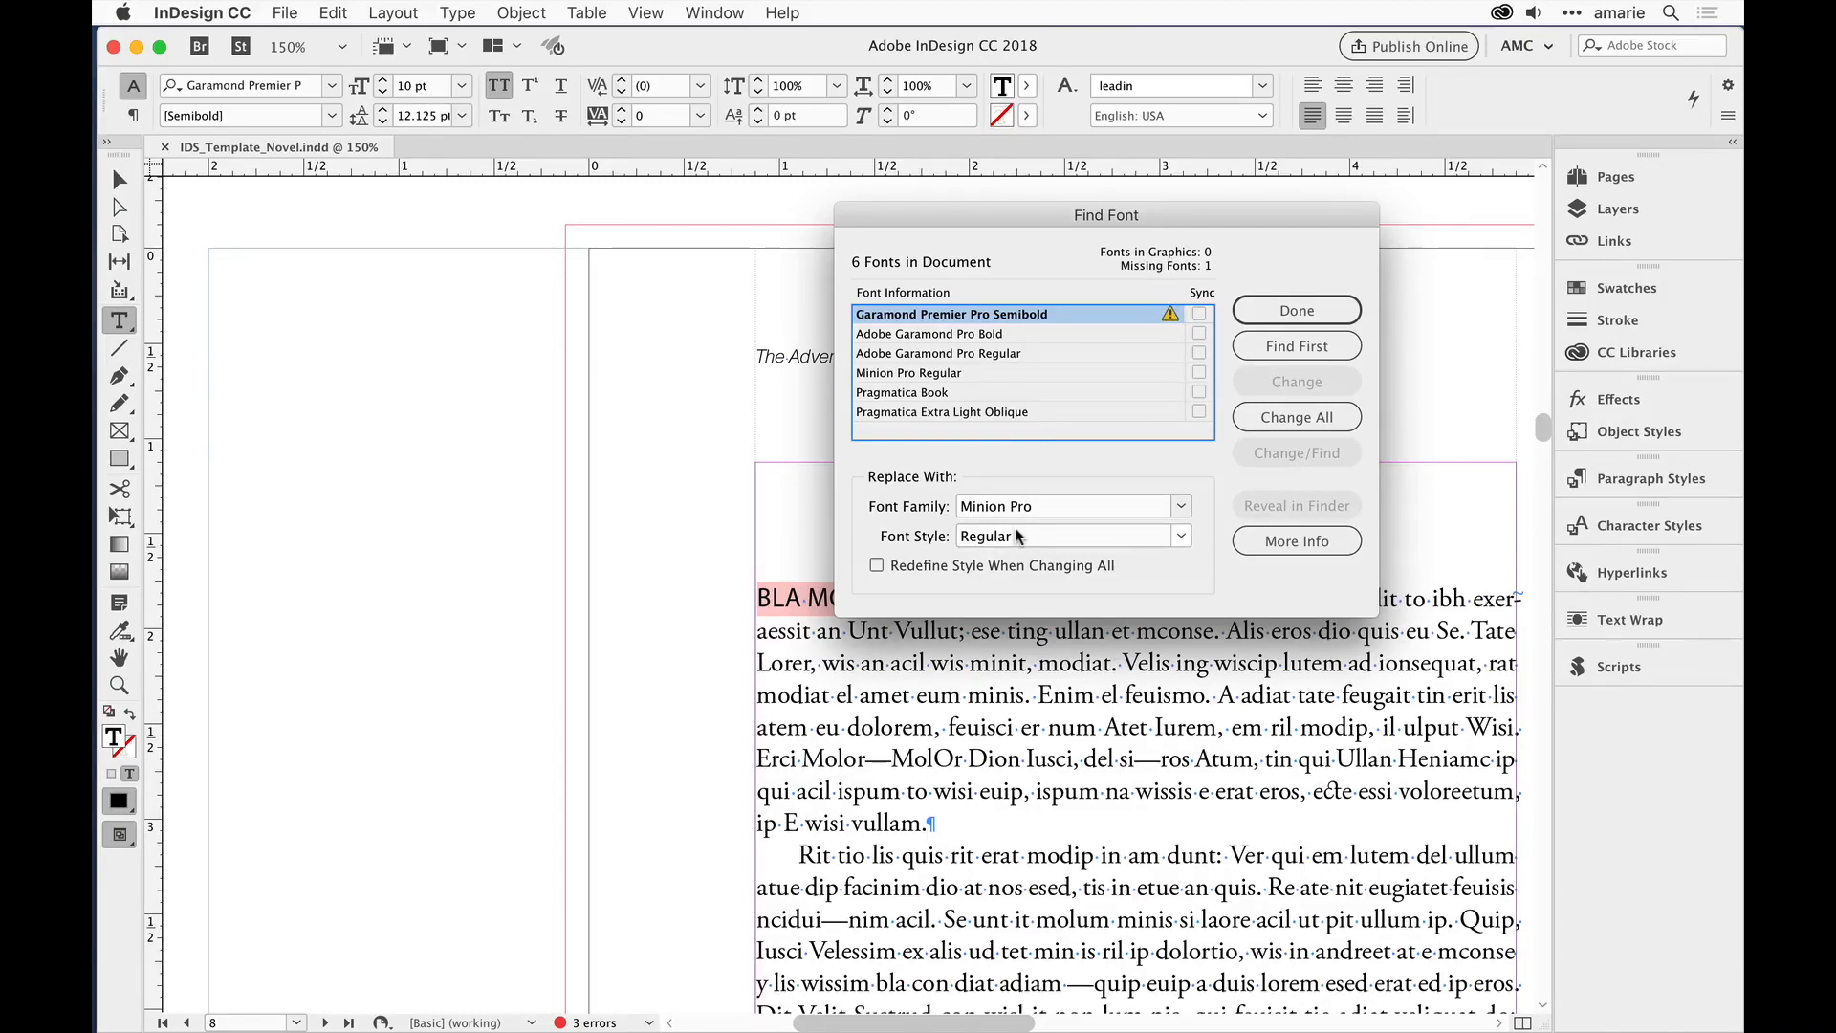
pyautogui.moveTo(1058, 490)
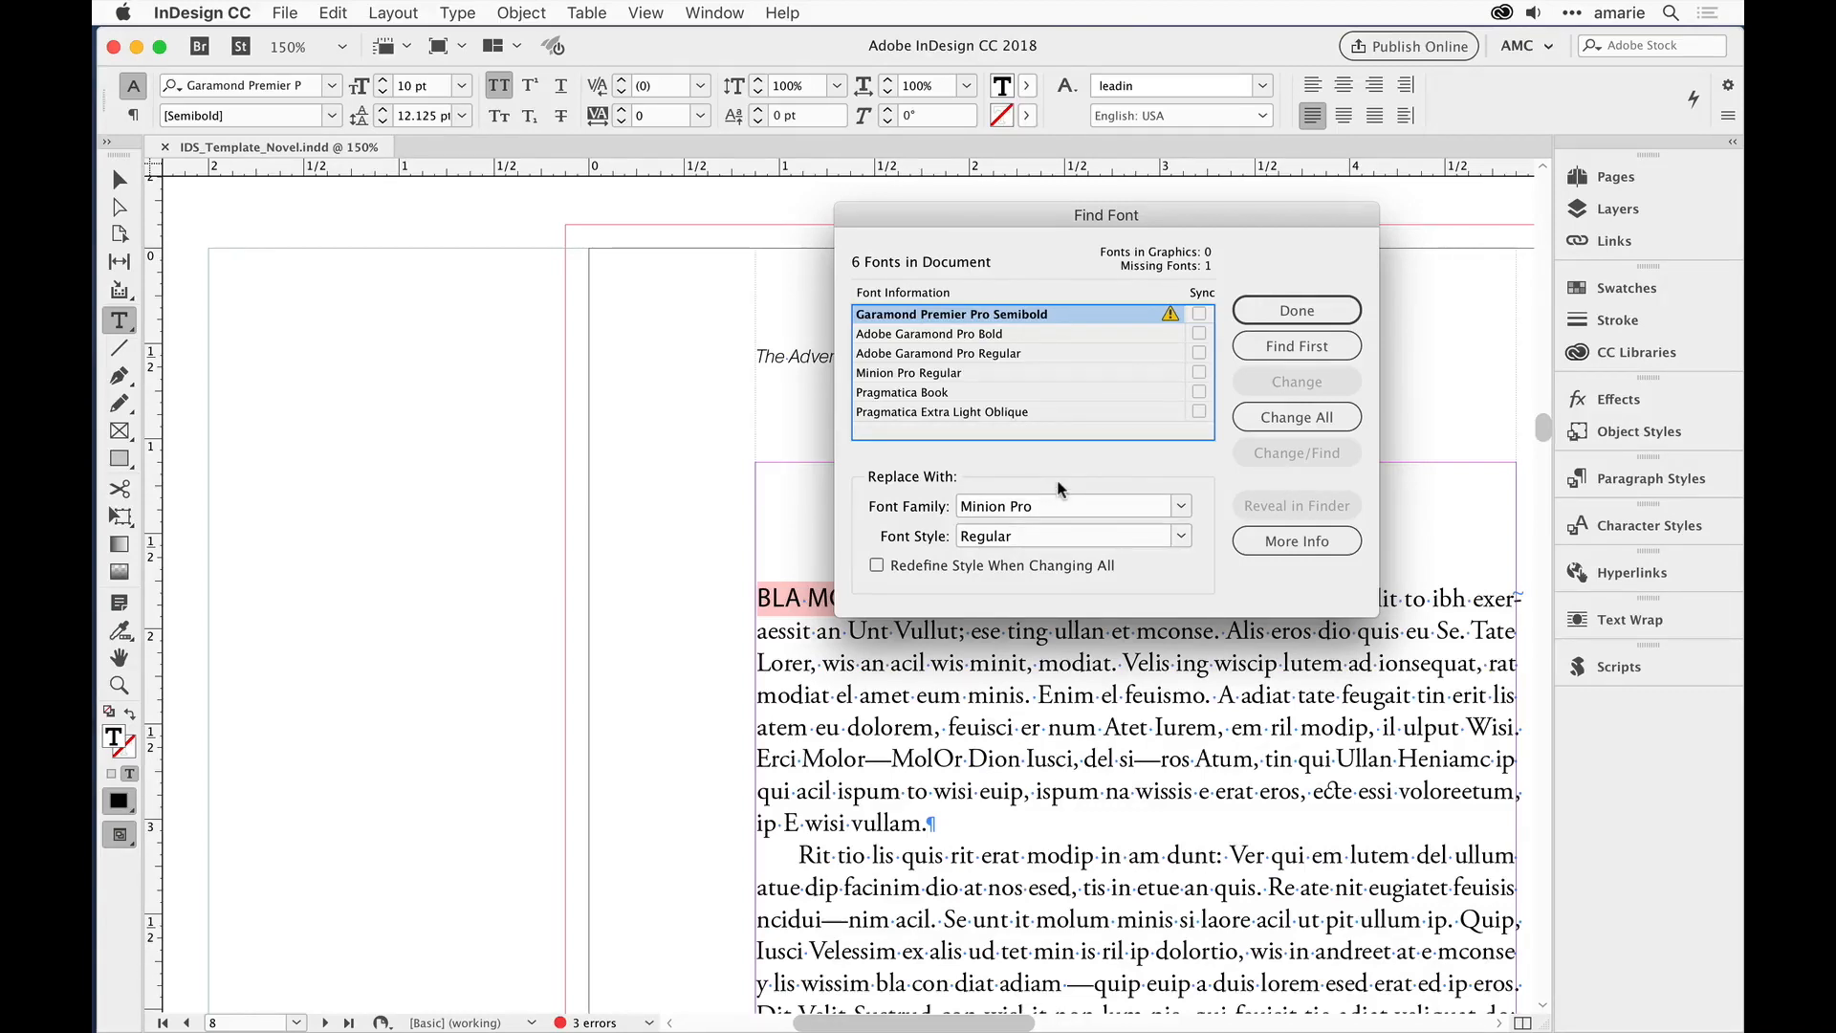
# Step: Find the first use of the missing Semibold, view its details, and finish with Find Font
pyautogui.click(1297, 346)
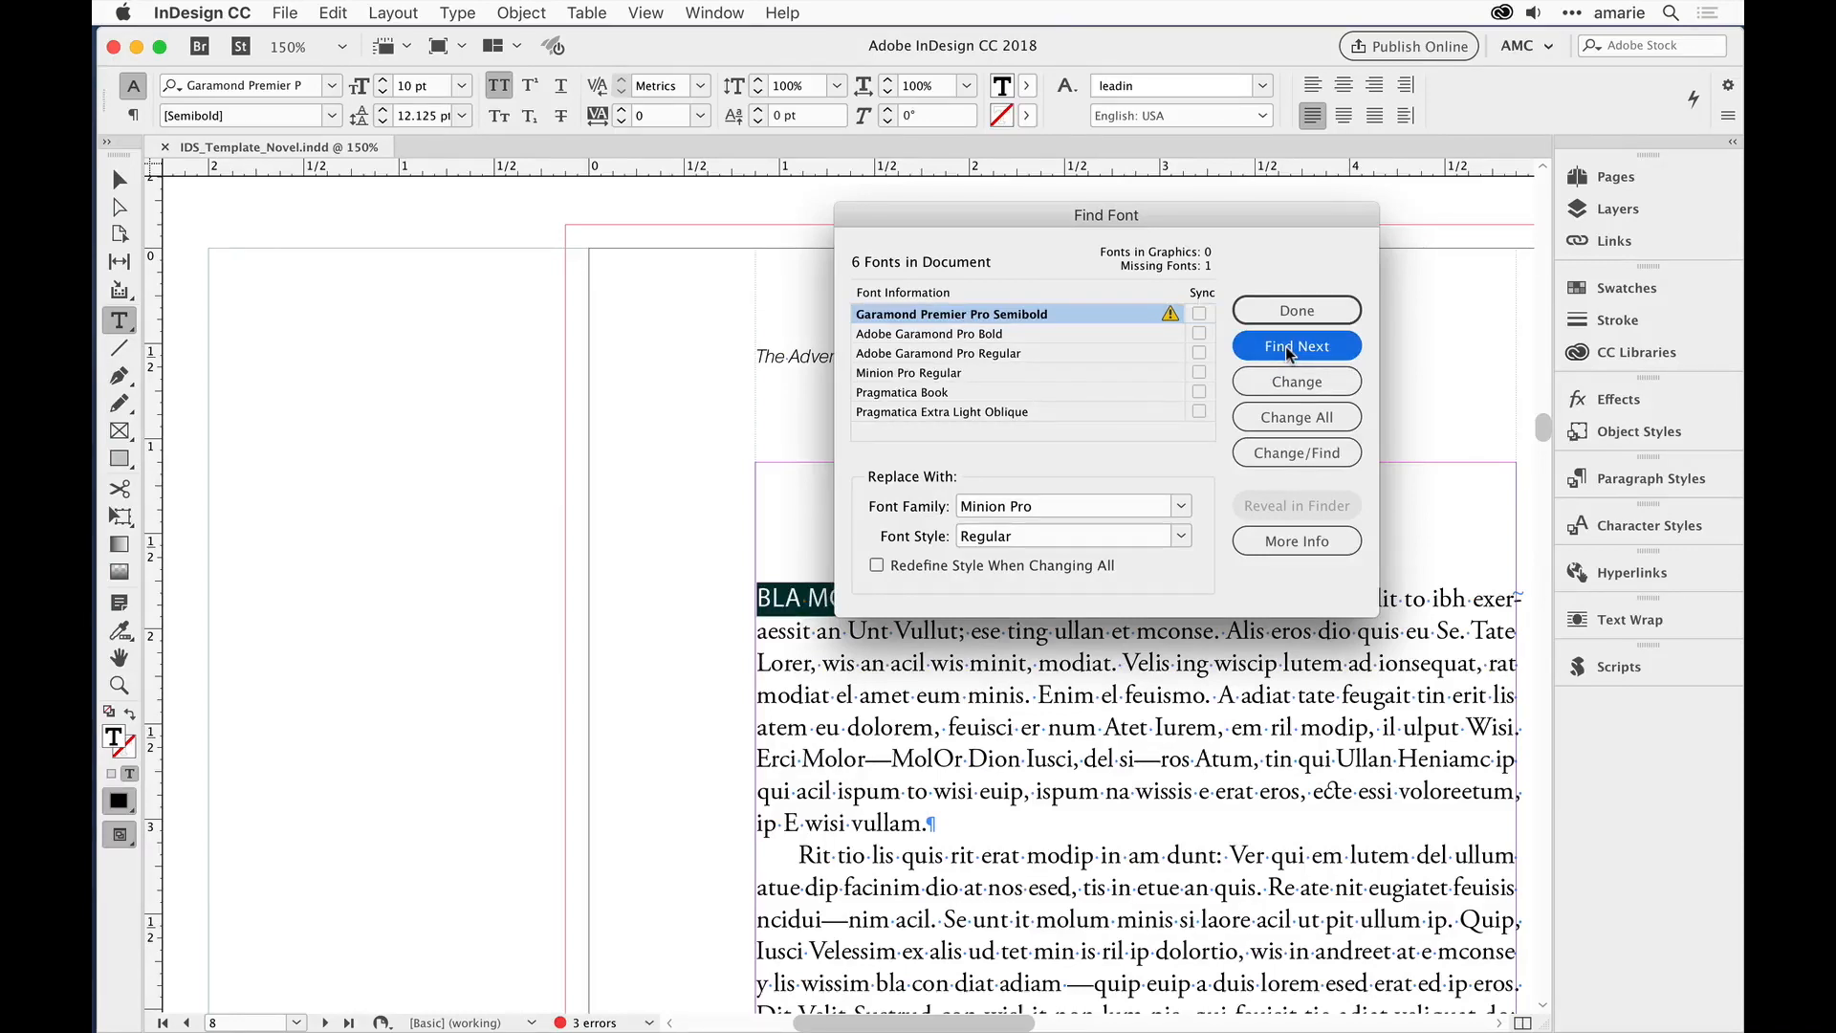
pyautogui.moveTo(1295, 539)
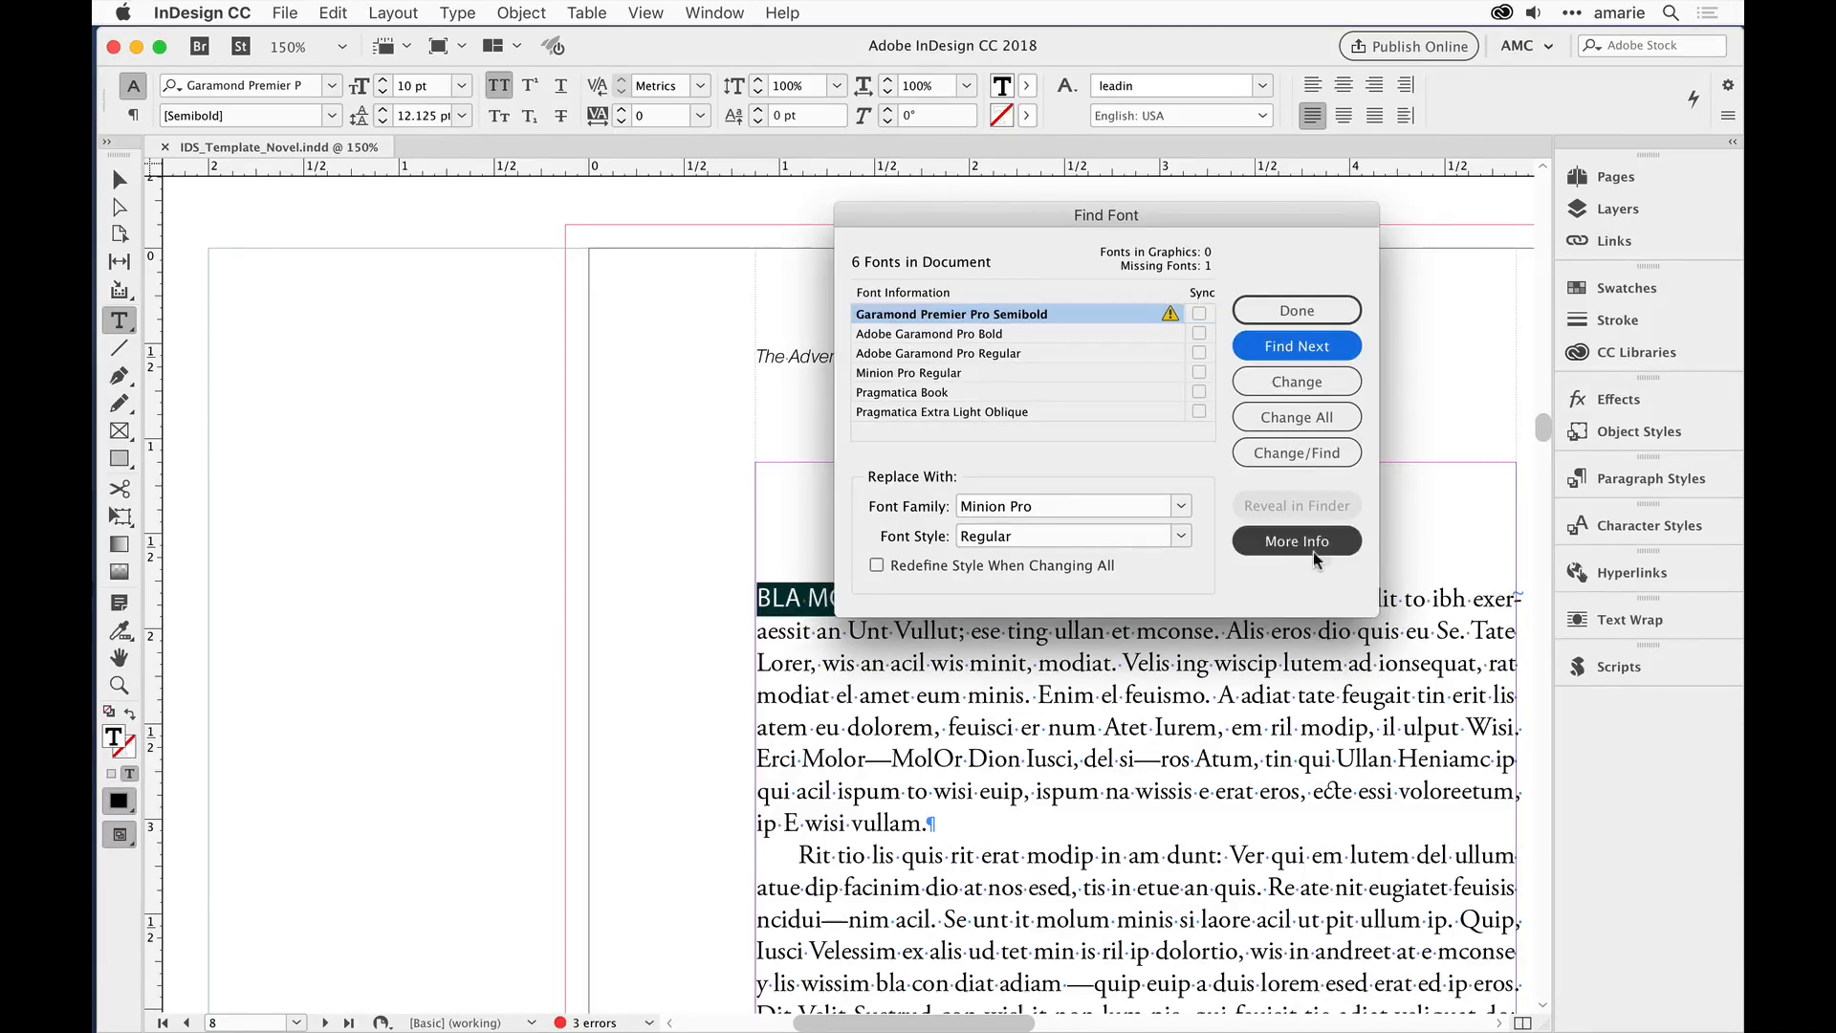
pyautogui.moveTo(1297, 540)
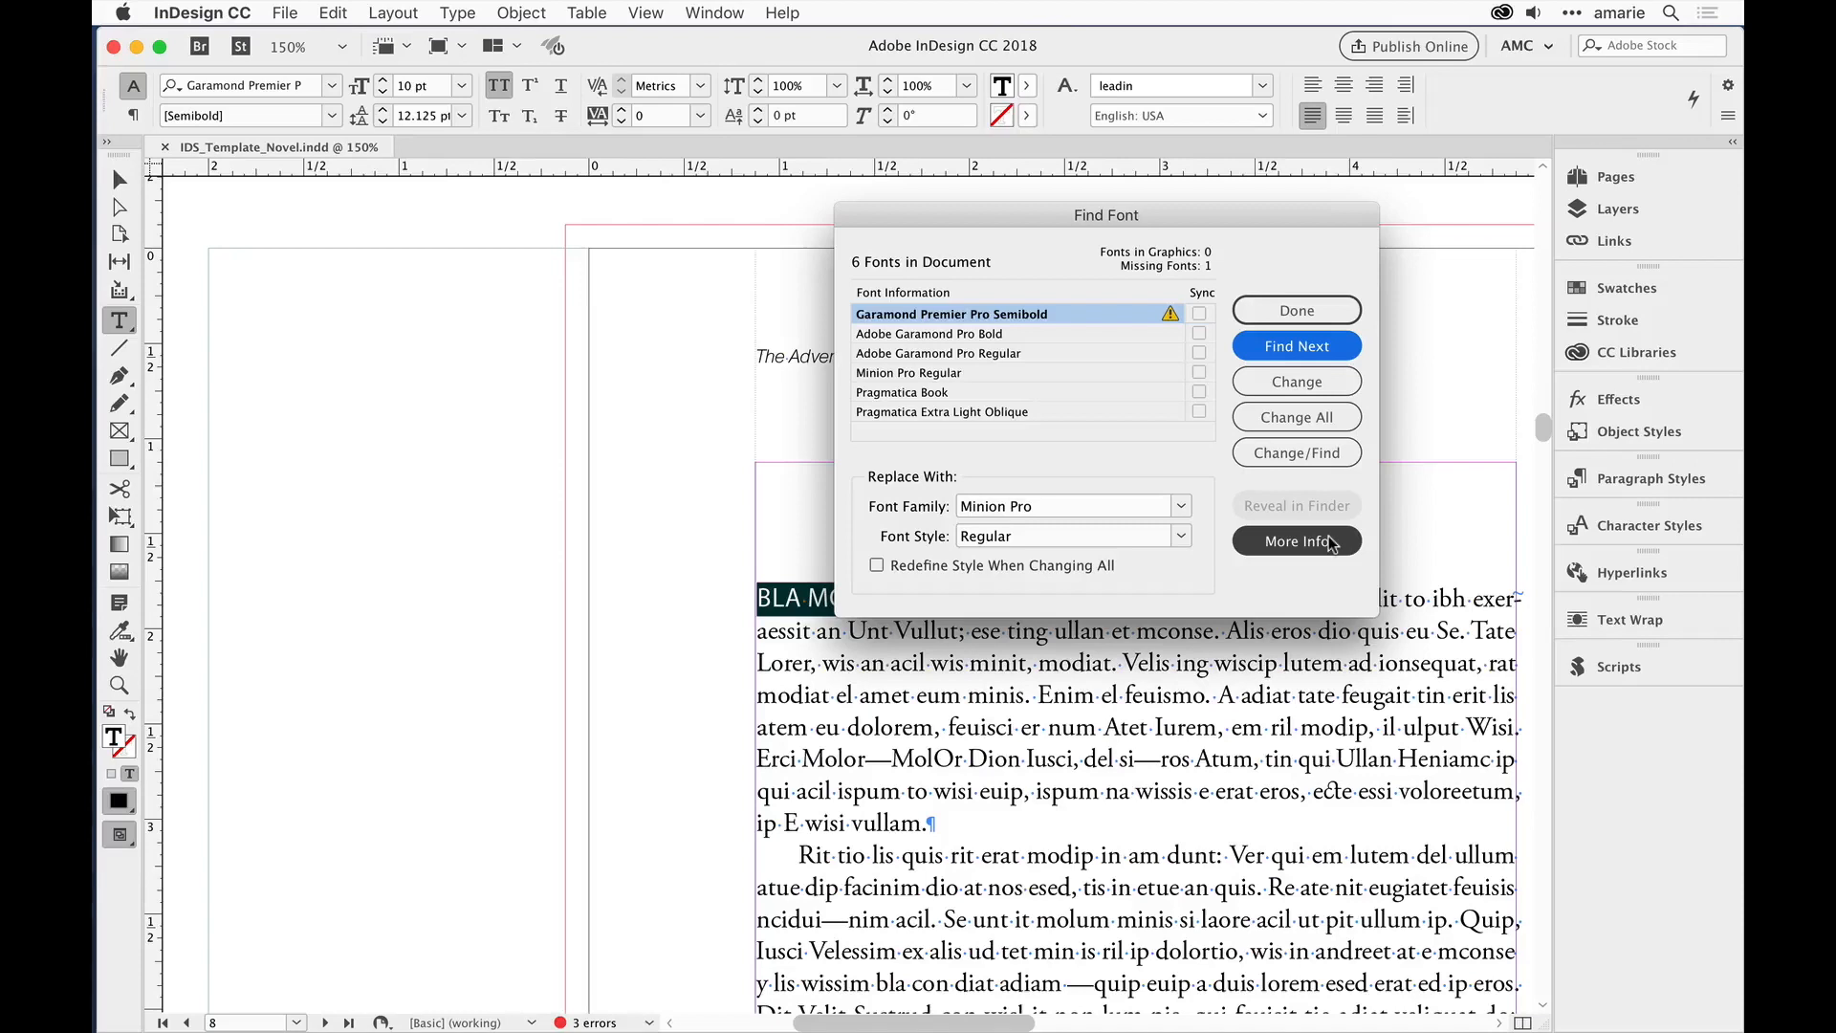
pyautogui.click(1297, 542)
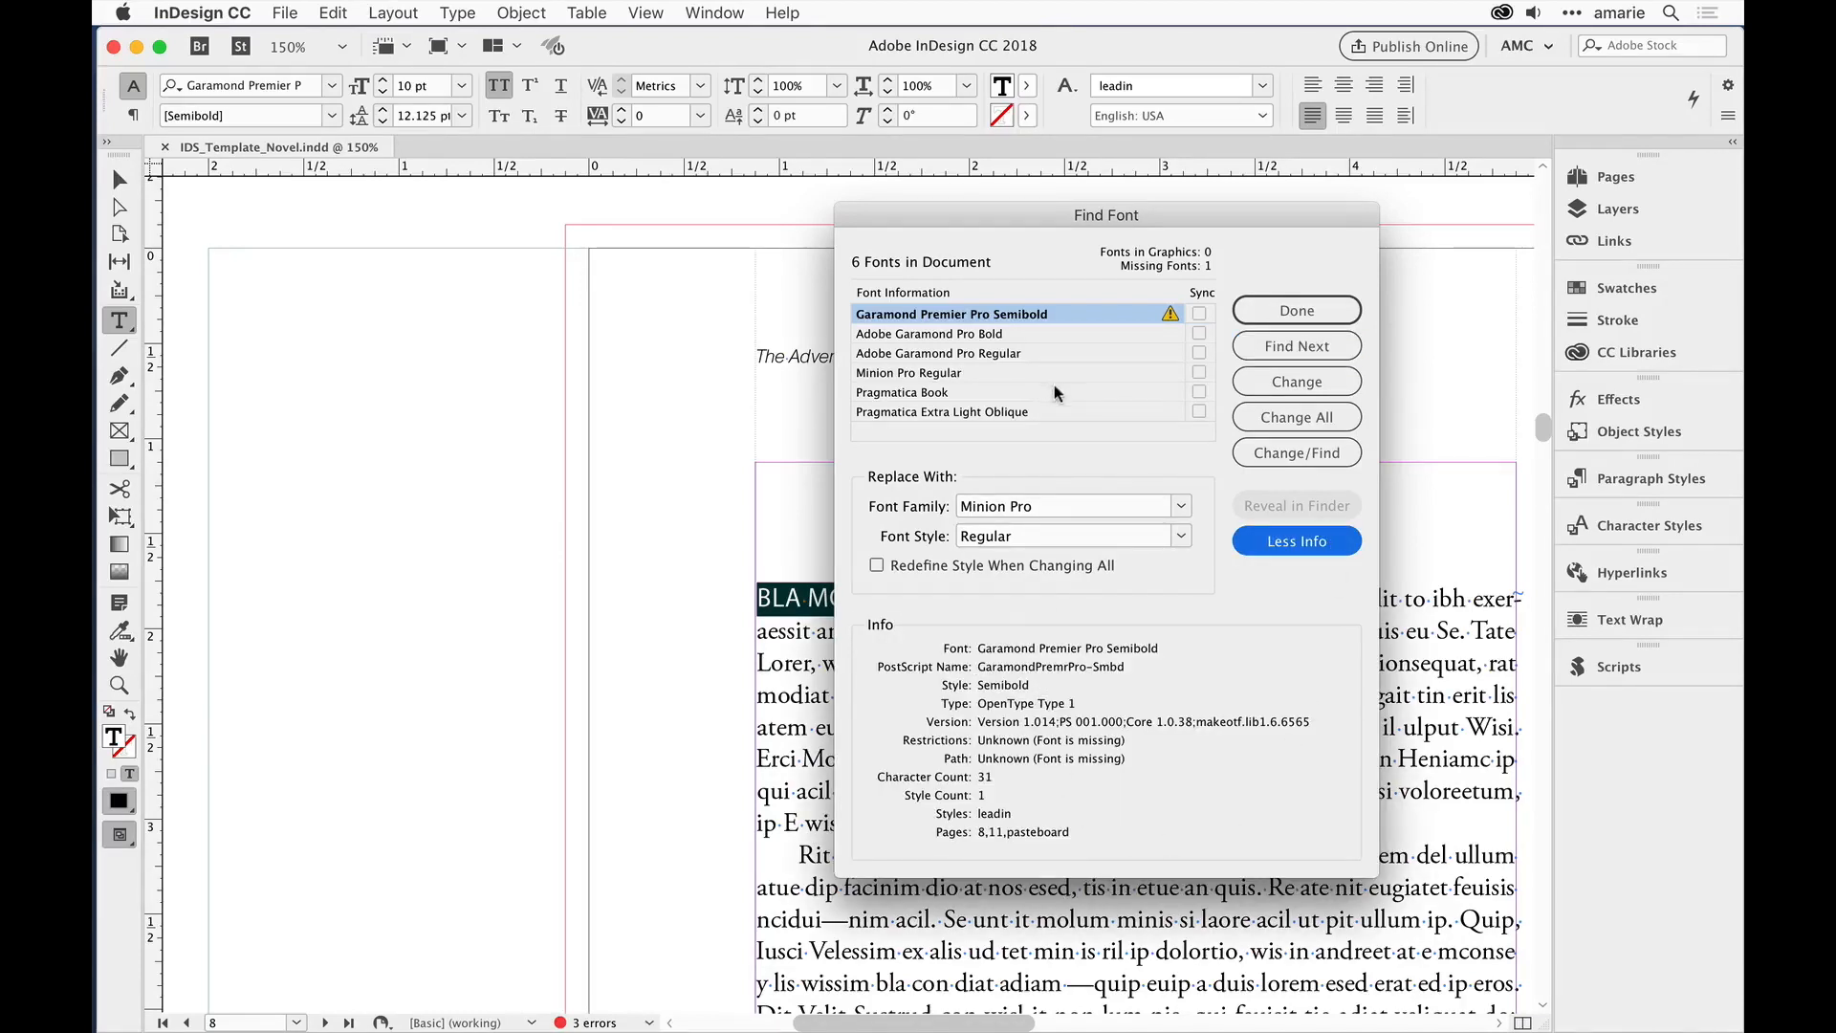
pyautogui.moveTo(1083, 778)
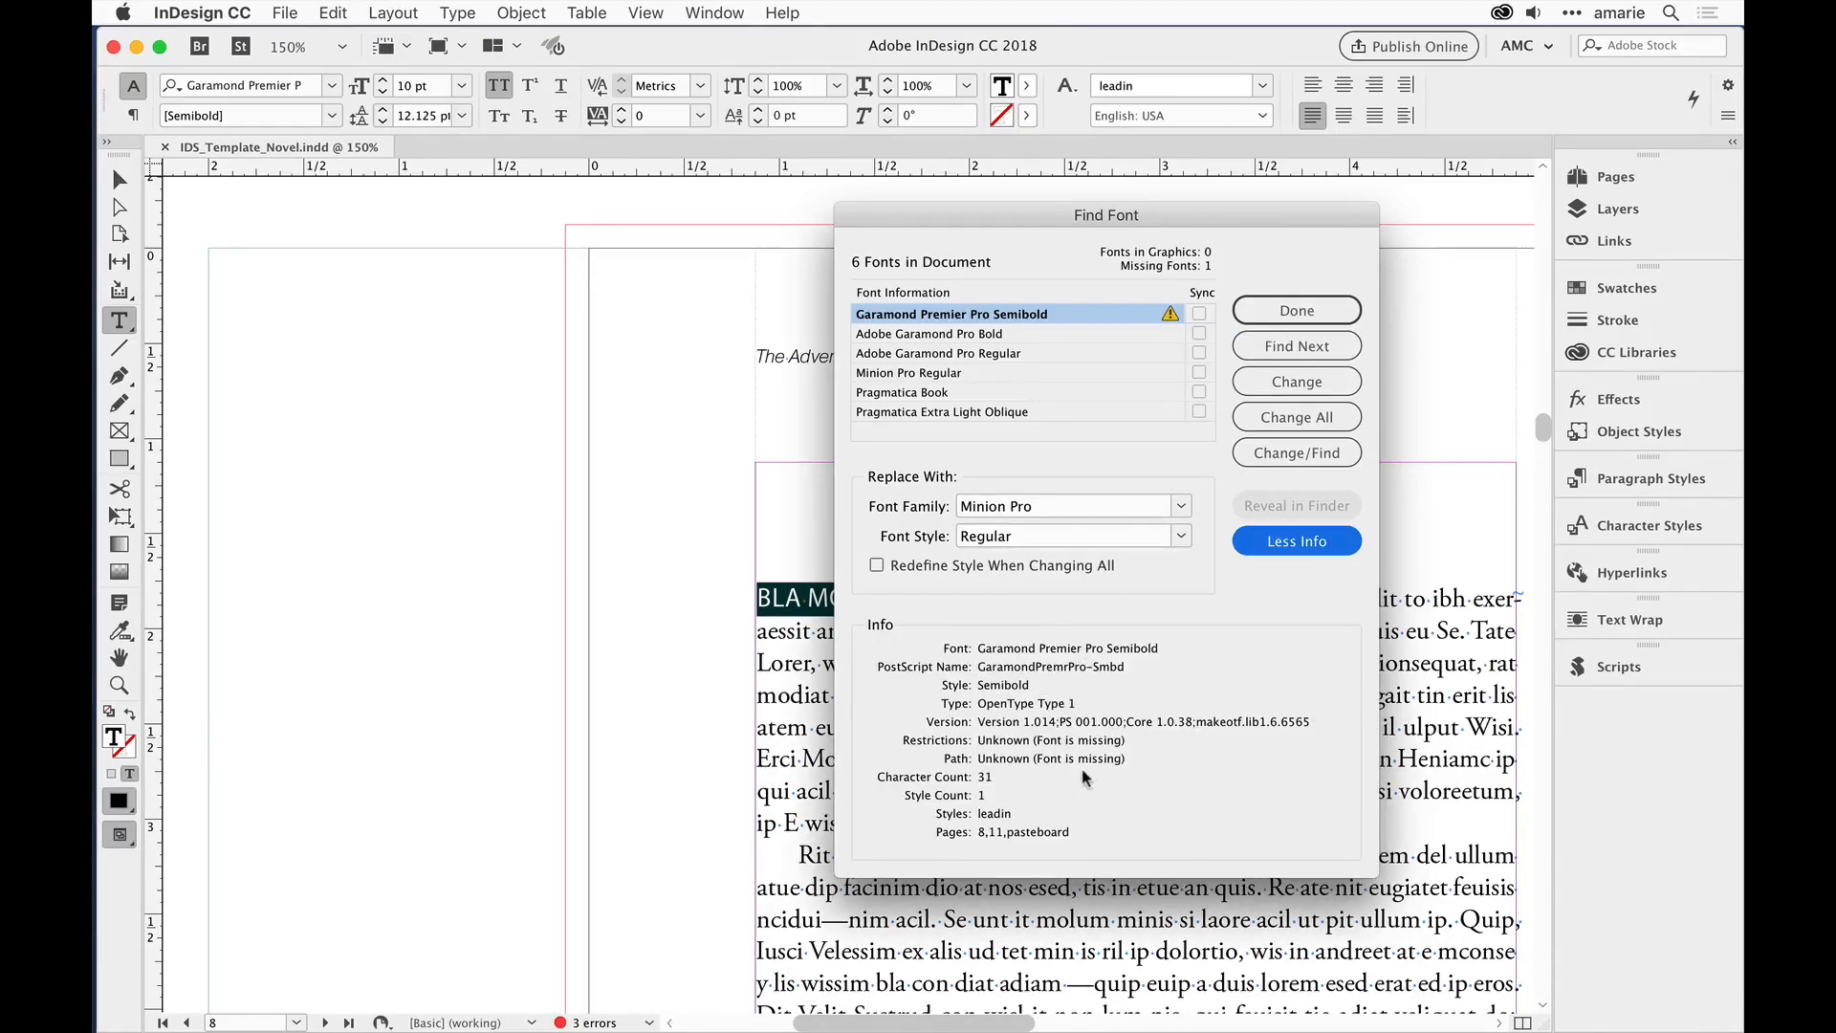
pyautogui.moveTo(989, 791)
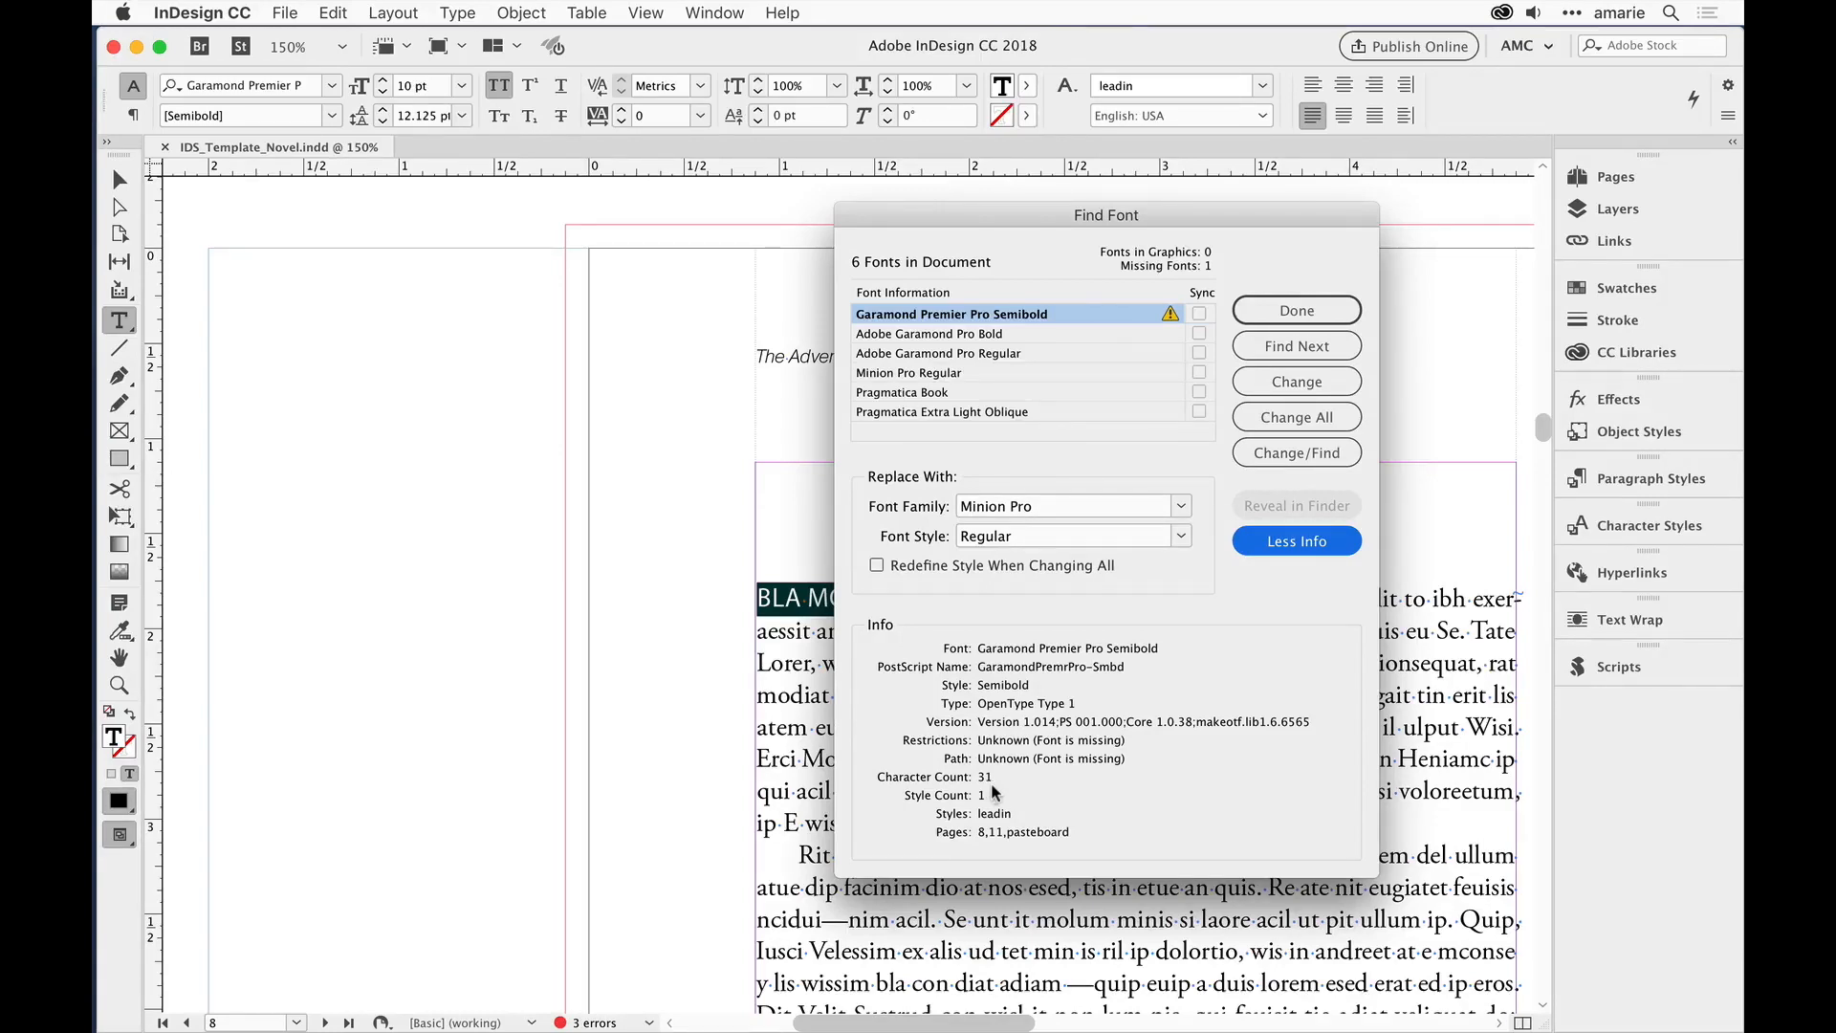
pyautogui.moveTo(1004, 788)
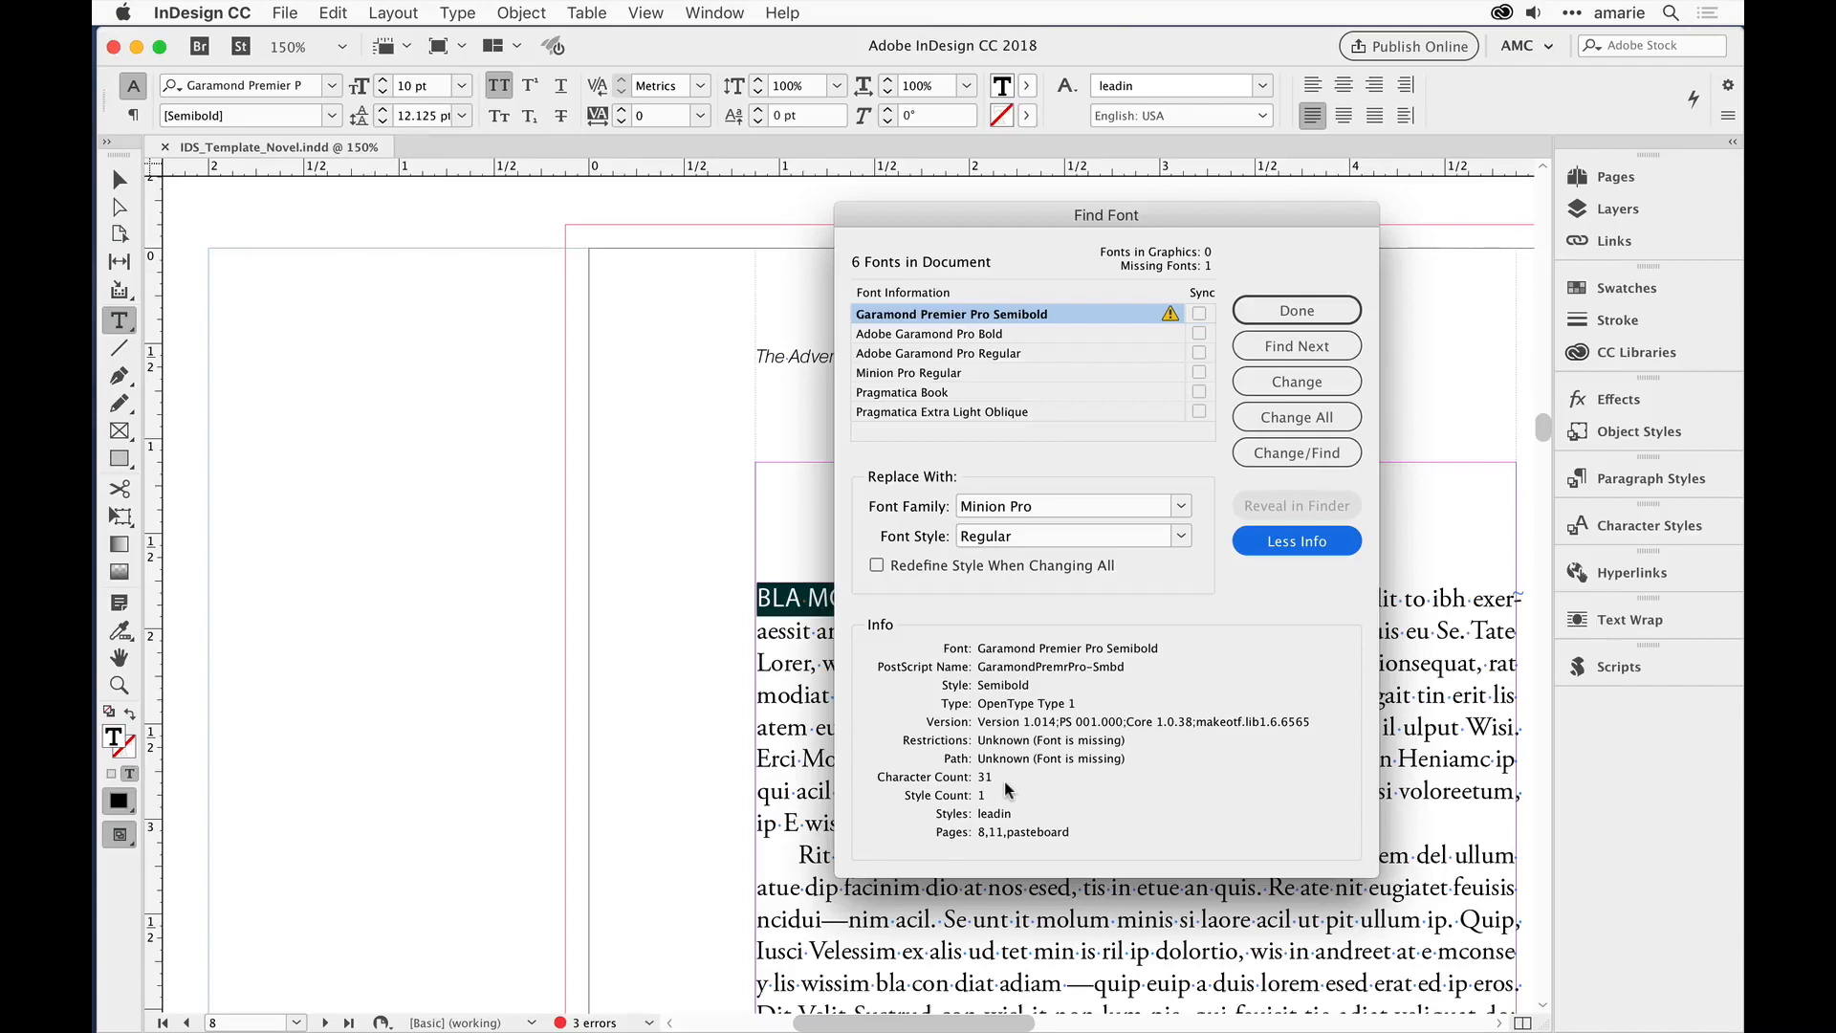
pyautogui.moveTo(996, 794)
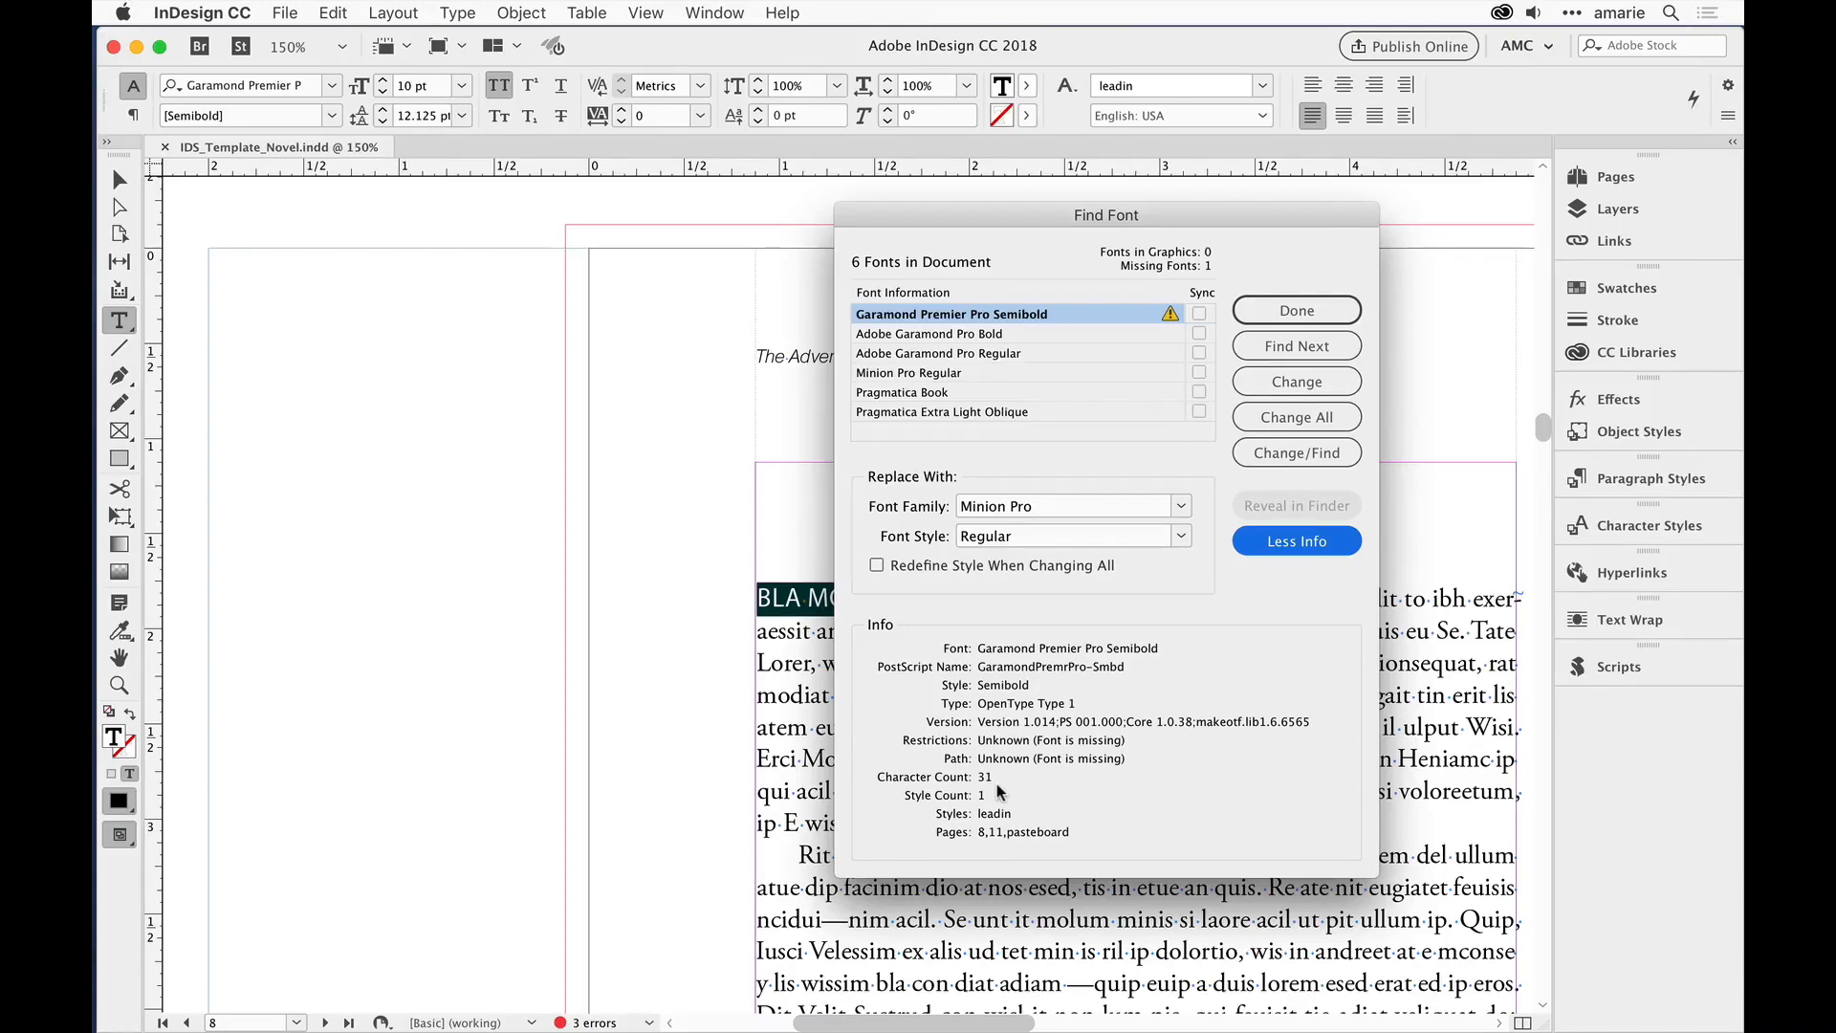
pyautogui.moveTo(1010, 832)
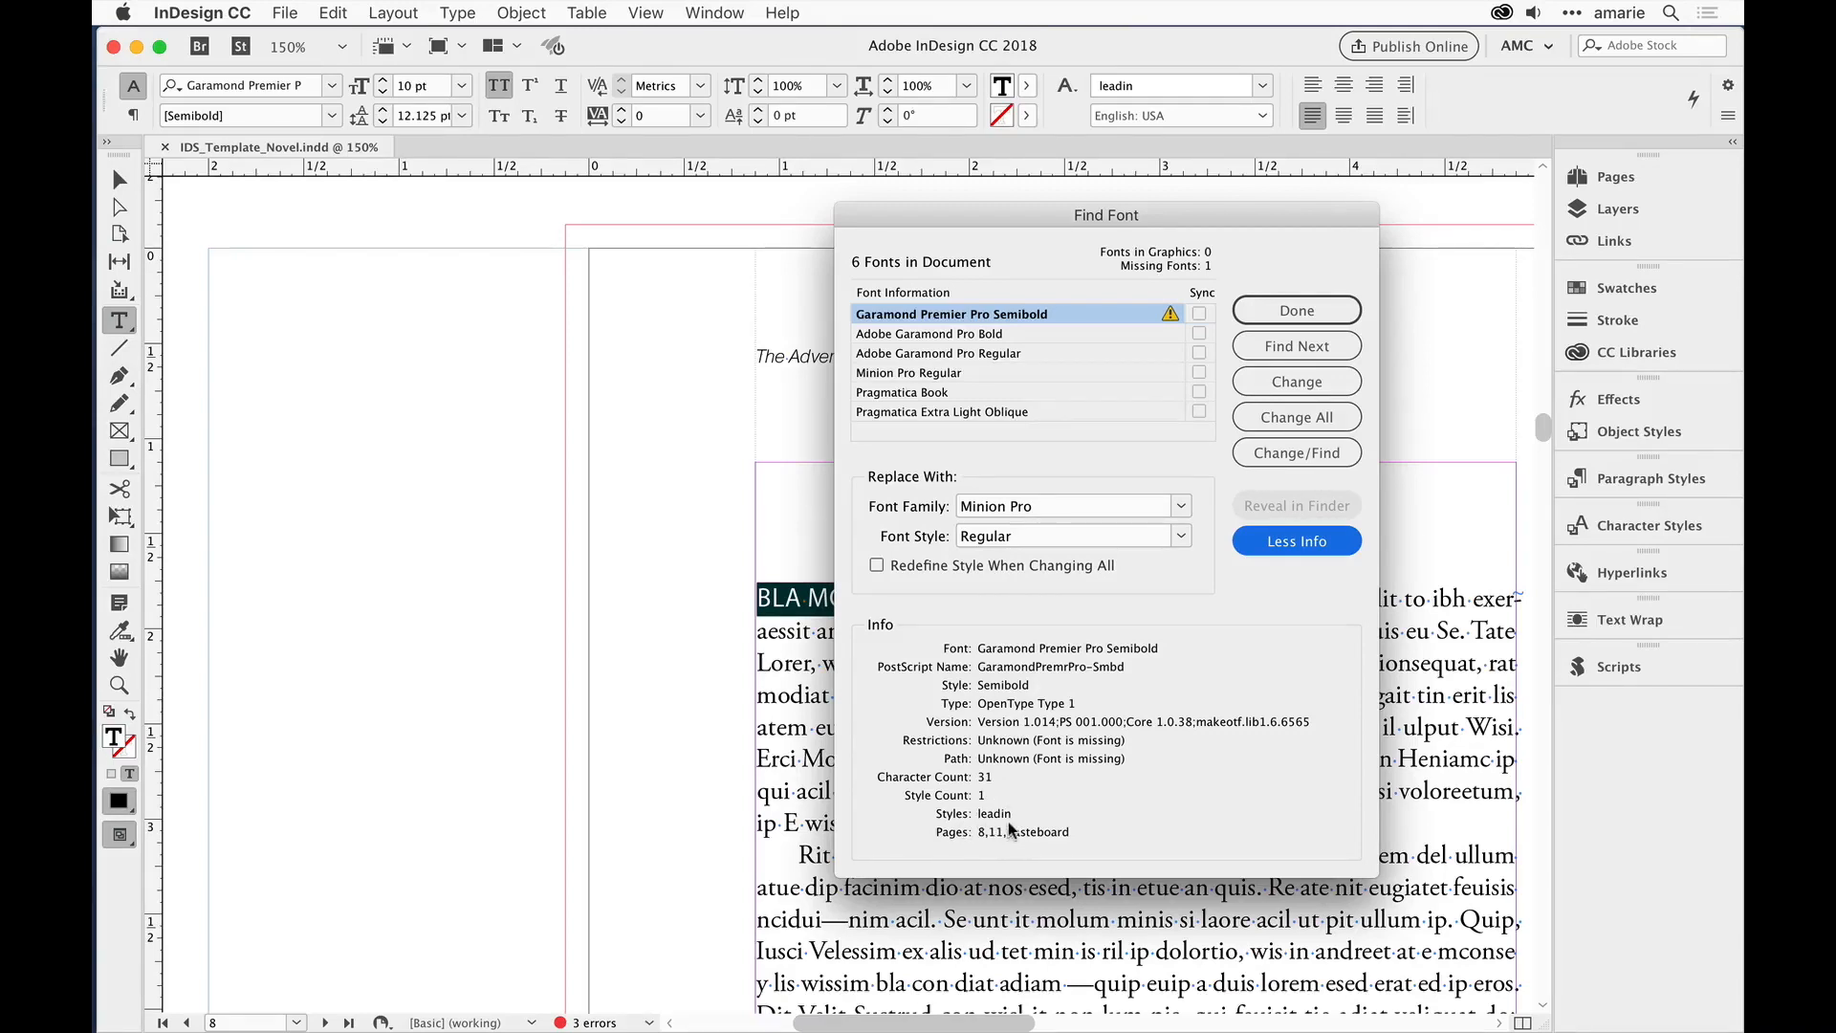
pyautogui.moveTo(931, 849)
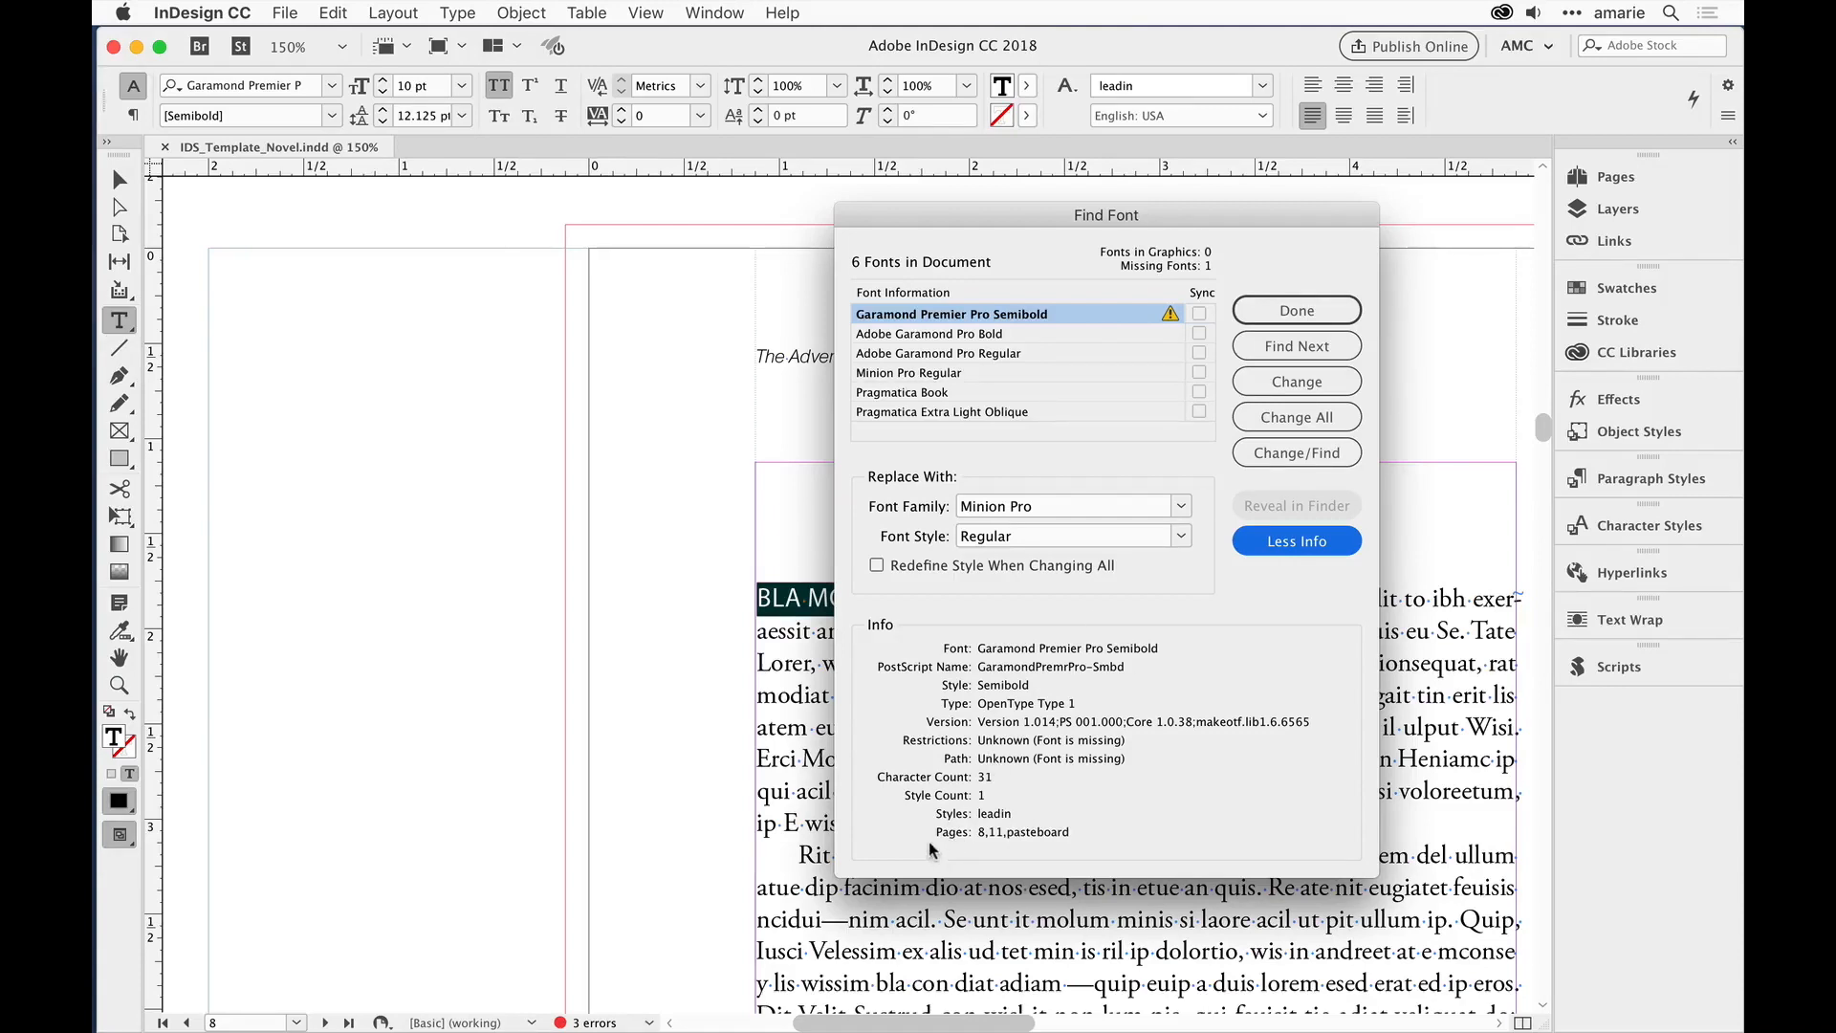
pyautogui.moveTo(1059, 838)
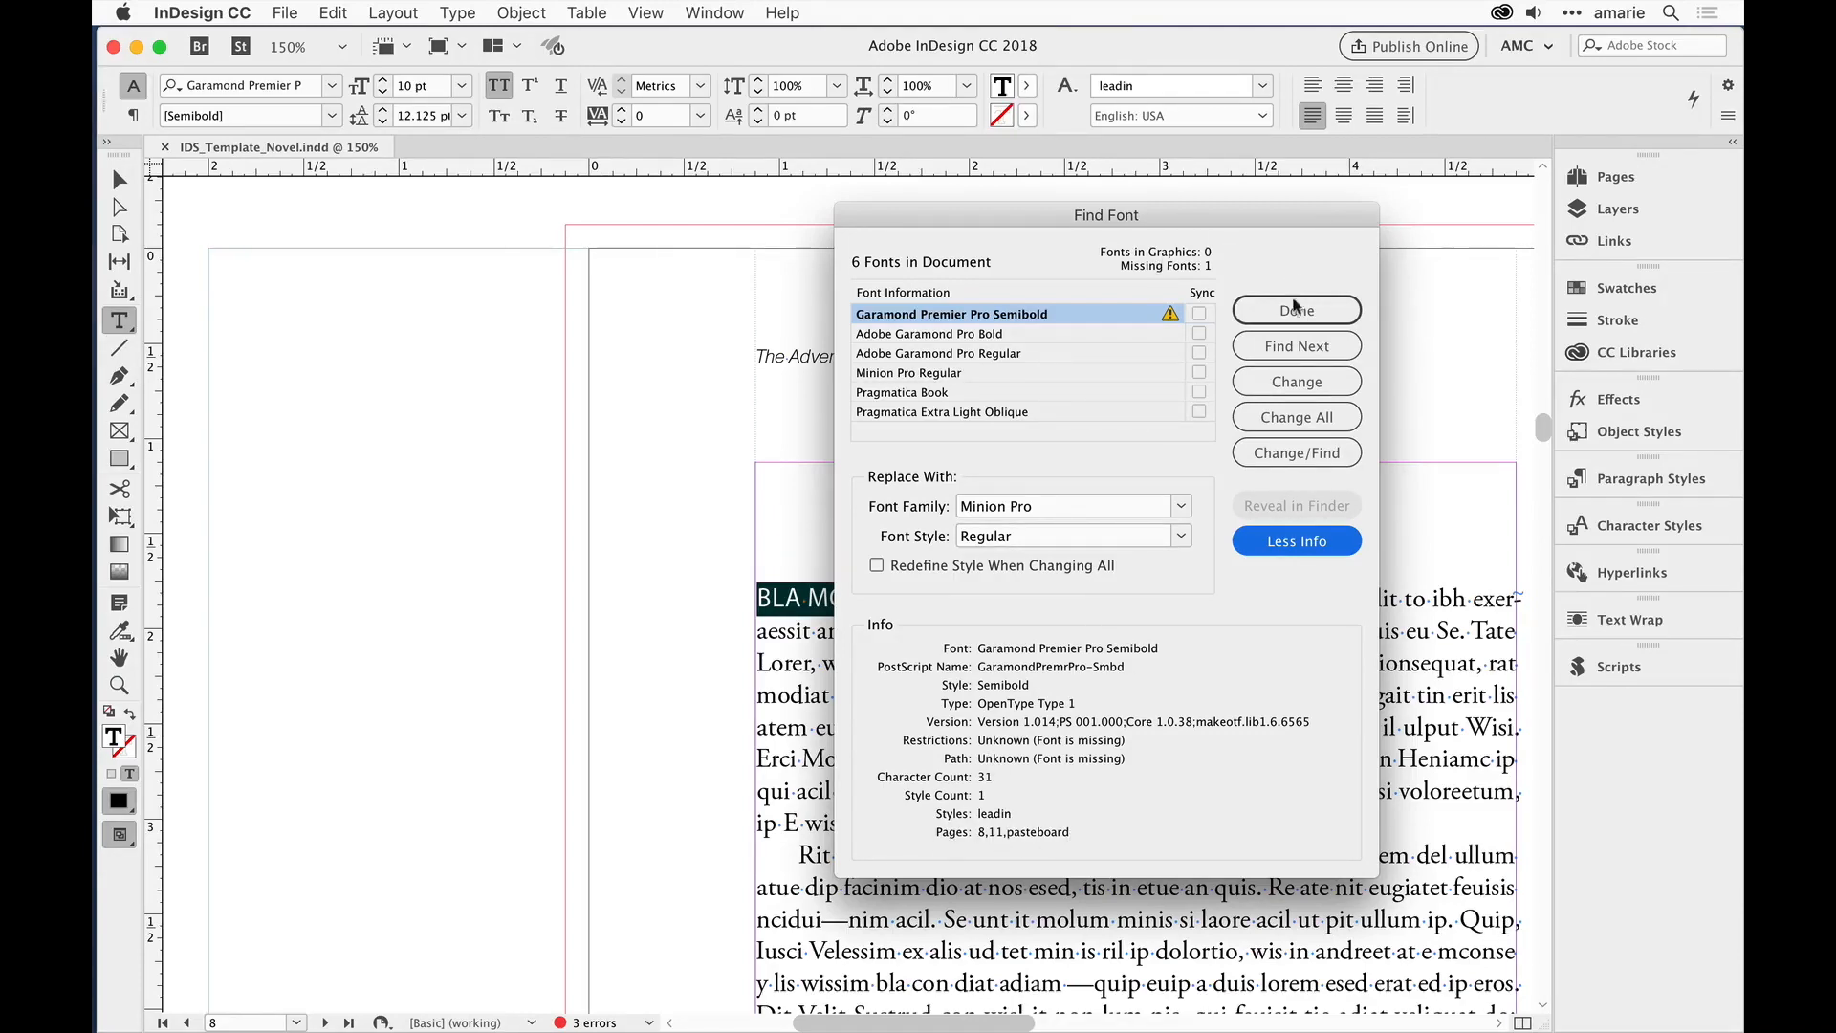
pyautogui.click(1295, 310)
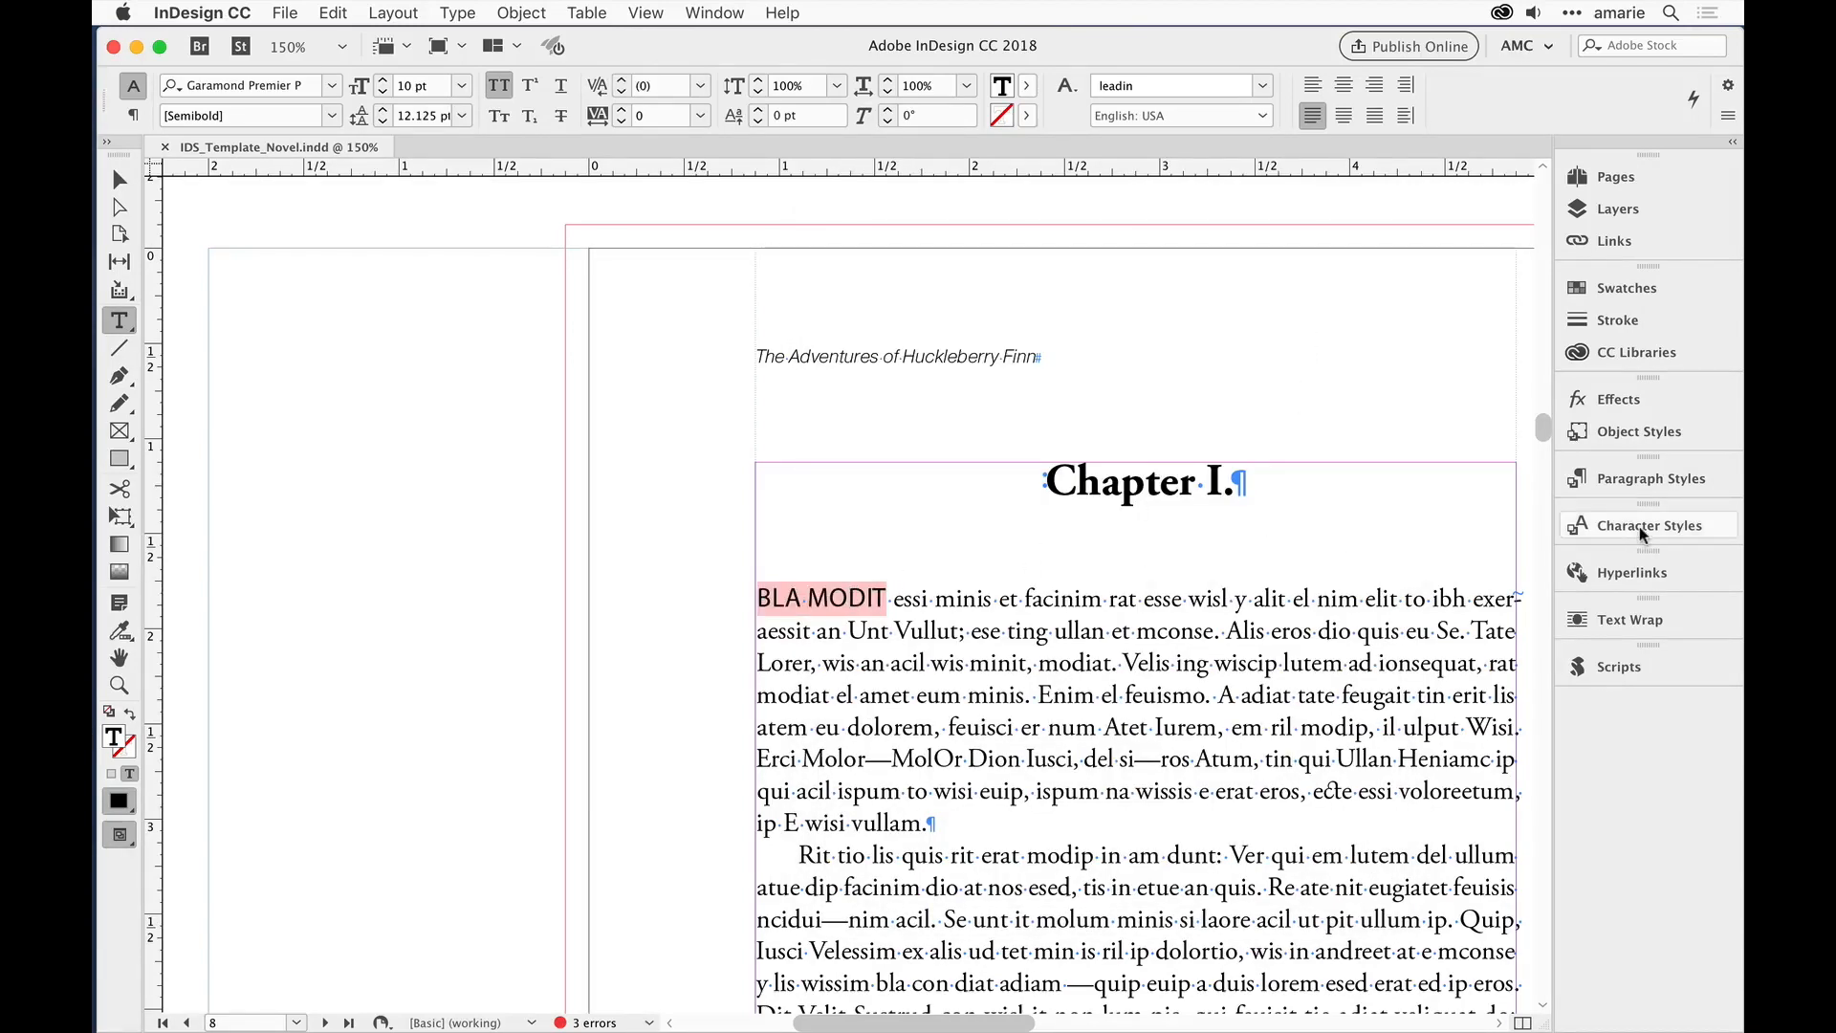
# Step: Show the Character Styles panel and the context menu for the leadin style
pyautogui.click(1648, 524)
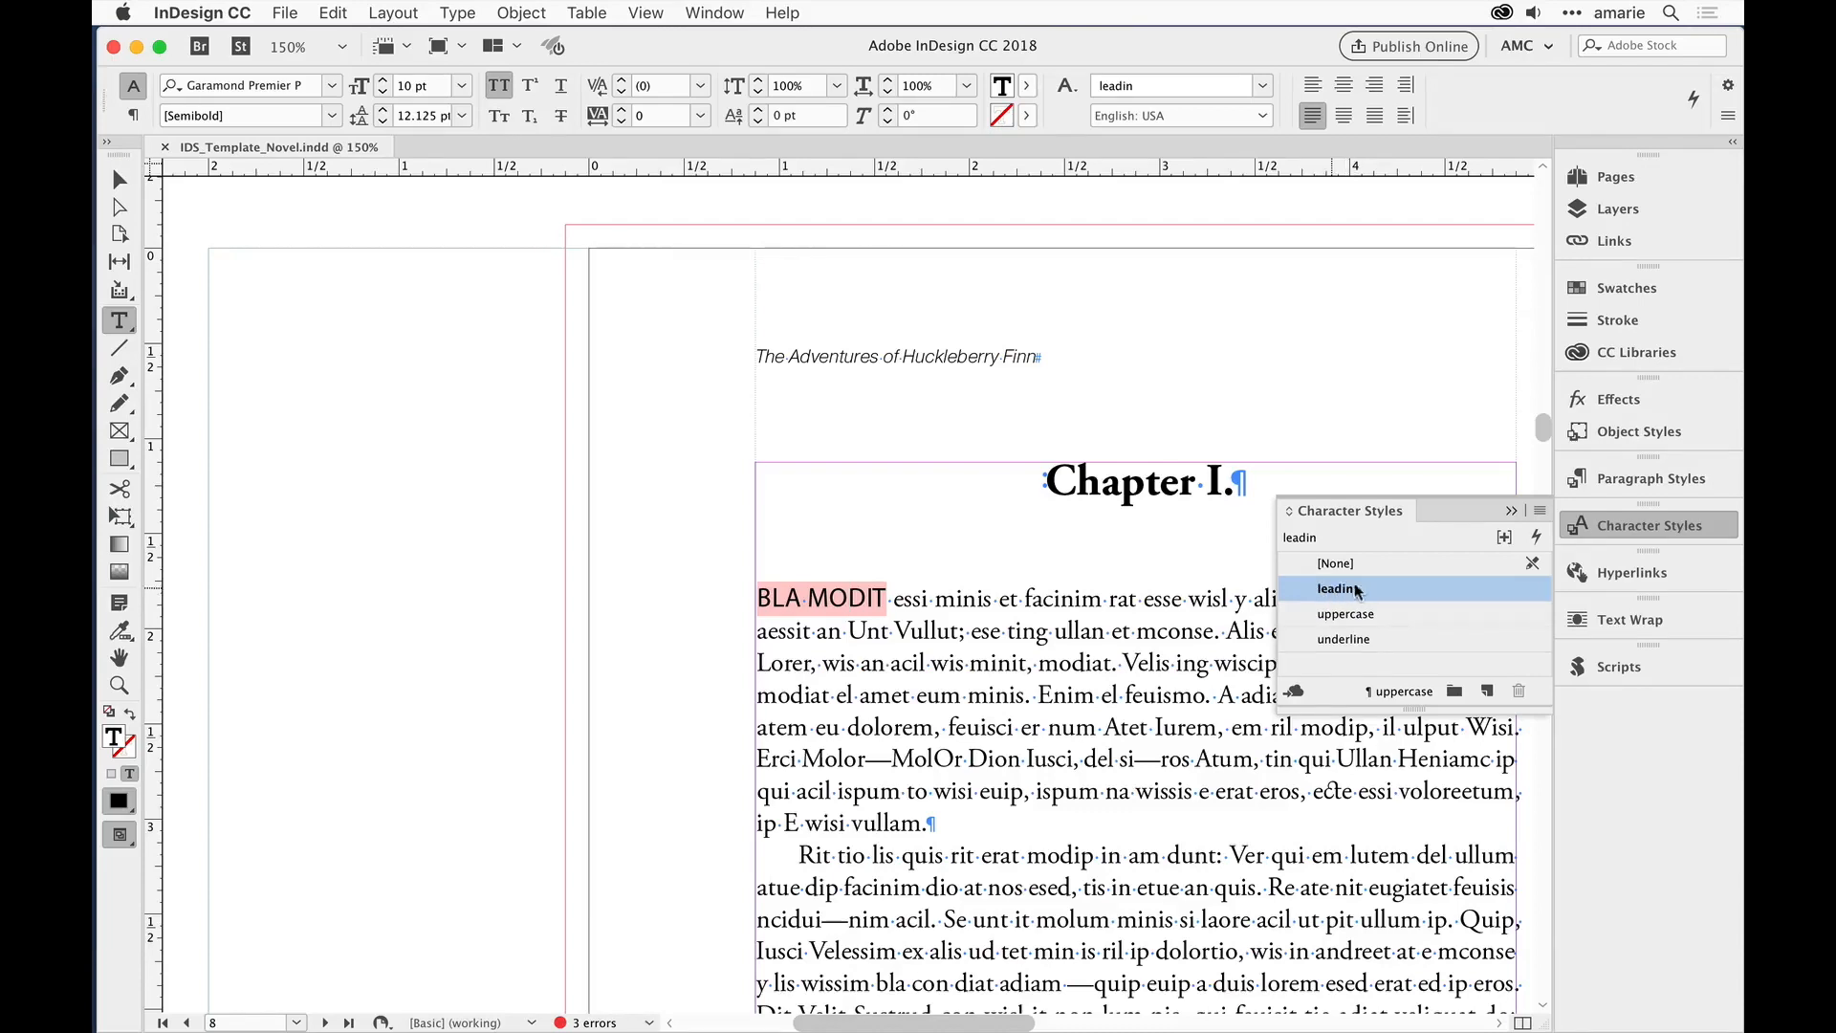
pyautogui.rightClick(1337, 587)
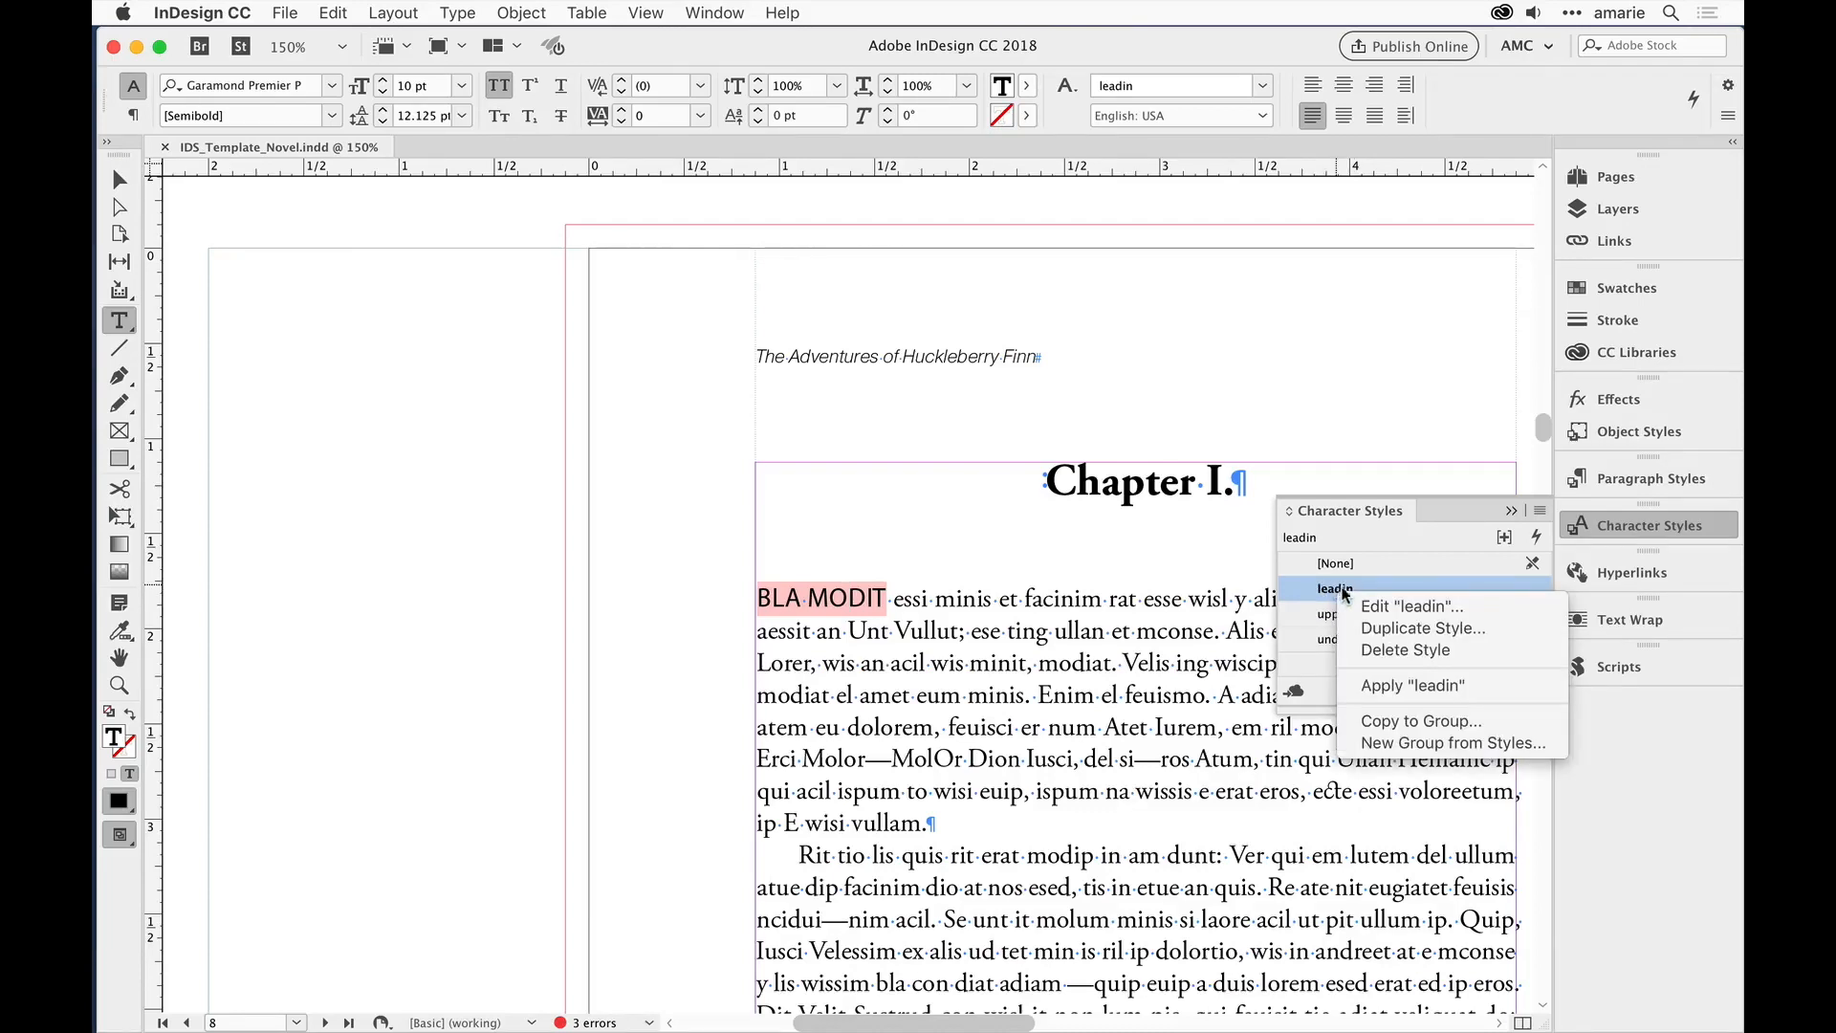
# Step: Edit the leadin style's Basic Character Formats to Adobe Garamond Pro Regular and confirm
pyautogui.click(1411, 607)
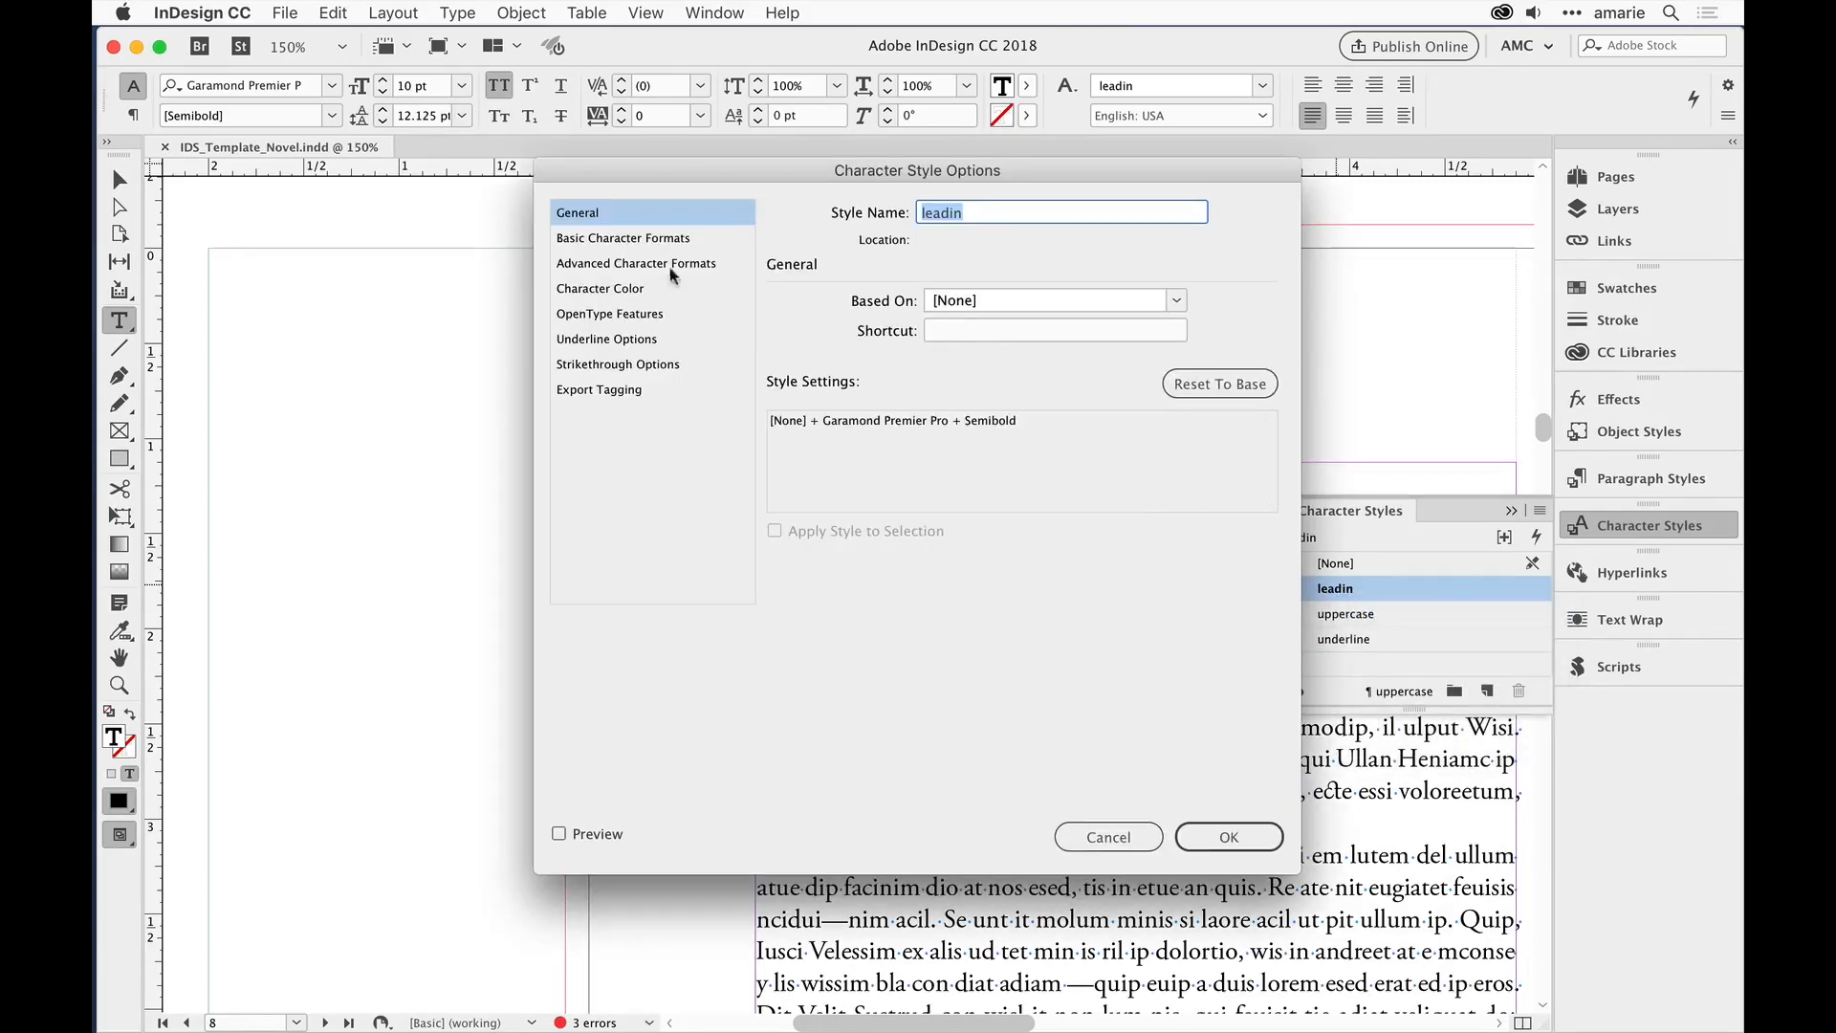
pyautogui.click(623, 237)
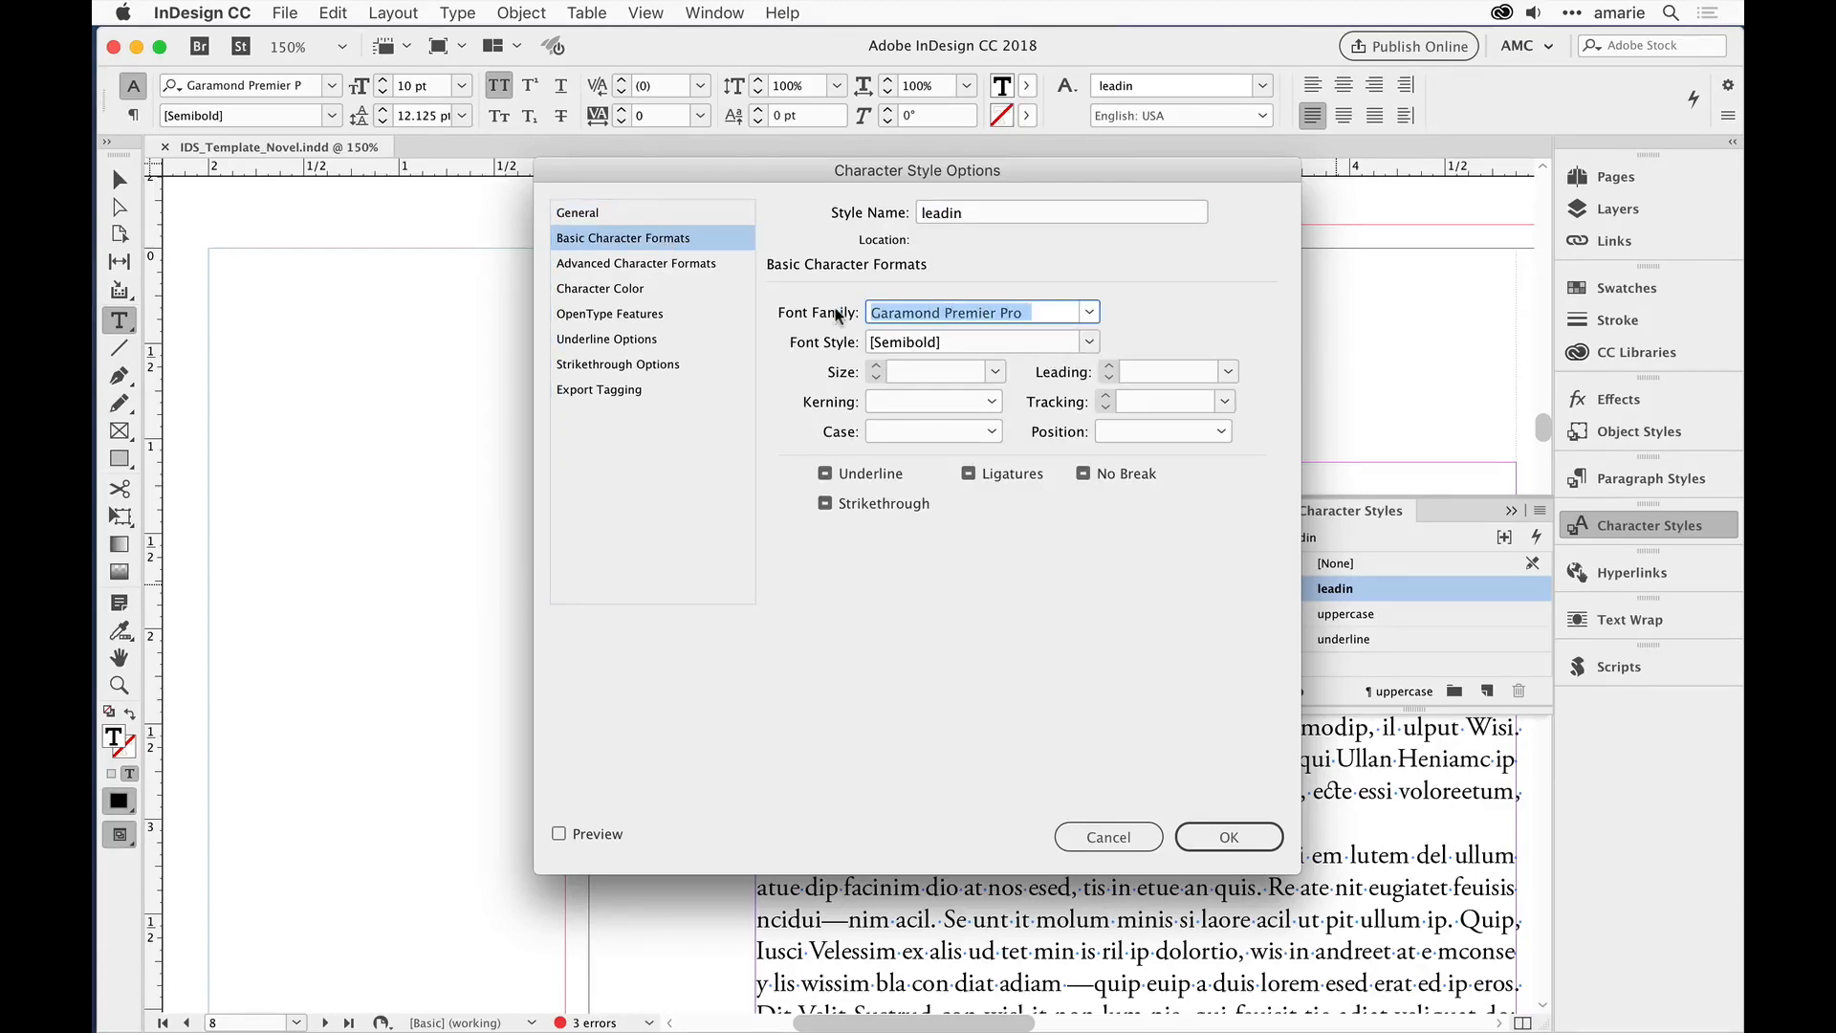
pyautogui.write('Adobe Garamond Pro')
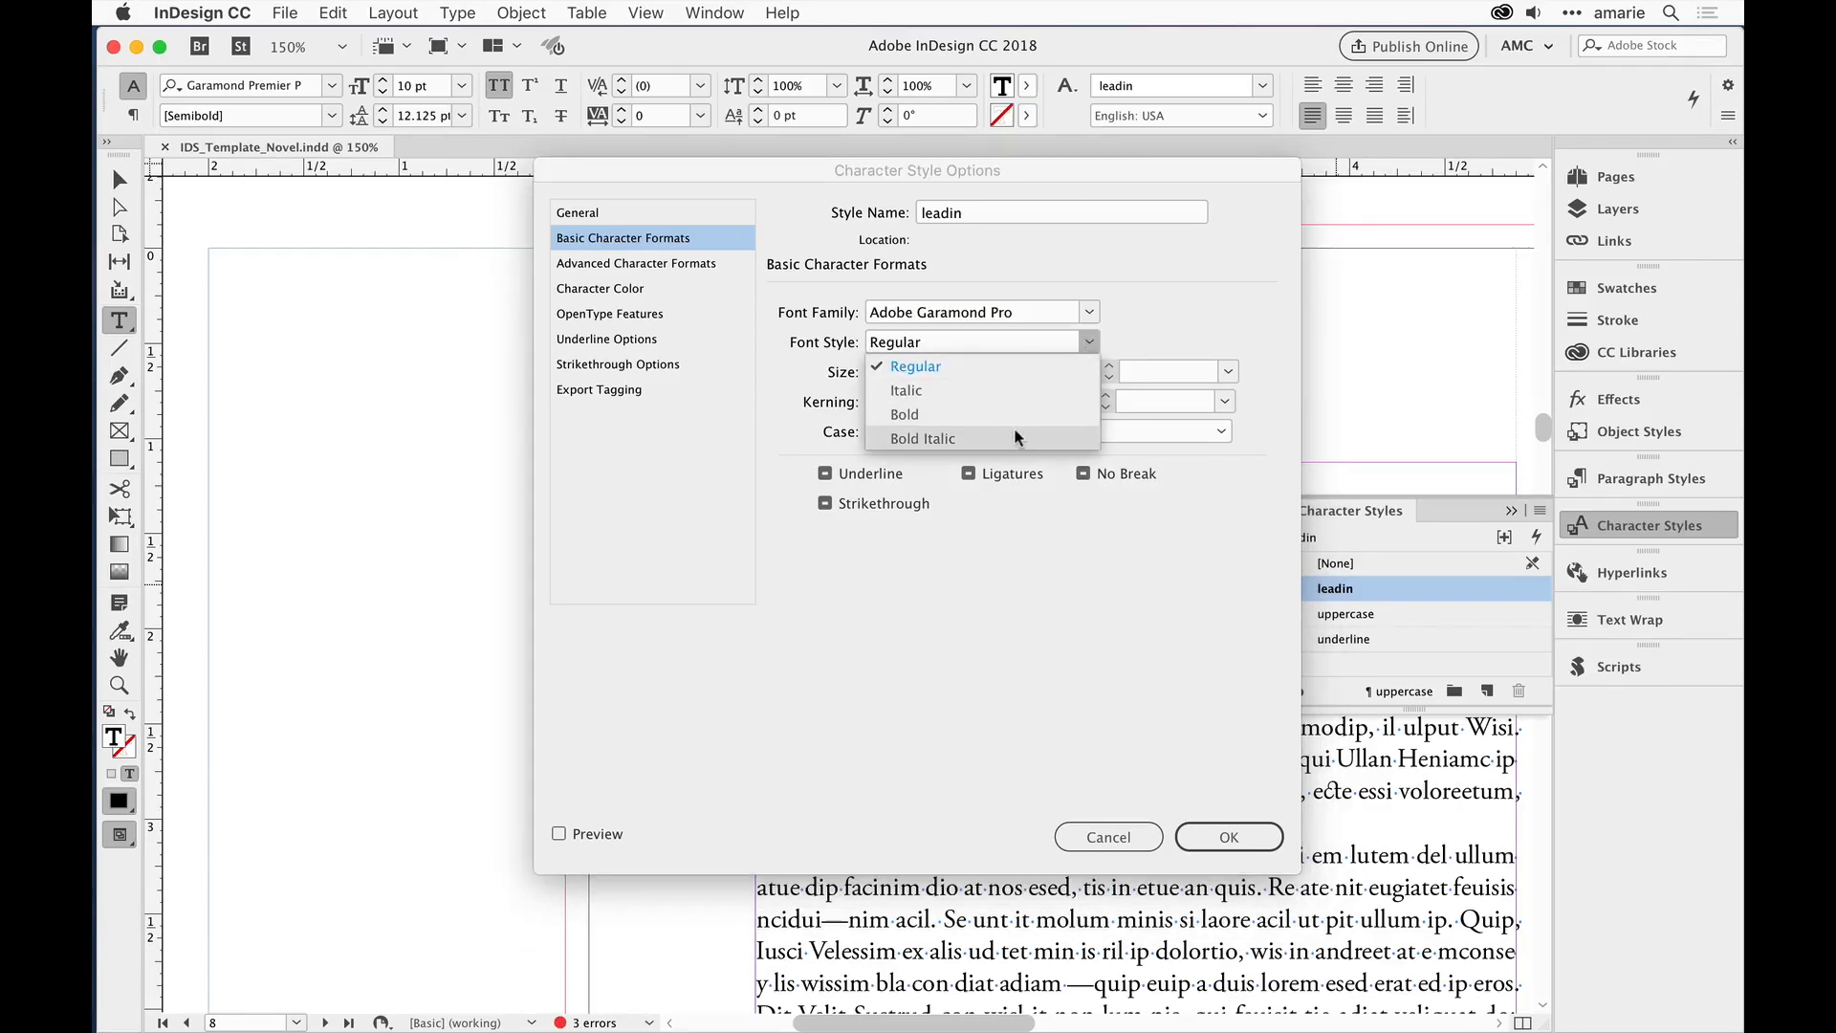
pyautogui.click(914, 367)
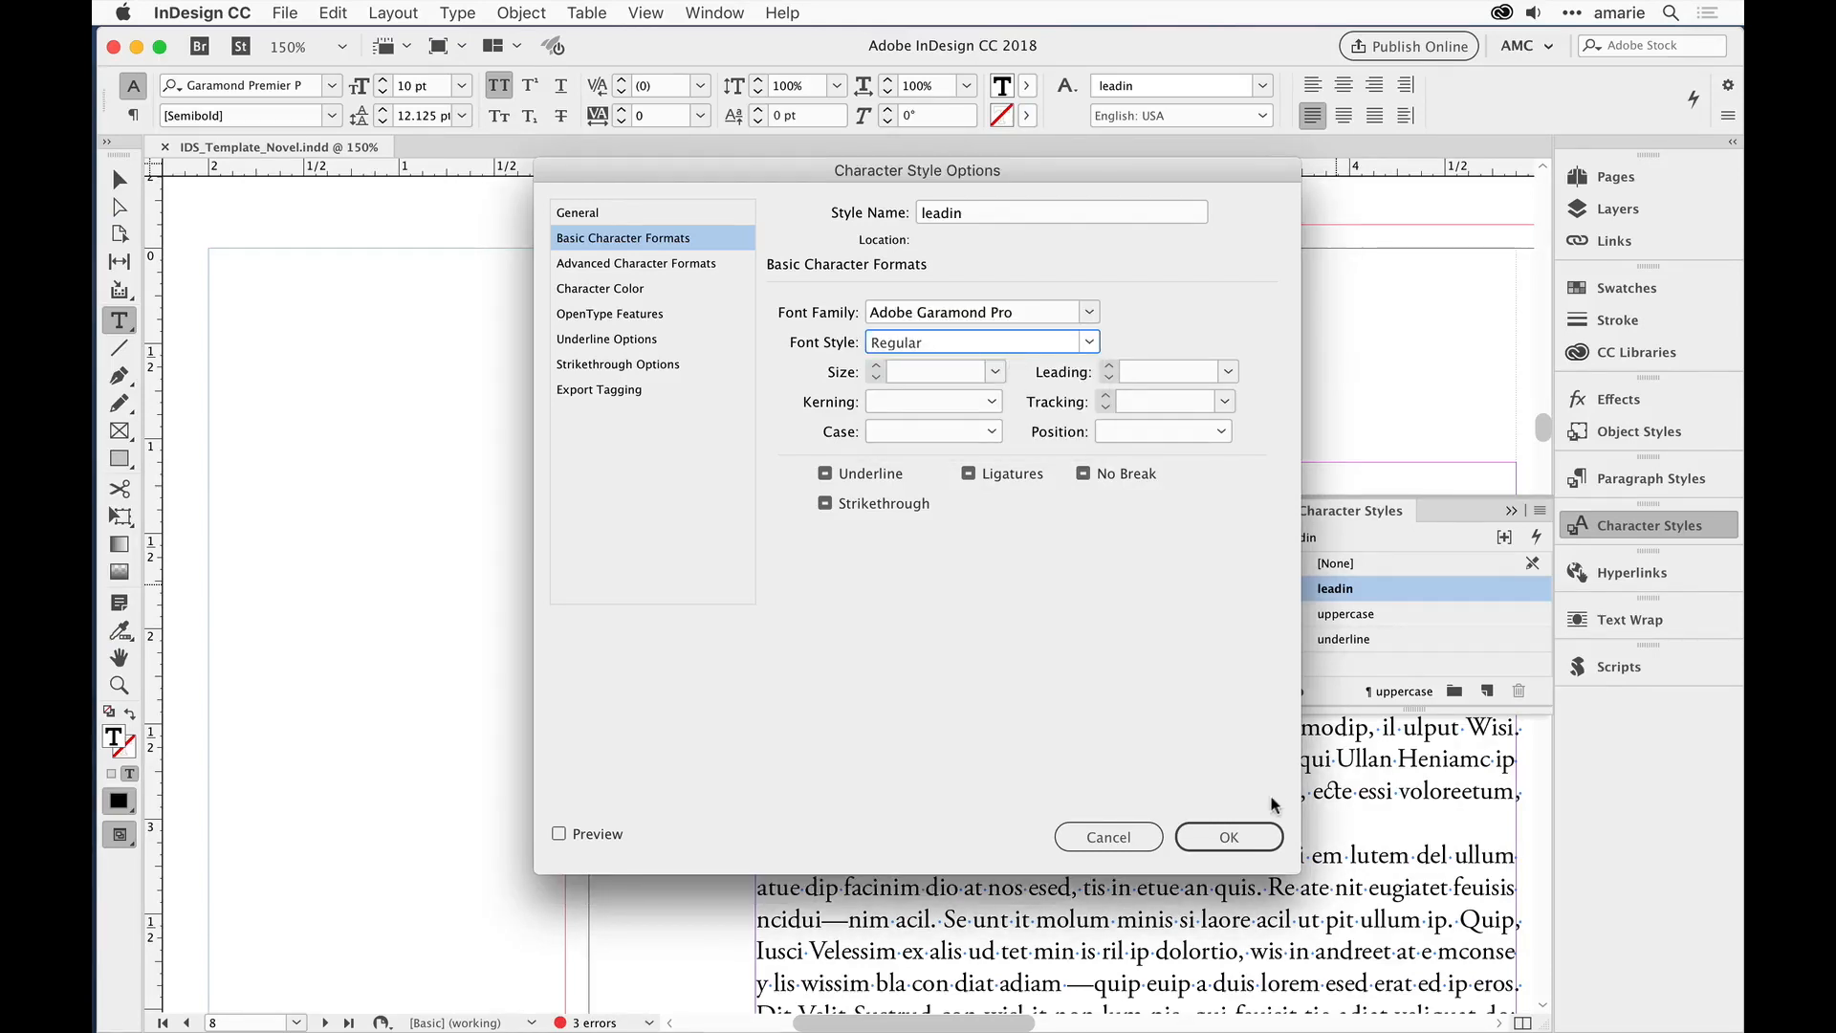
pyautogui.click(1228, 836)
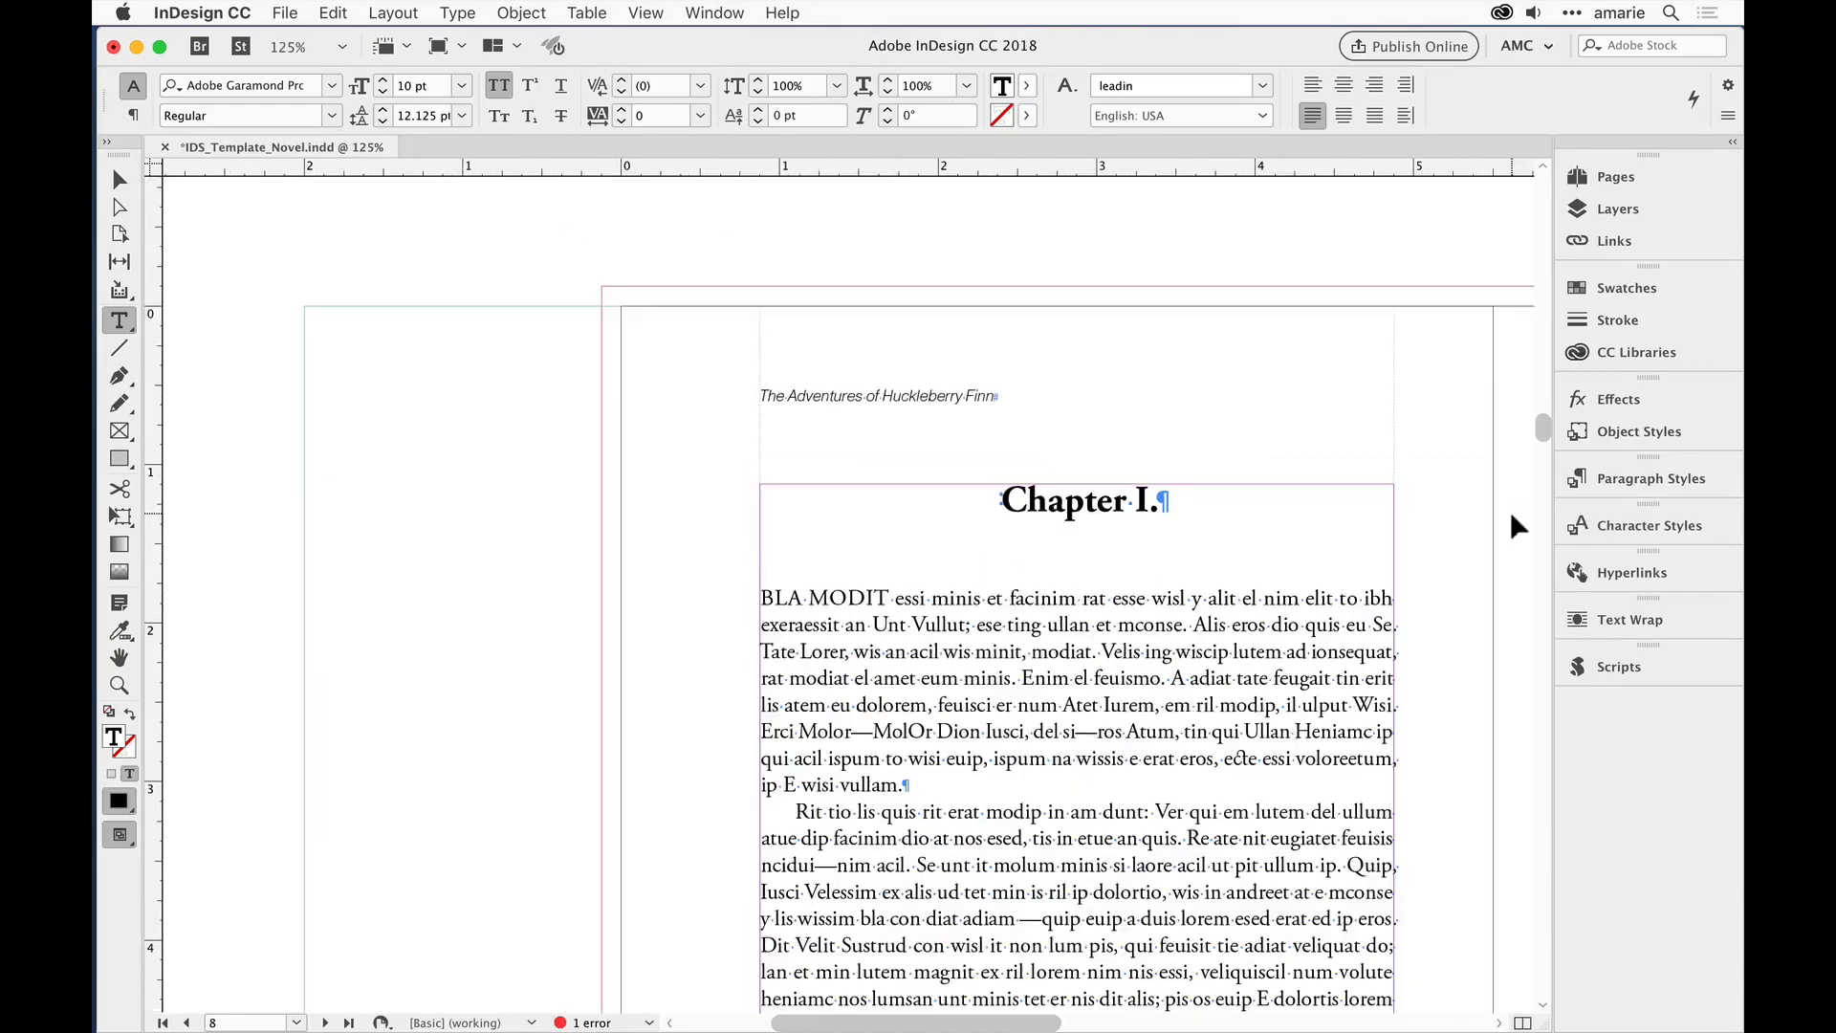
pyautogui.click(287, 45)
pyautogui.write('50')
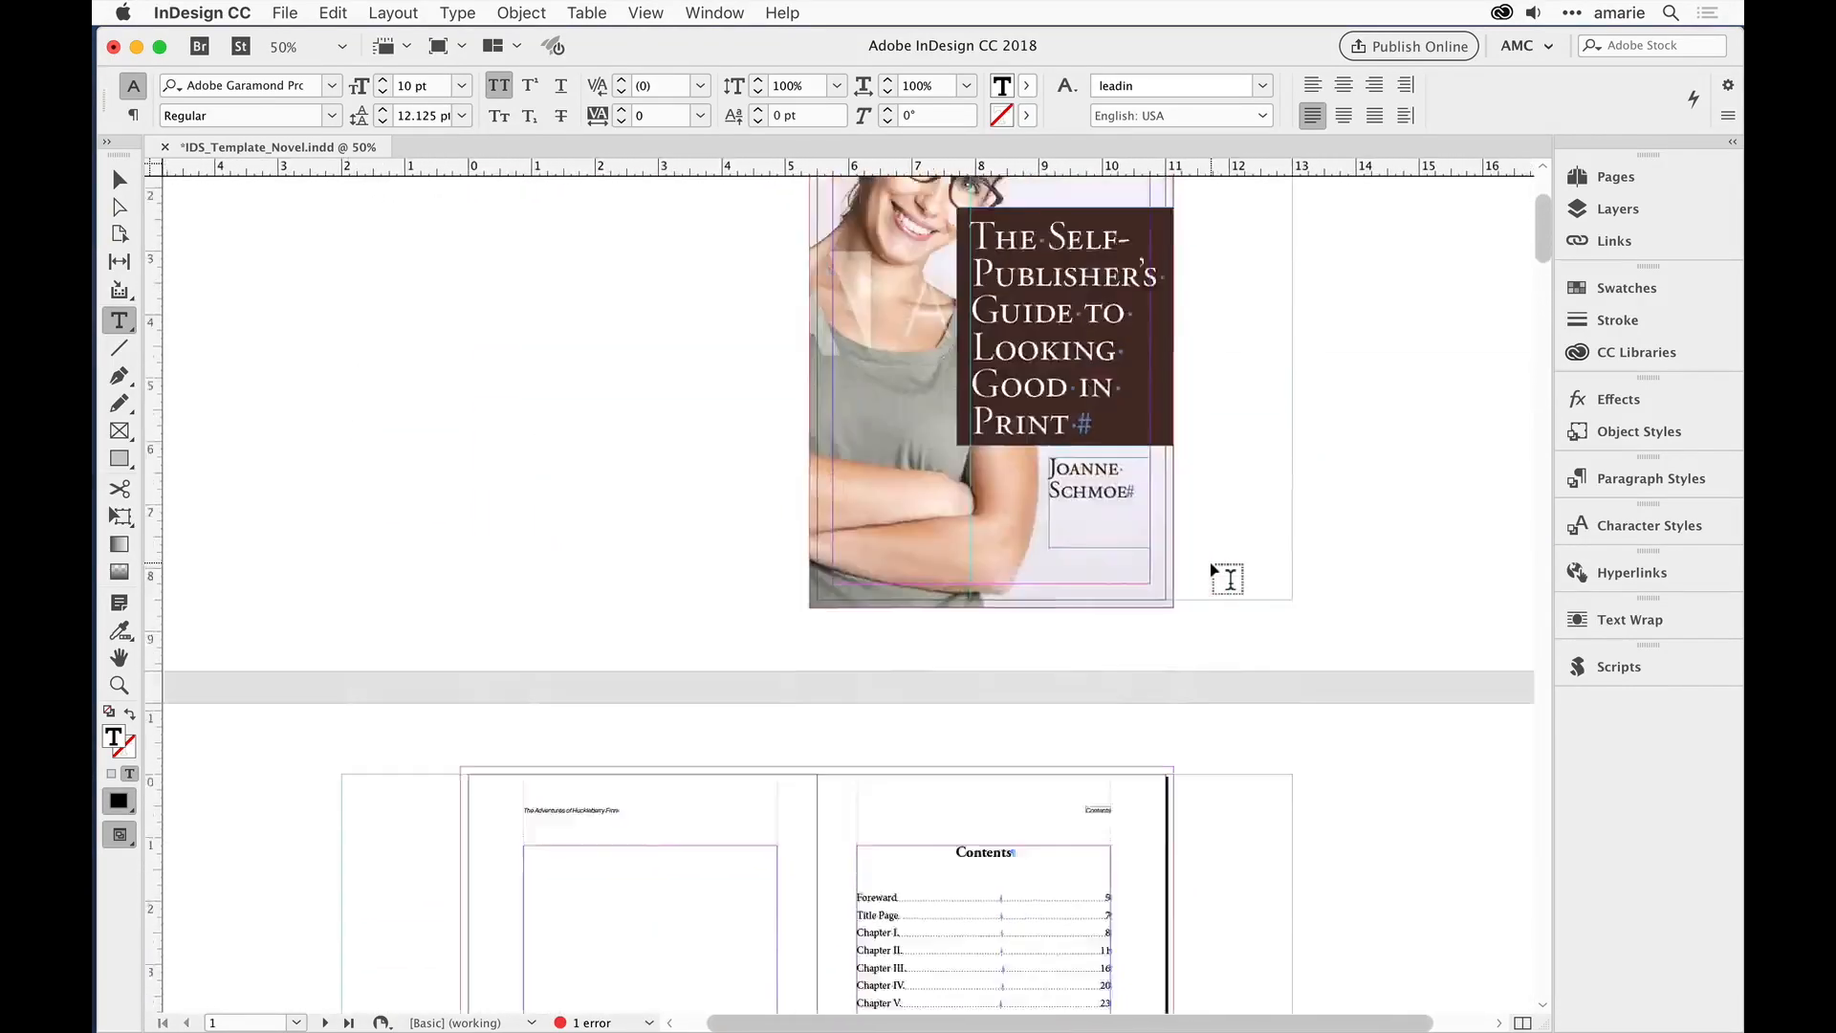
pyautogui.scroll(-3)
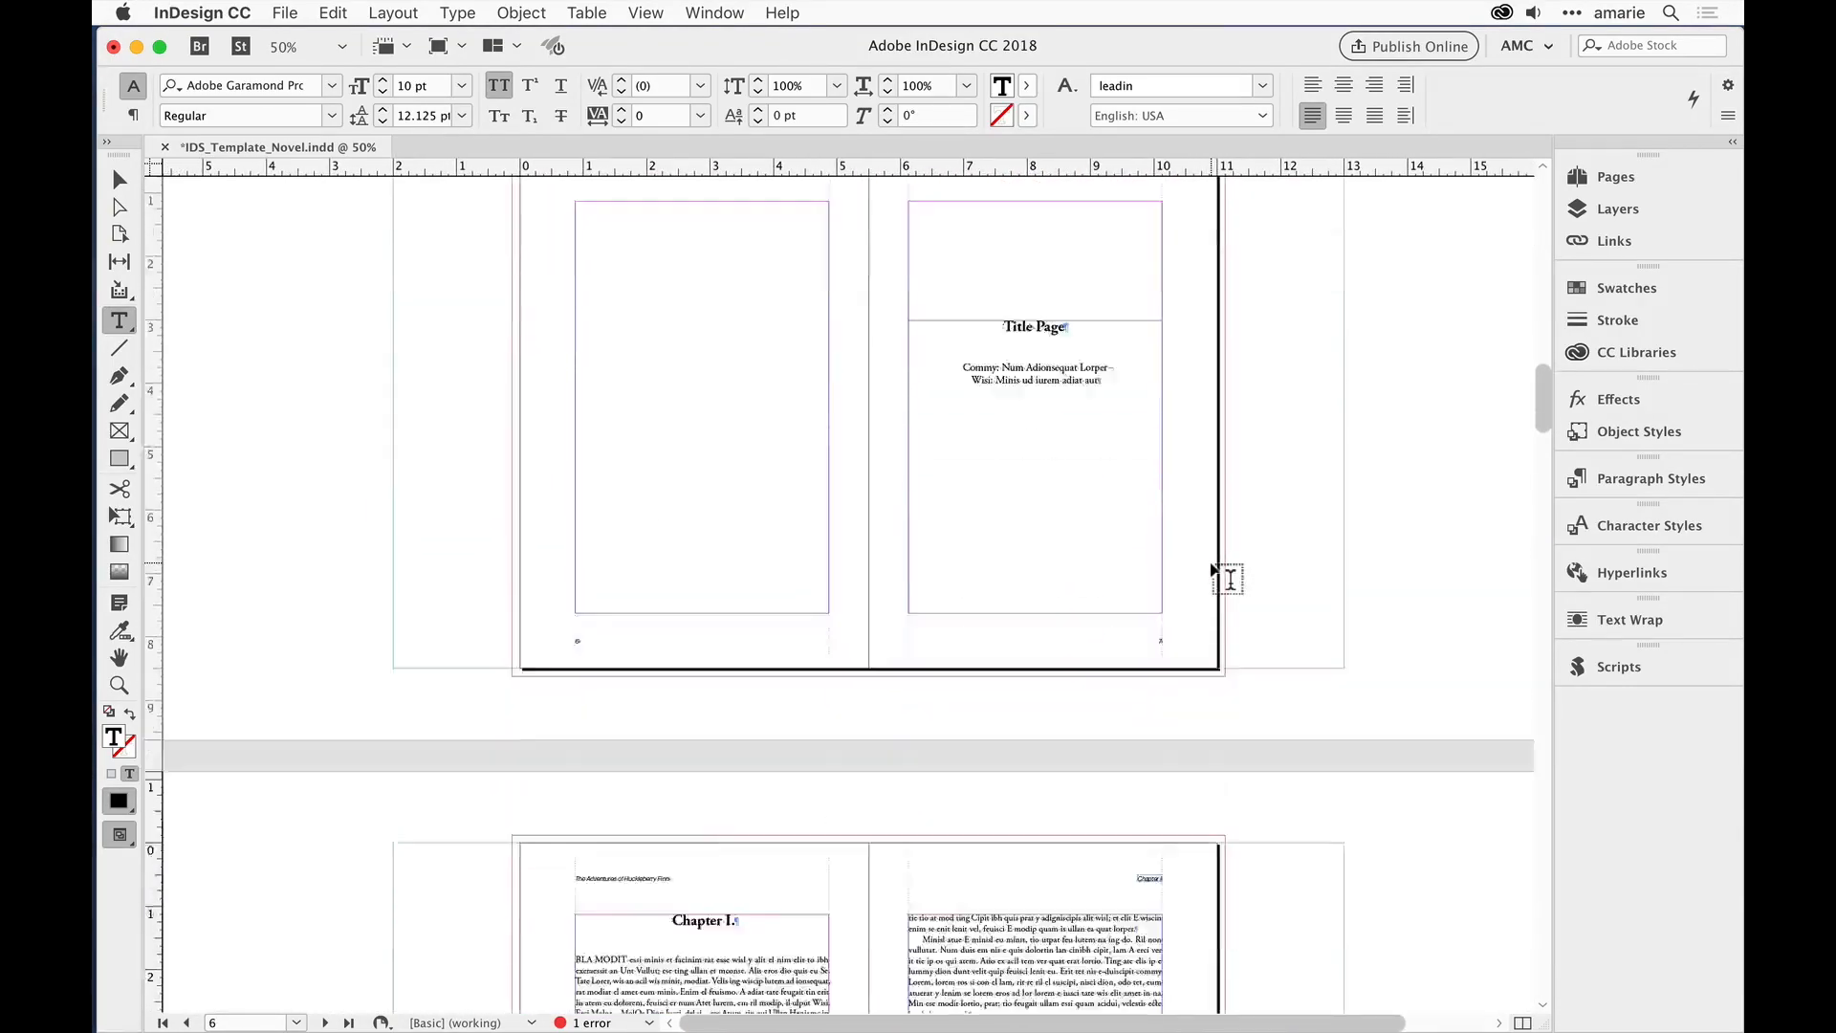
pyautogui.scroll(-3)
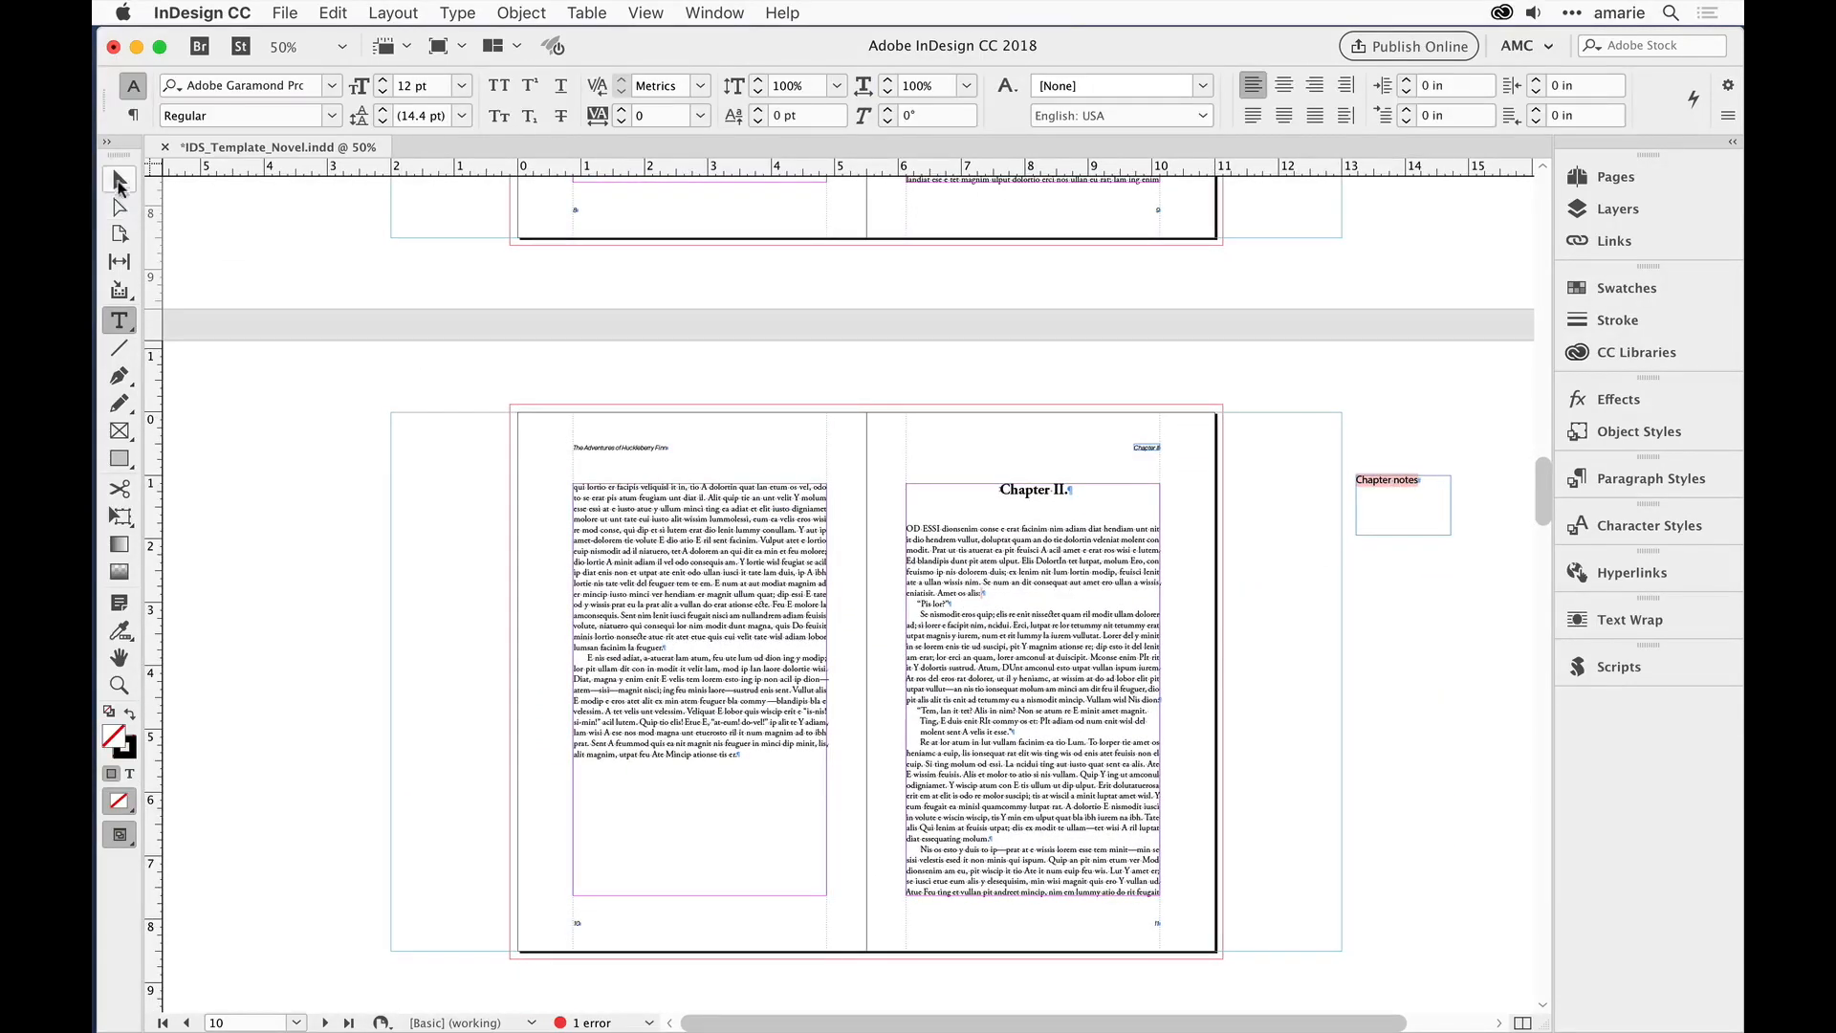
pyautogui.click(1400, 491)
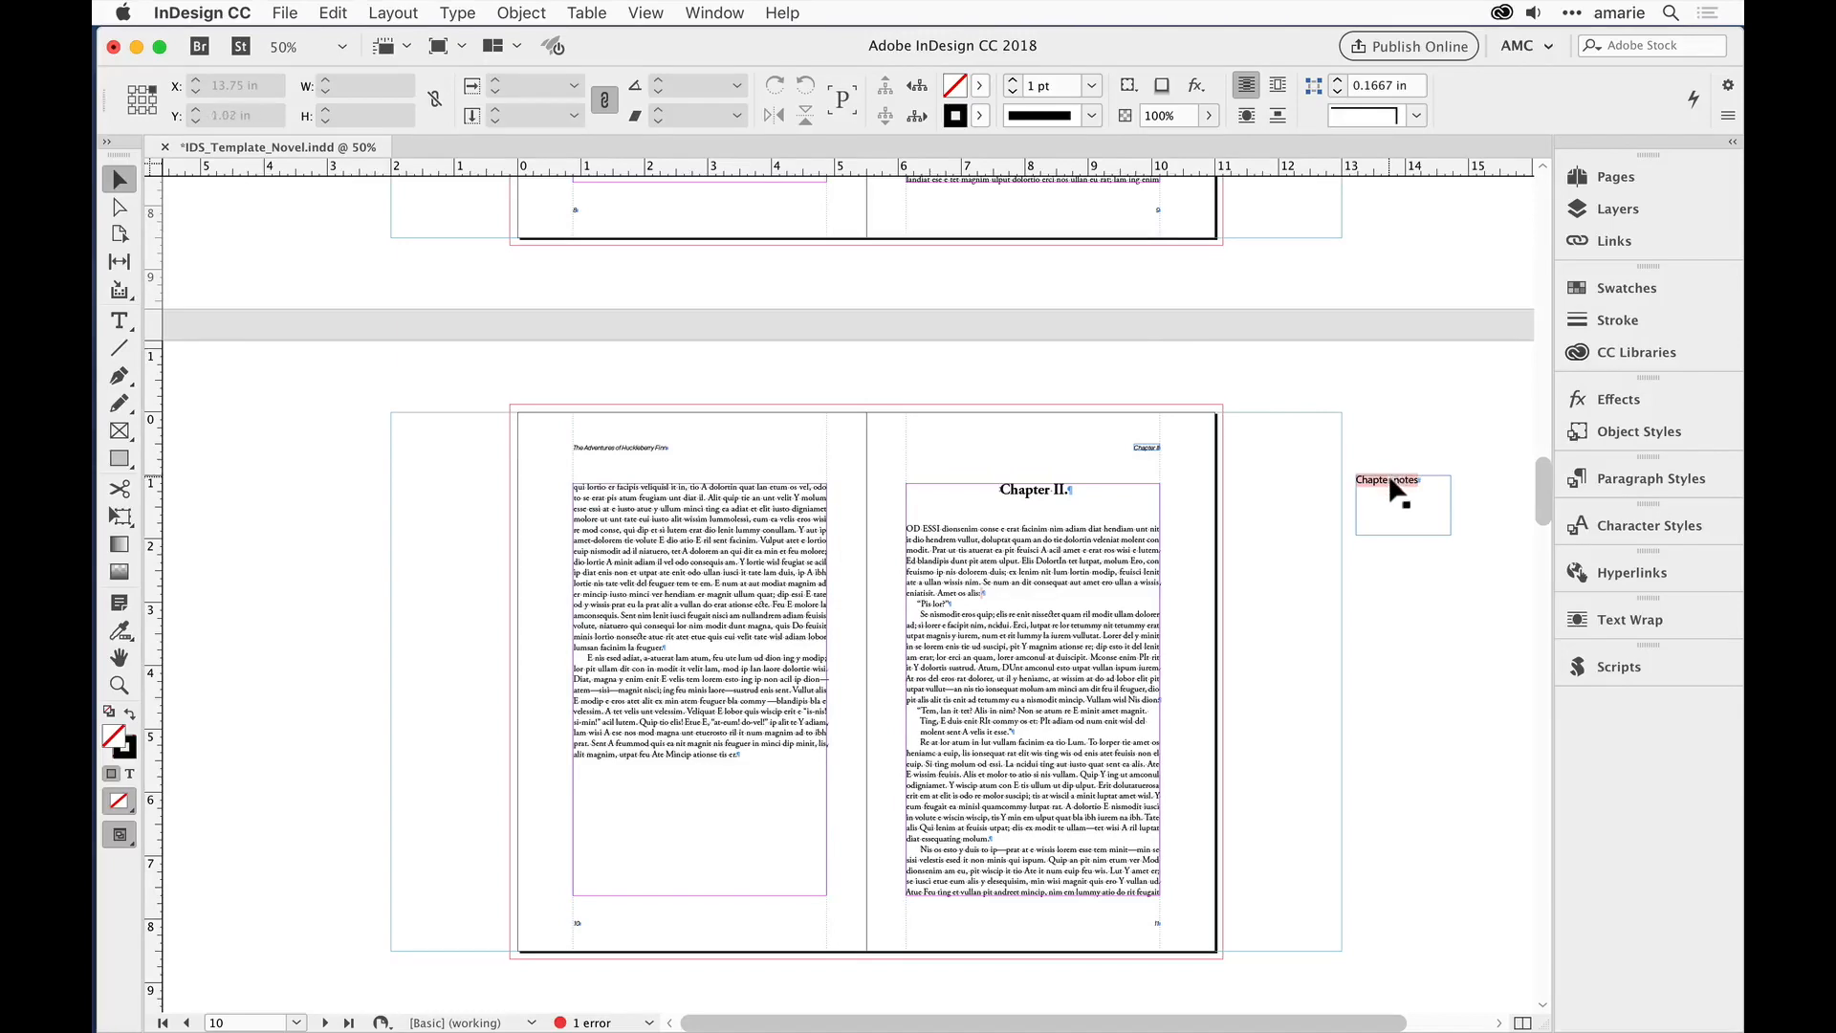
pyautogui.click(1395, 488)
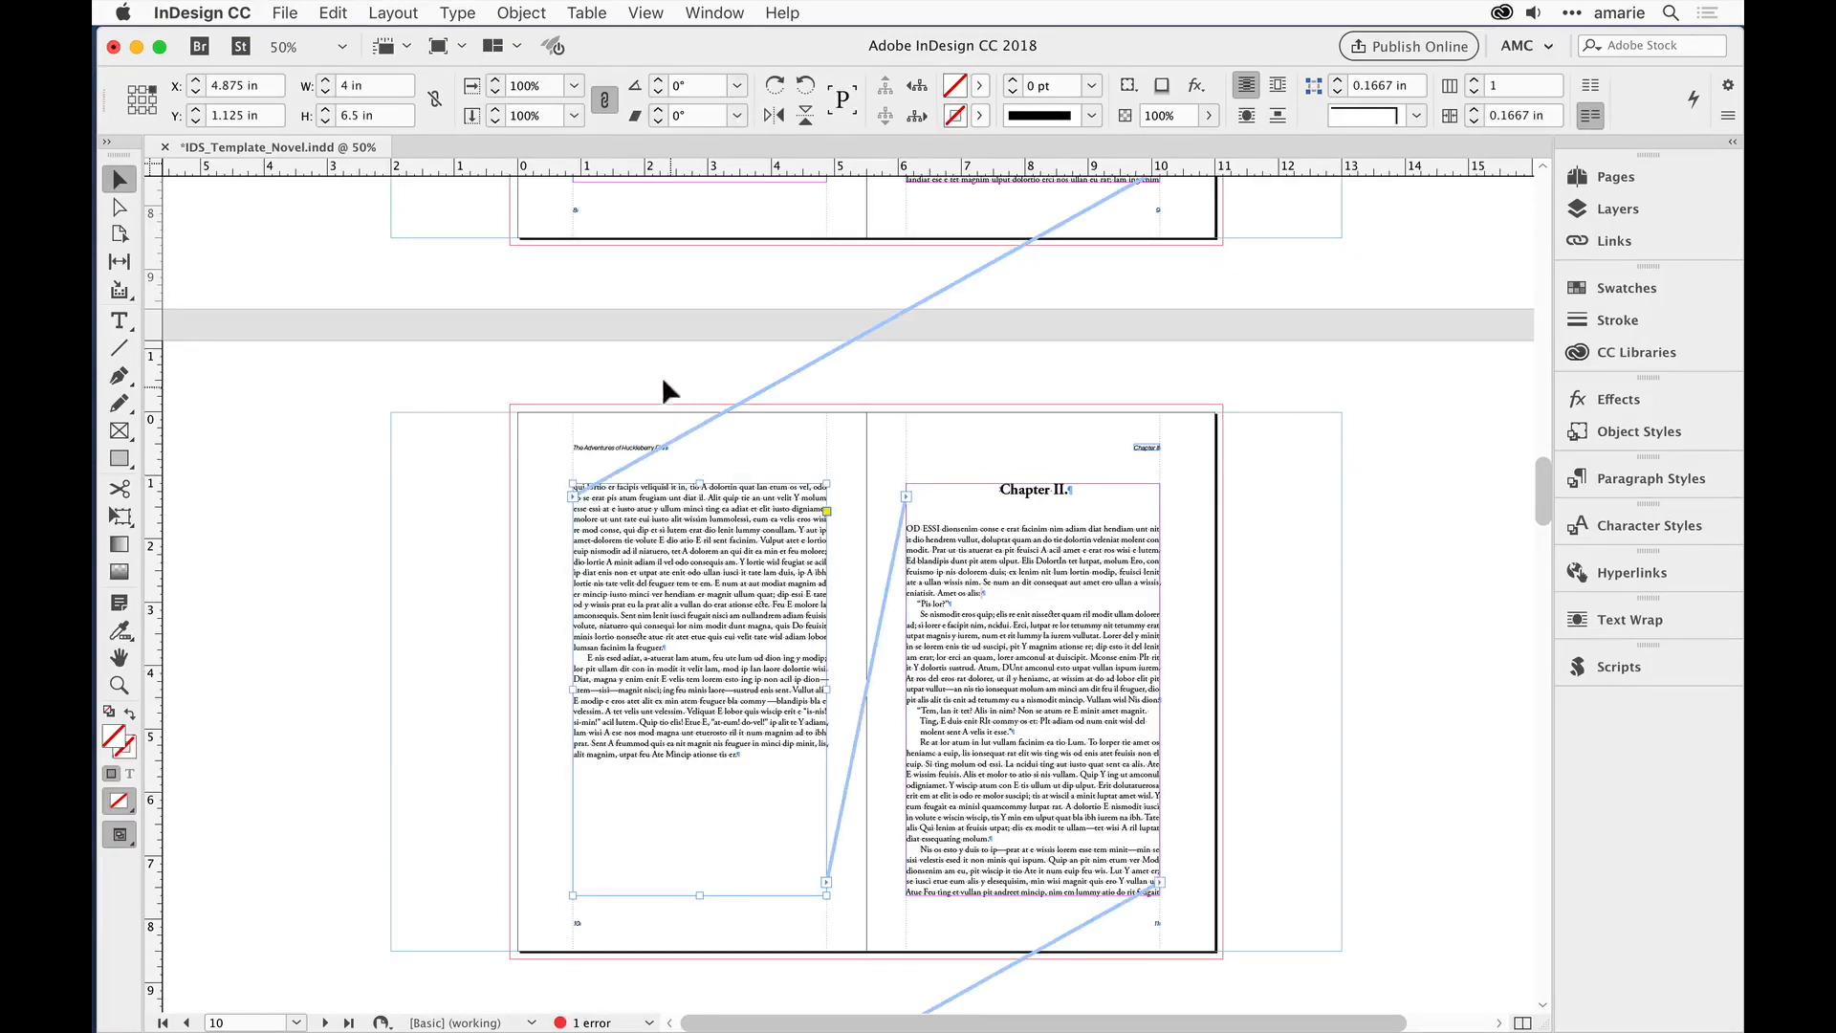
pyautogui.scroll(-3)
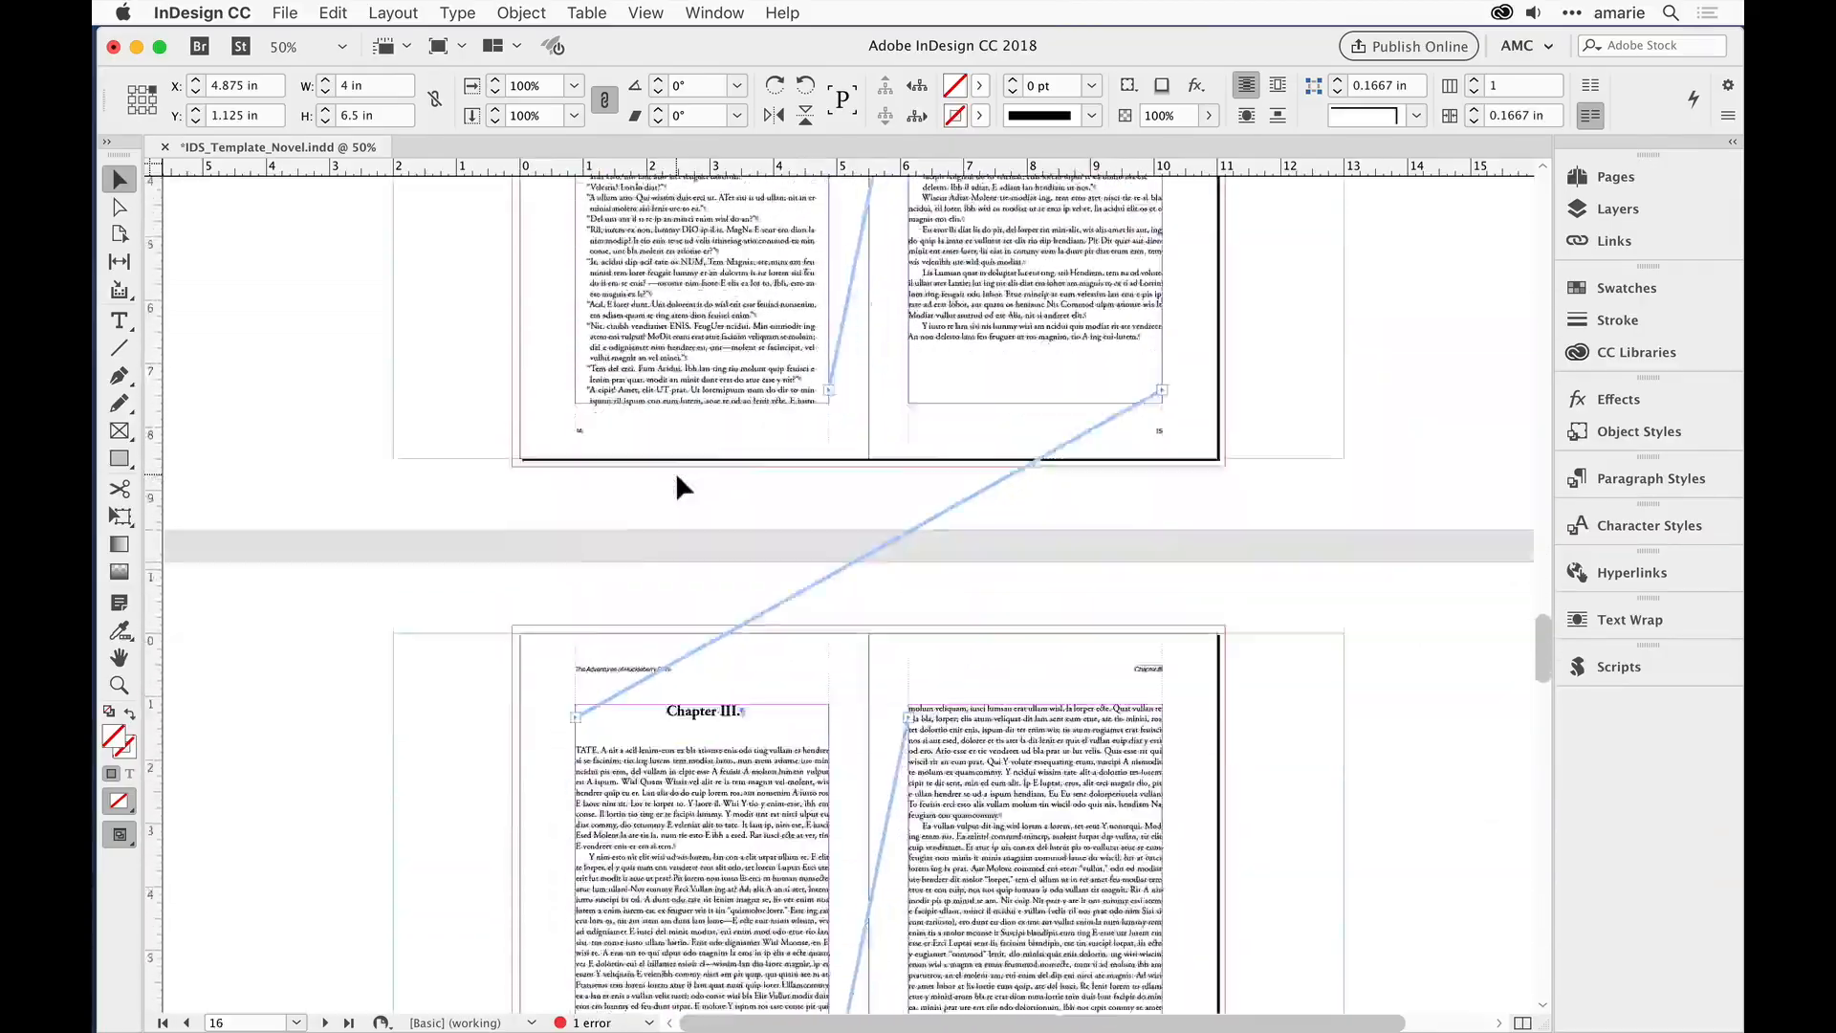
pyautogui.scroll(-3)
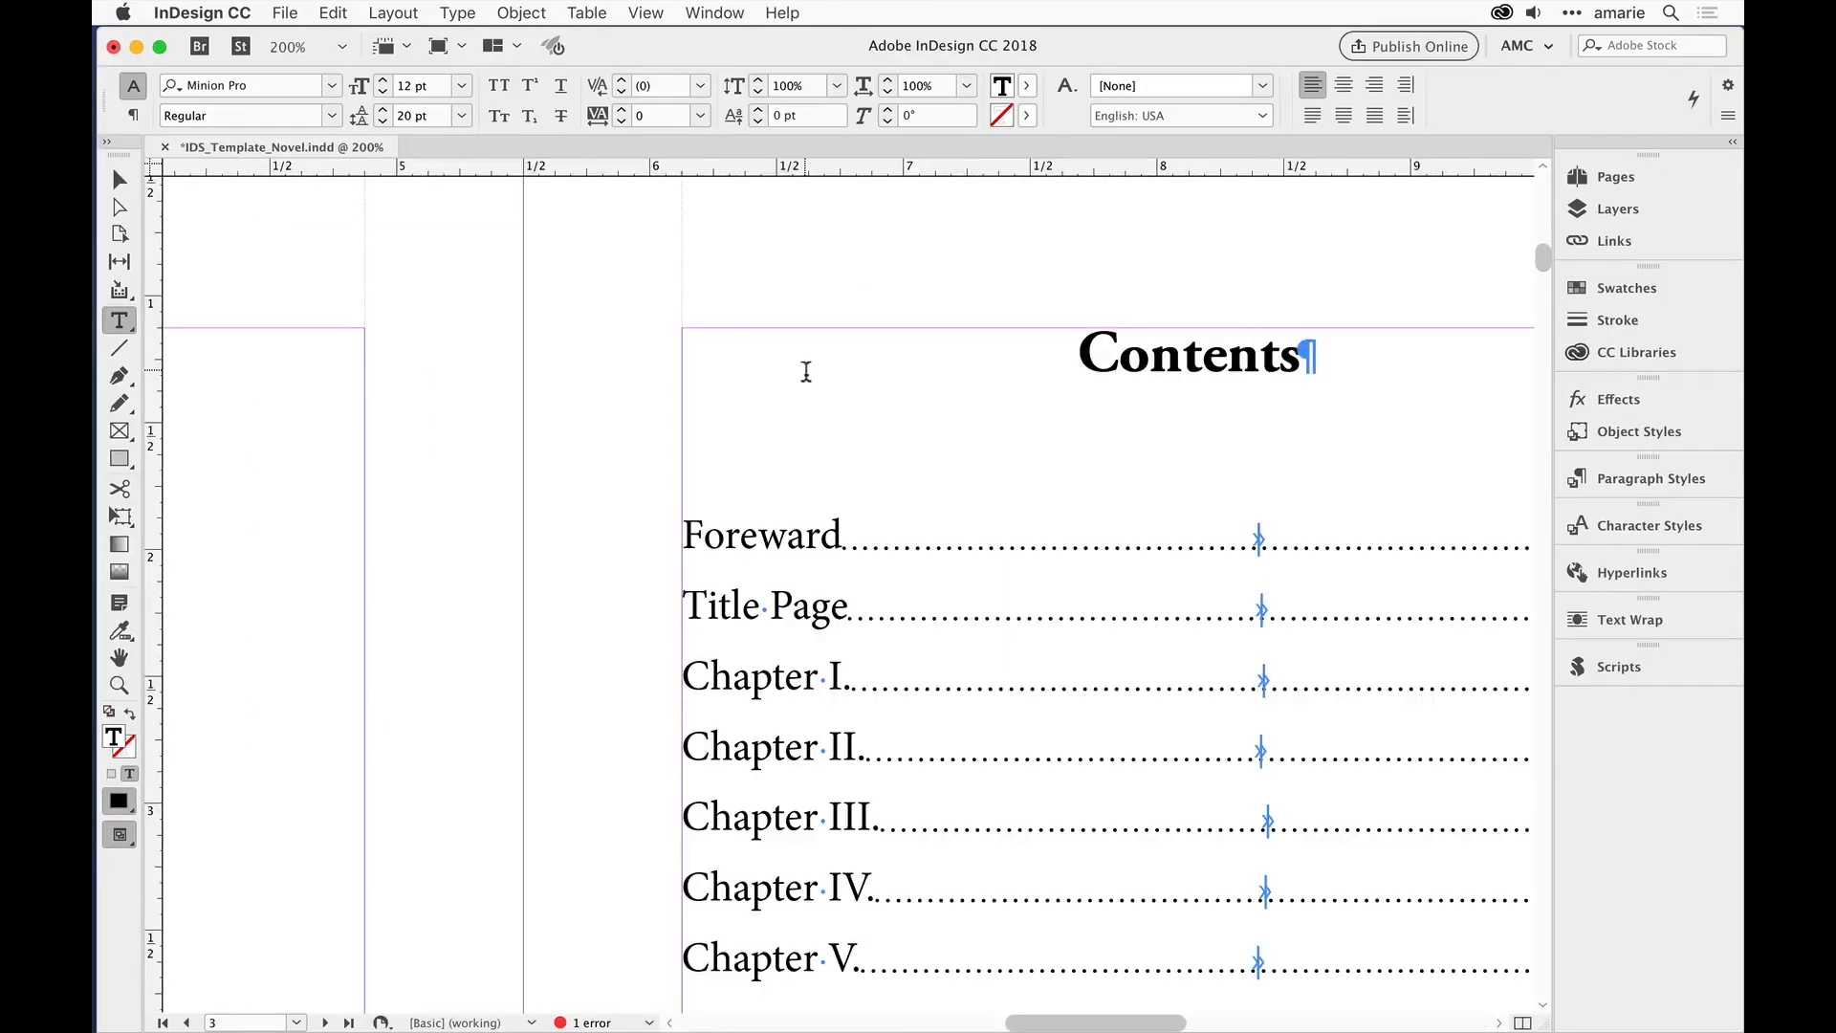
# Step: Bring up the Type menu from the Contents page to reach Find Font
pyautogui.click(457, 13)
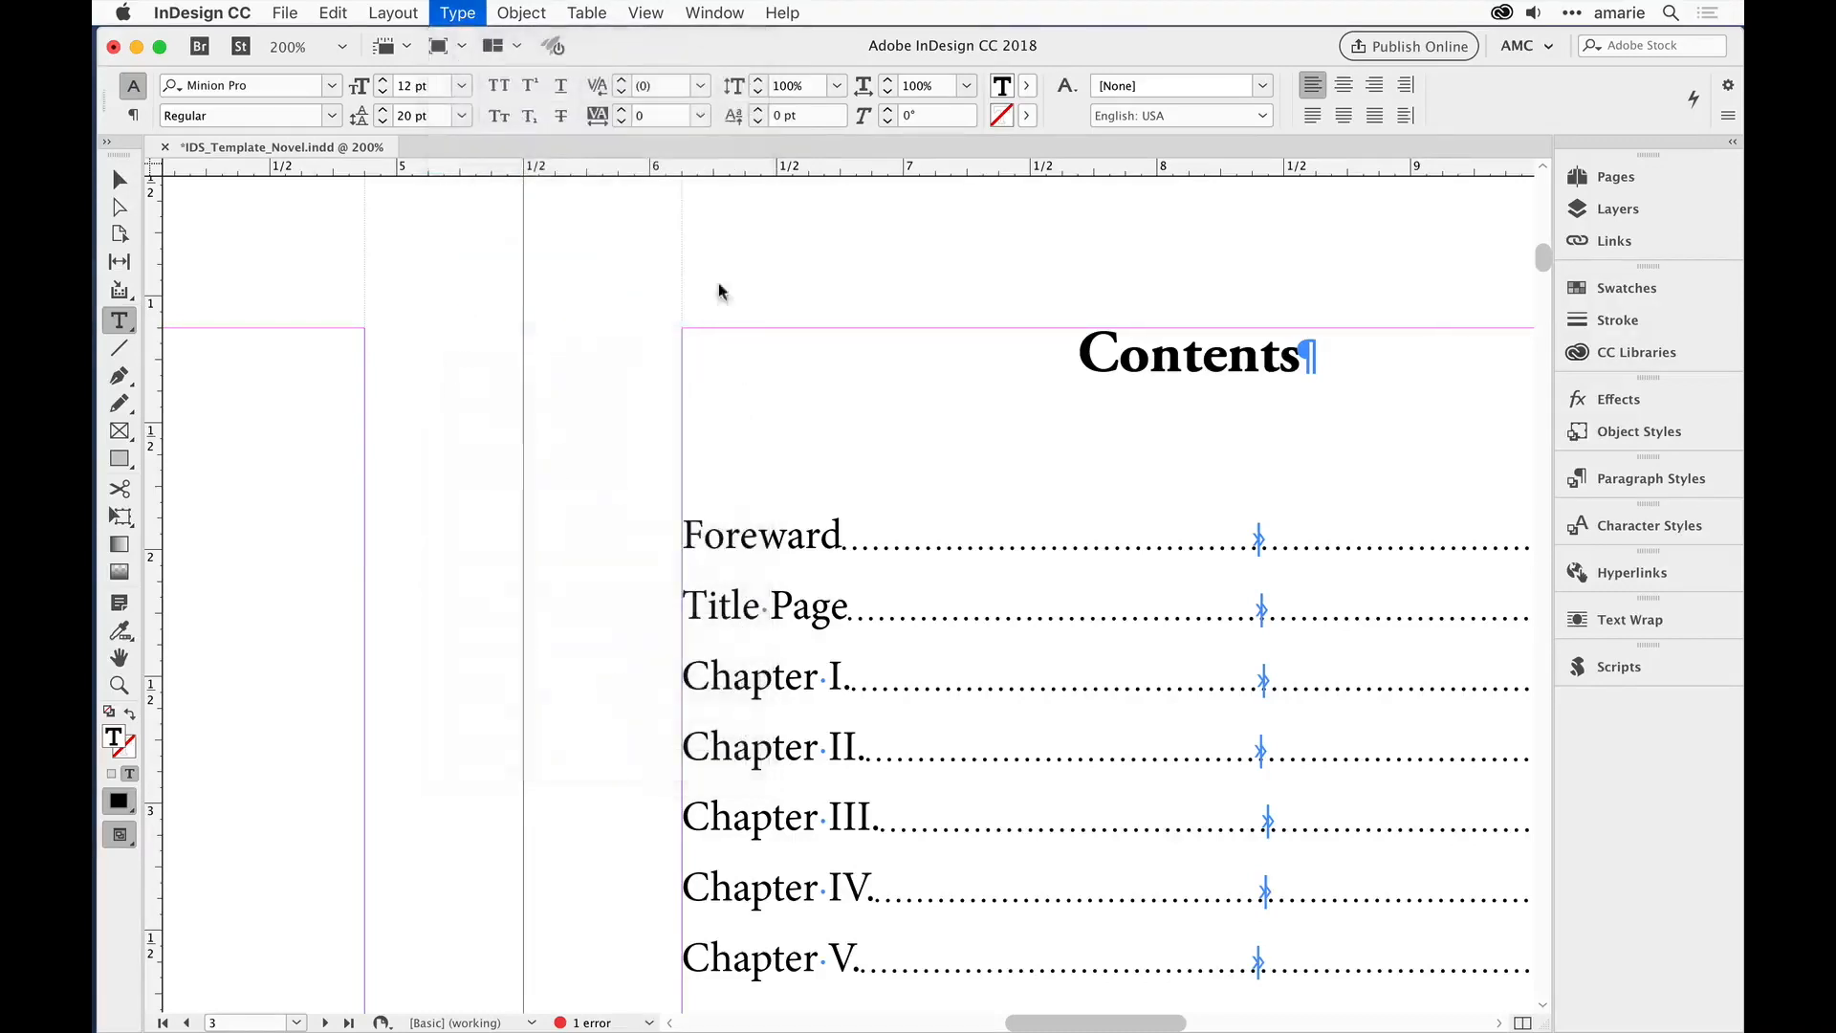
pyautogui.click(457, 14)
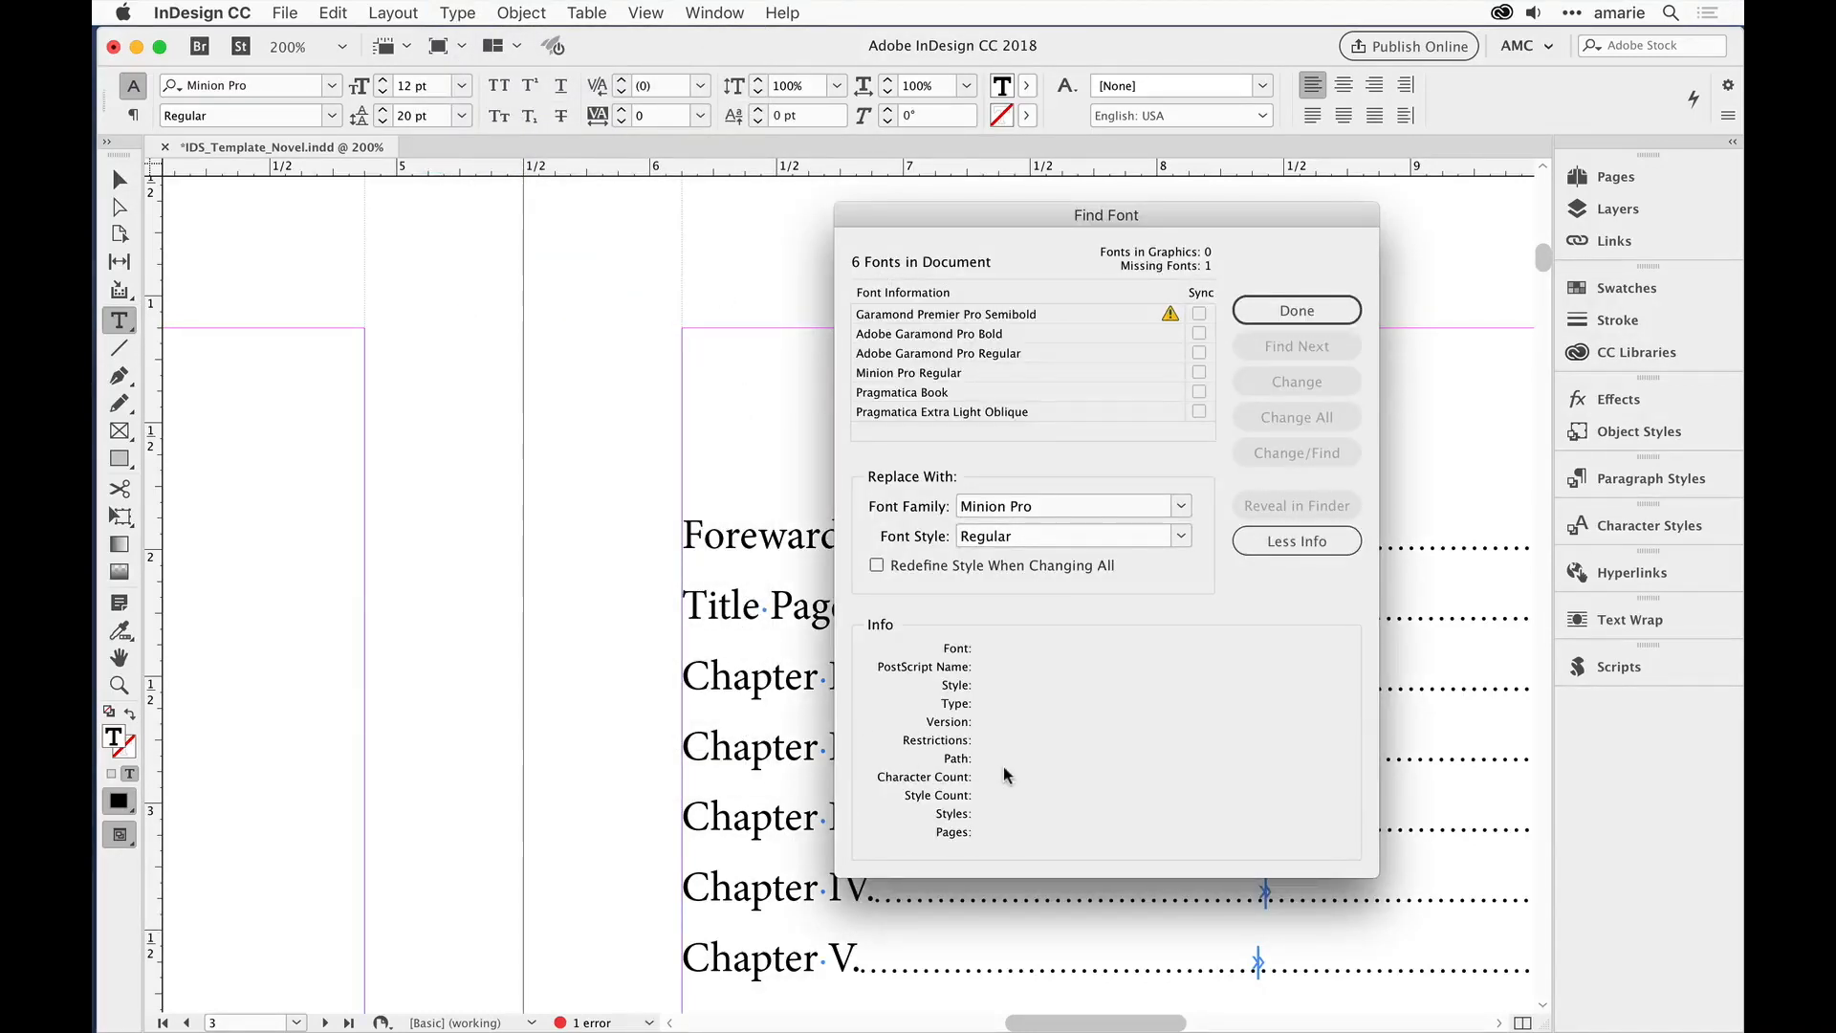
# Step: Select Garamond Premier Pro Semibold in Find Font and jump to its first use on page 11
pyautogui.click(947, 314)
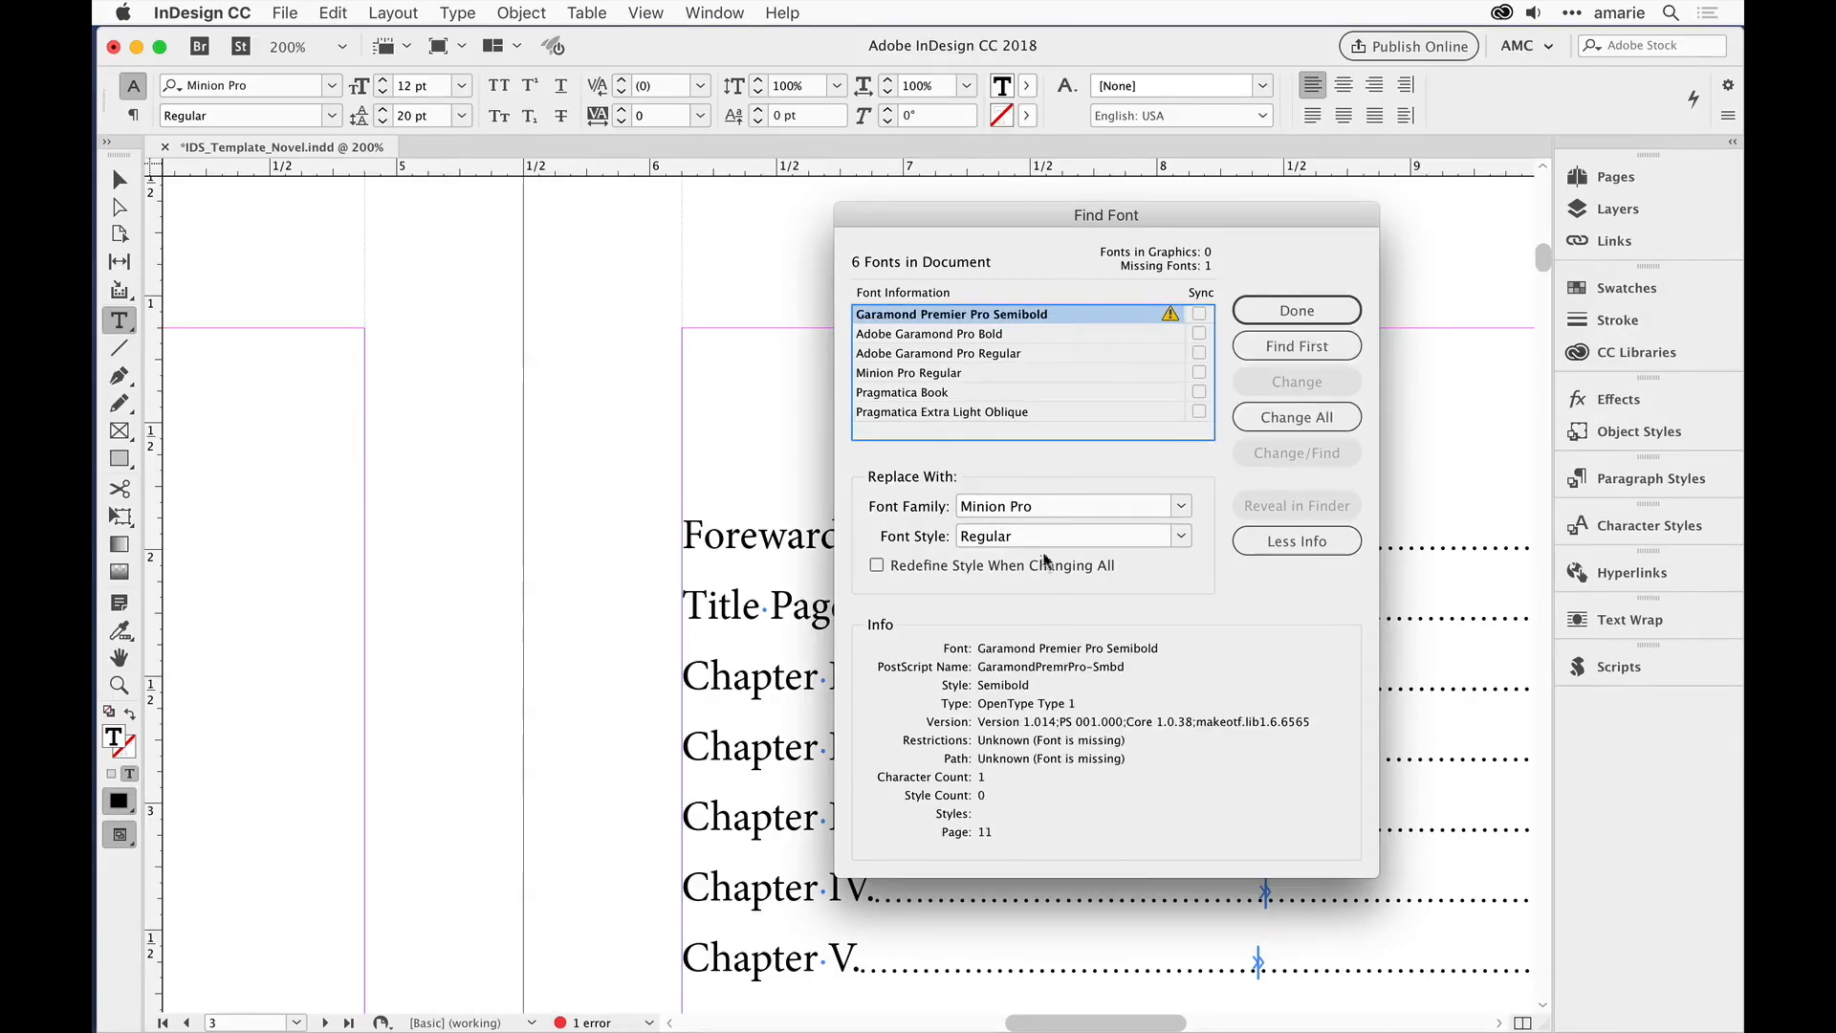
pyautogui.moveTo(987, 838)
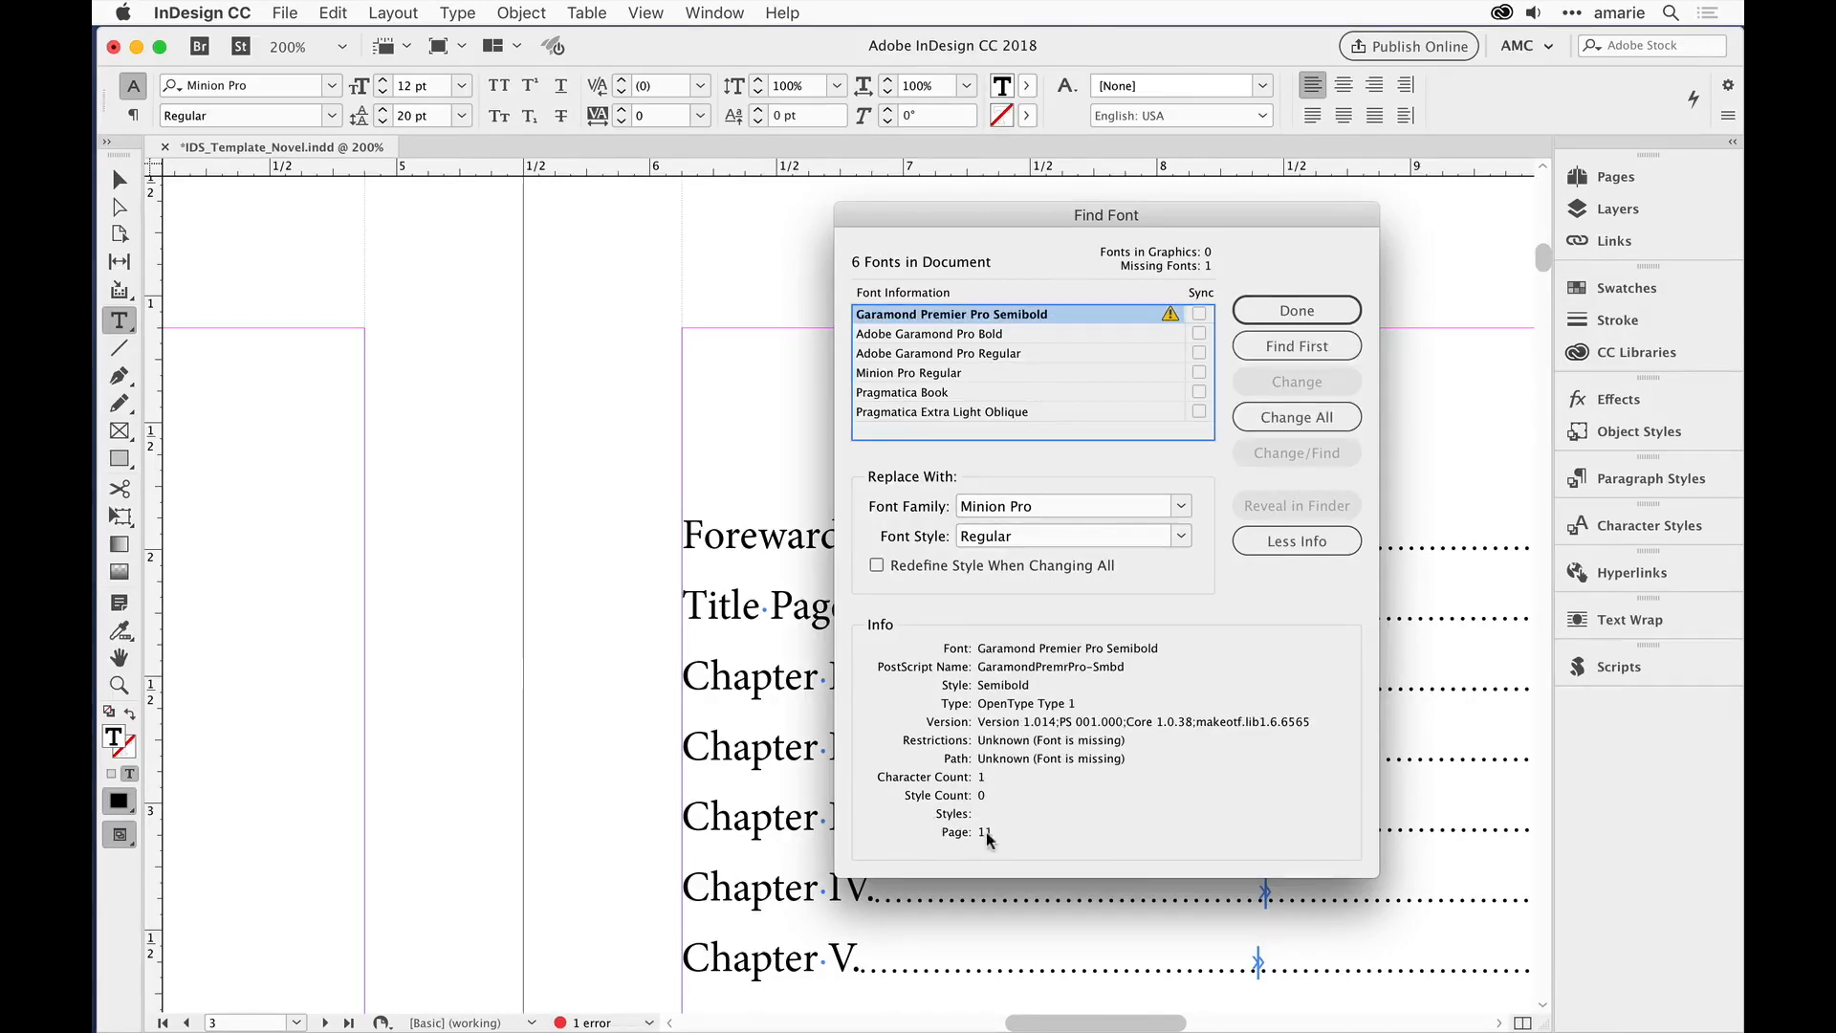
pyautogui.click(1295, 346)
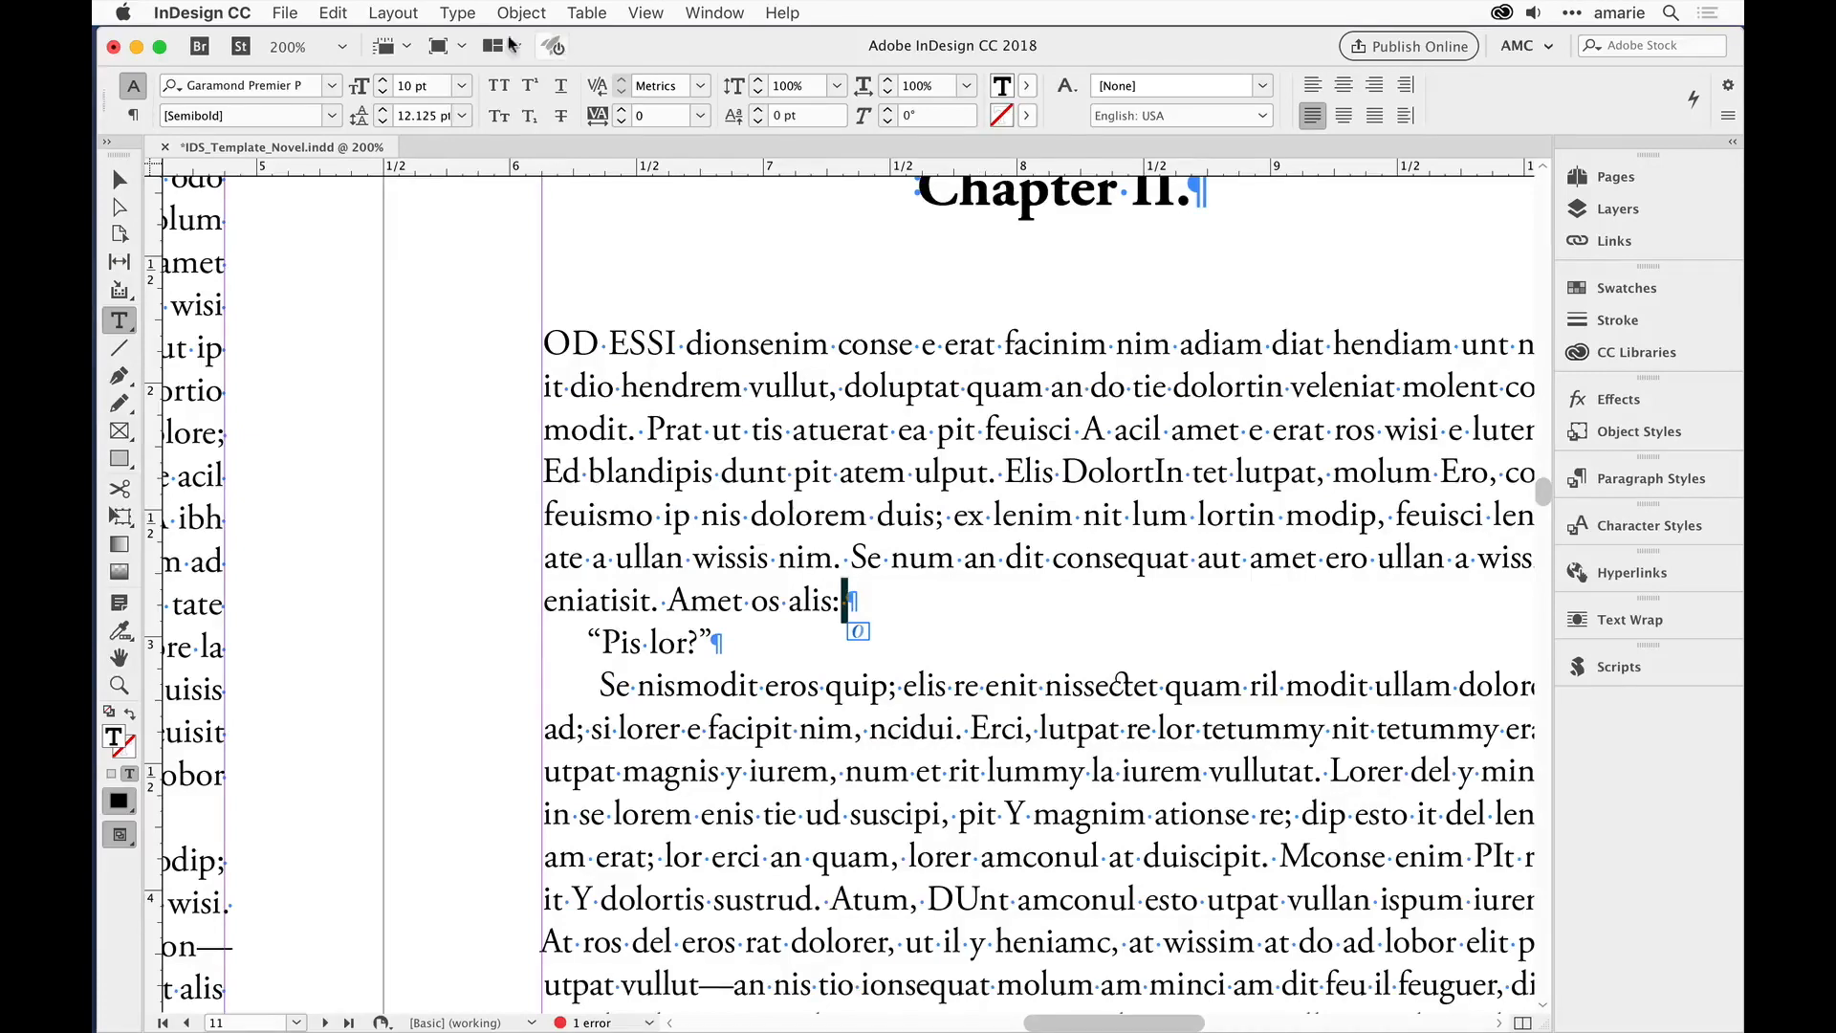
# Step: Switch Chapter II's text into the Story Editor via Edit > Edit in Story Editor
pyautogui.click(333, 13)
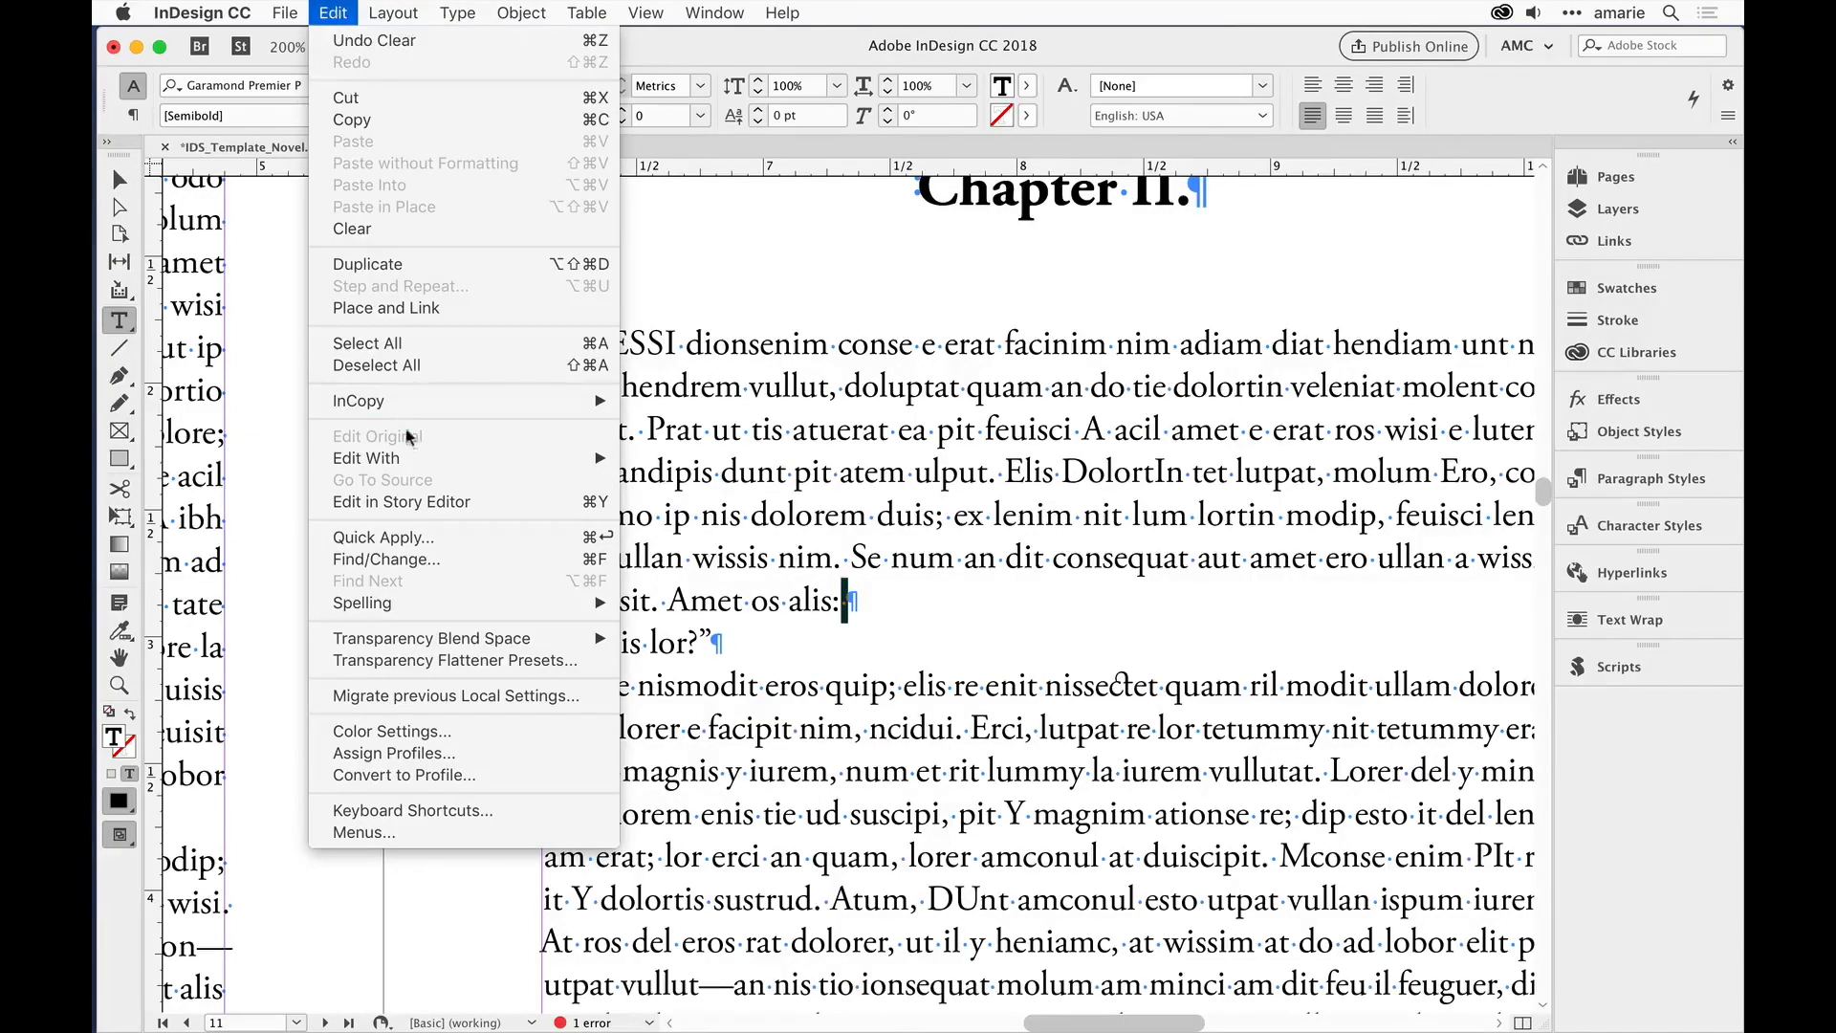
pyautogui.click(400, 501)
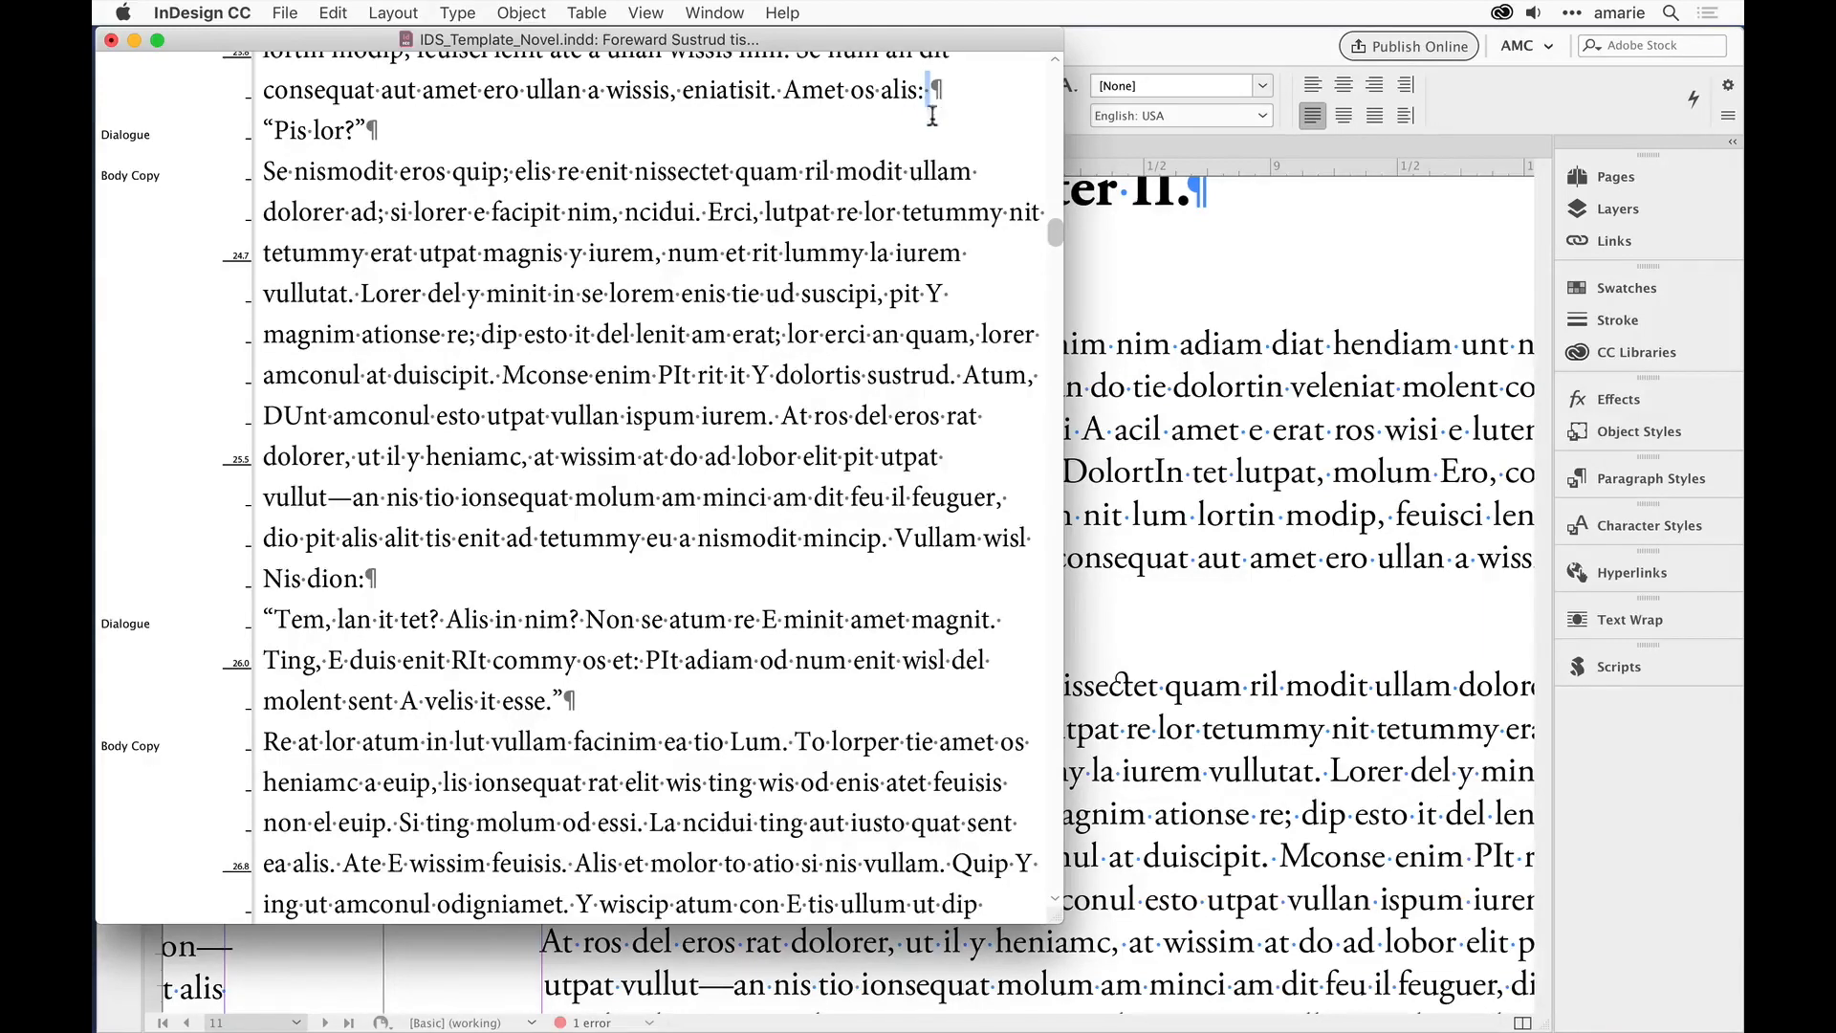
pyautogui.moveTo(926, 150)
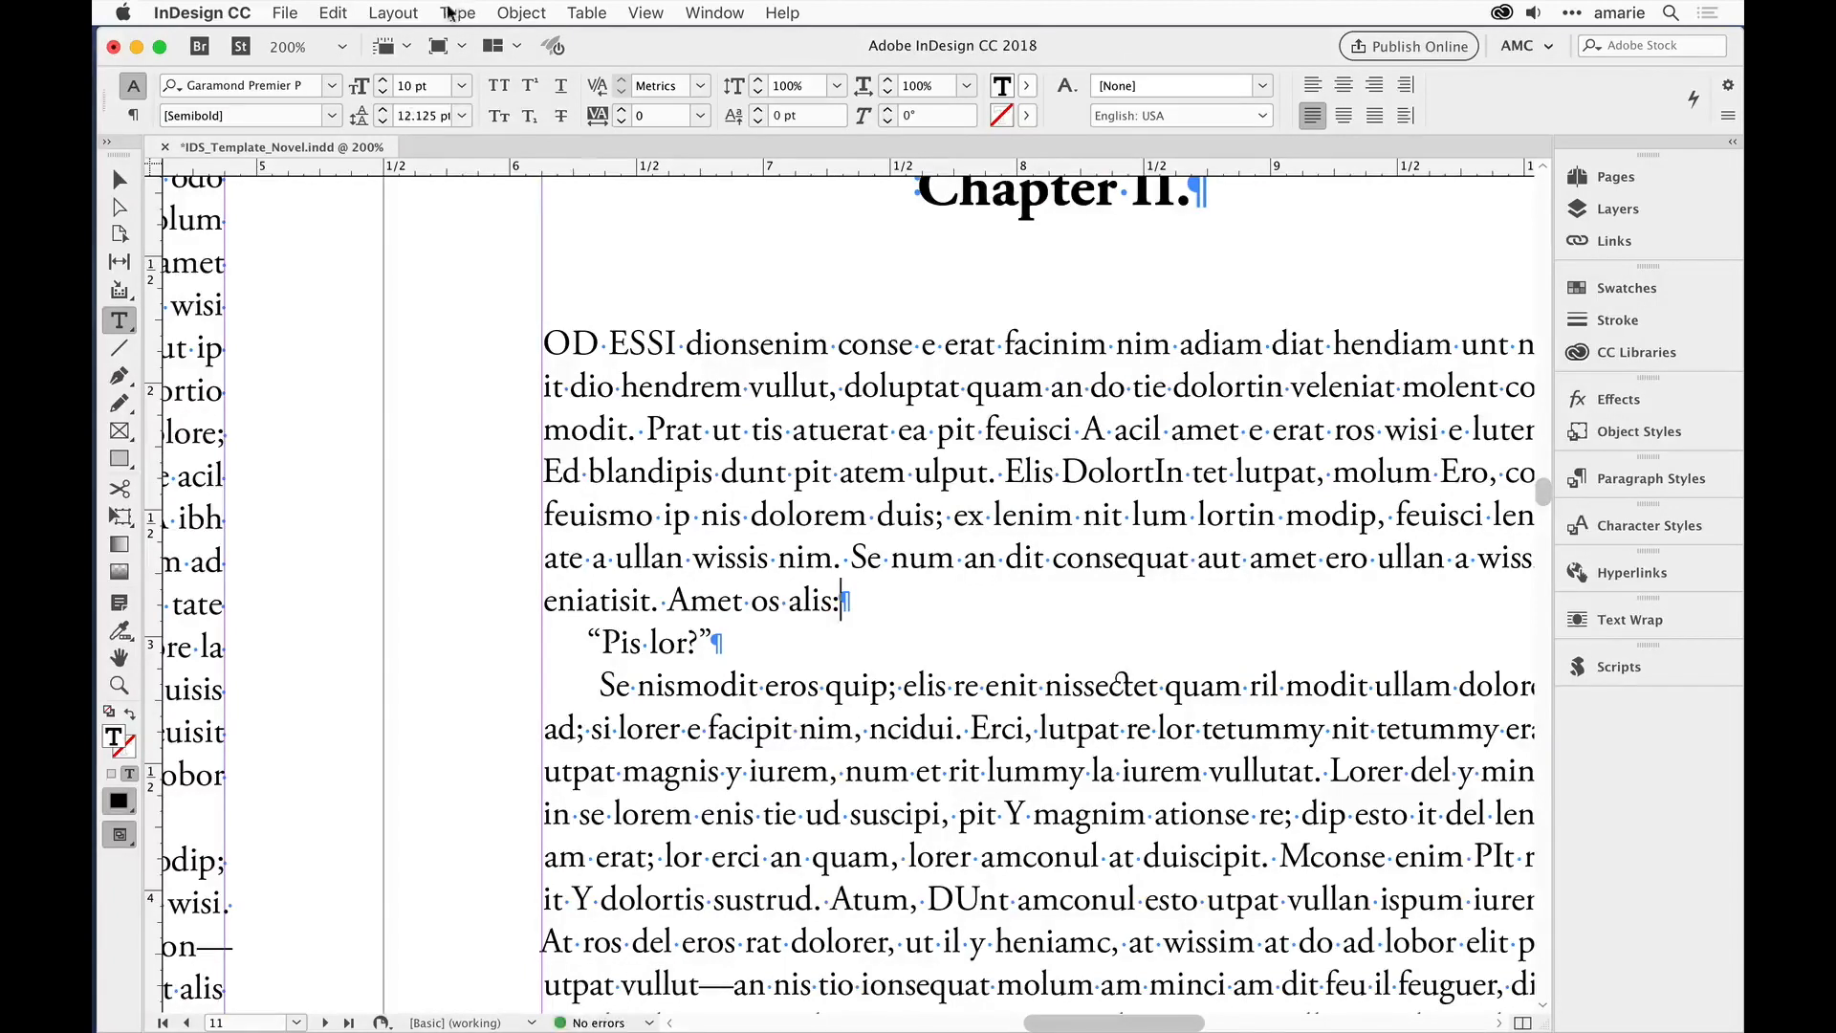
# Step: Reopen Find Font, now listing five fonts with none missing, toggling Less/More Info
pyautogui.click(457, 14)
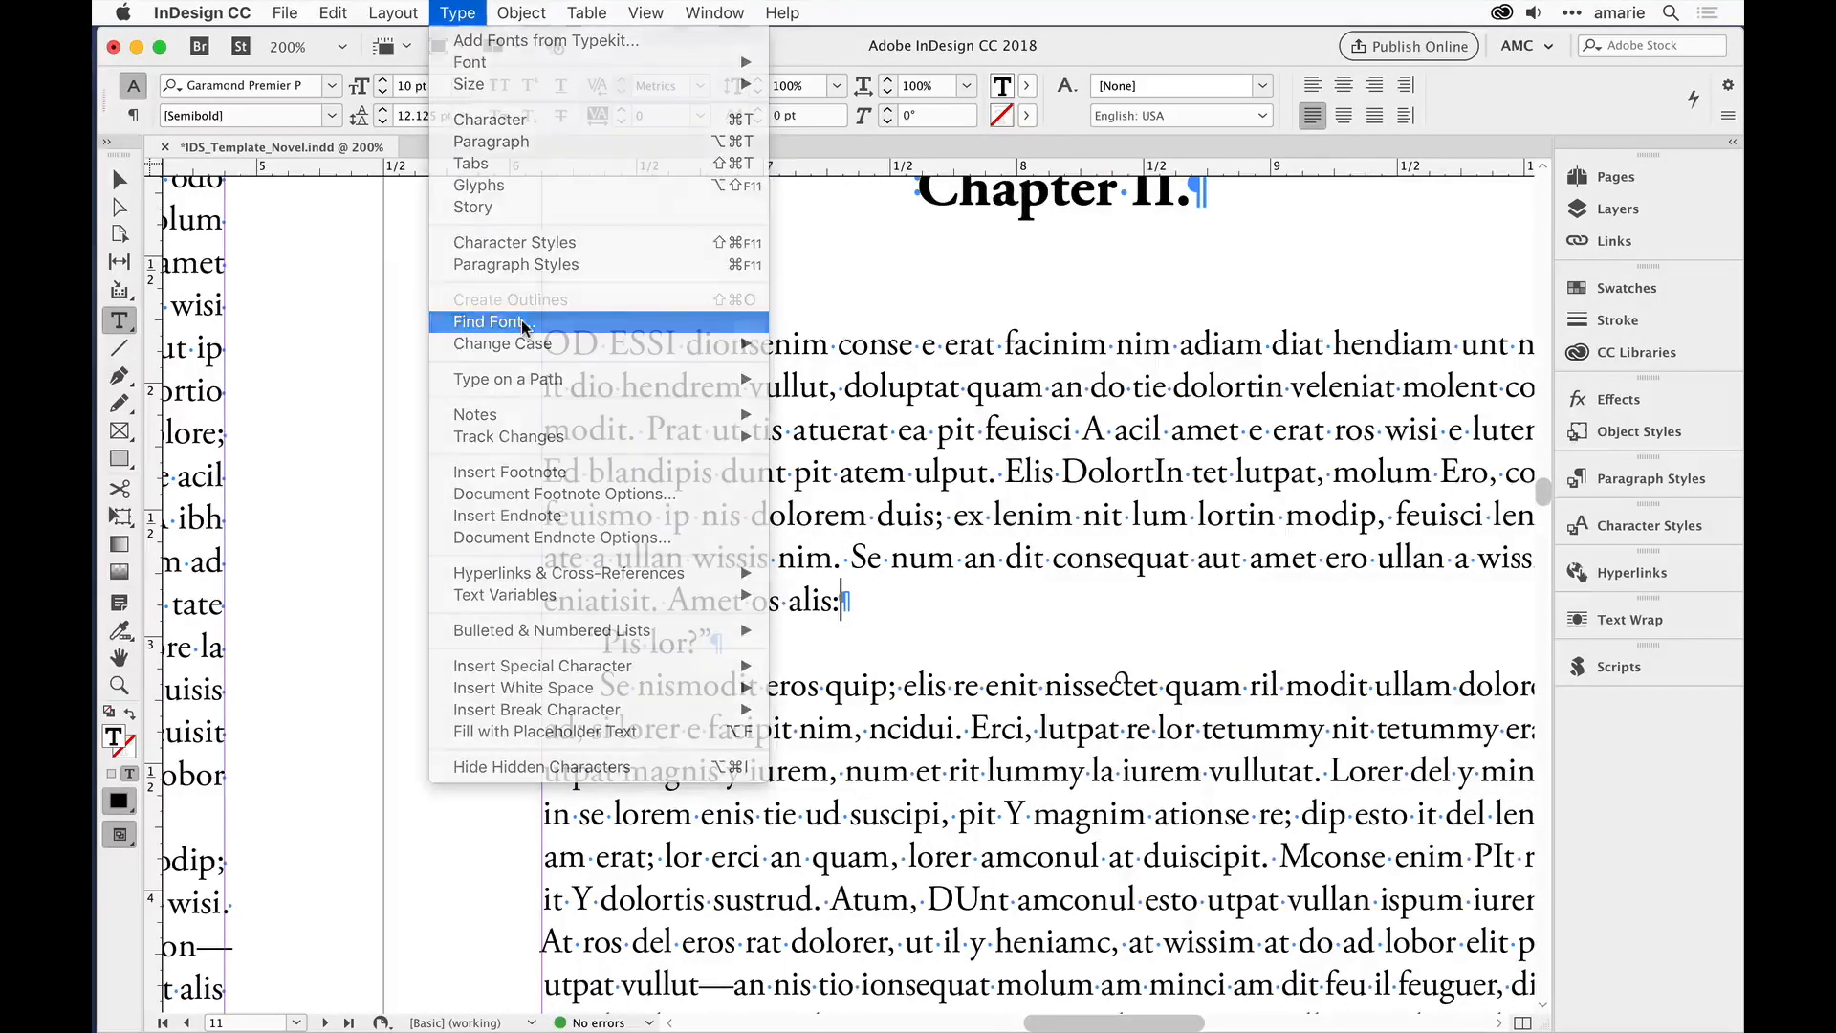
pyautogui.click(488, 321)
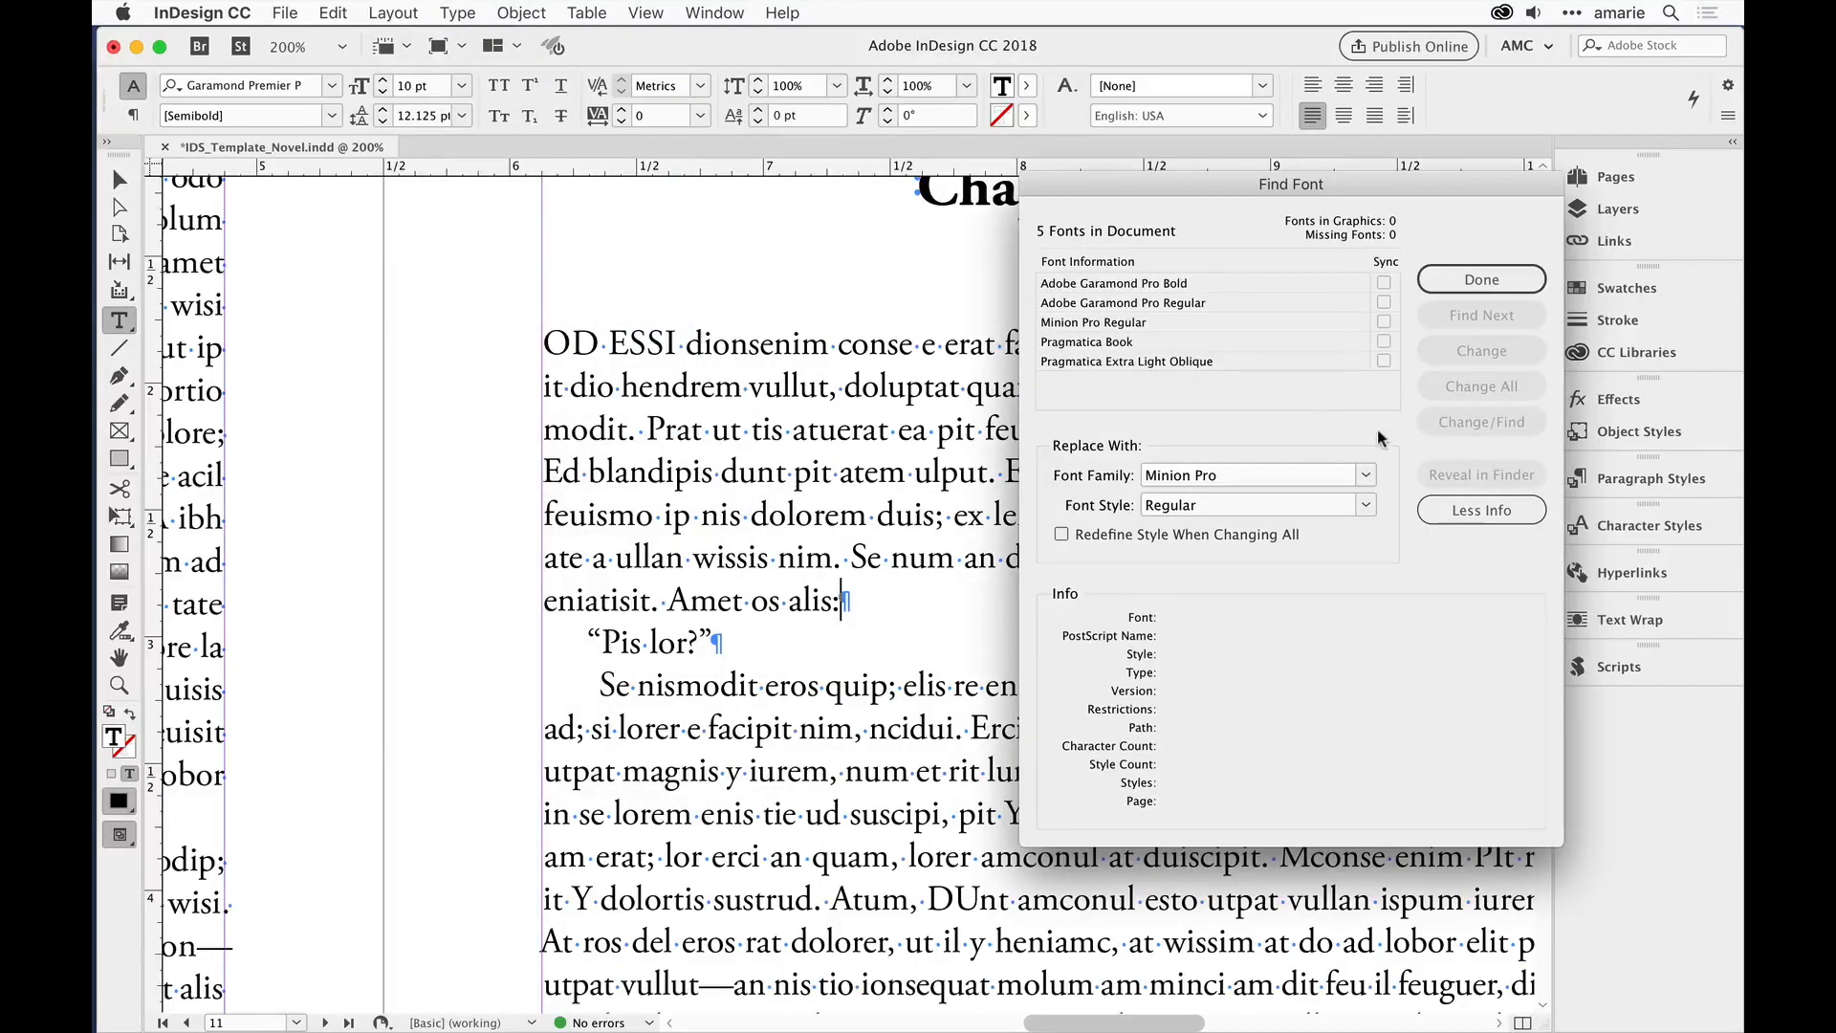
pyautogui.moveTo(1480, 279)
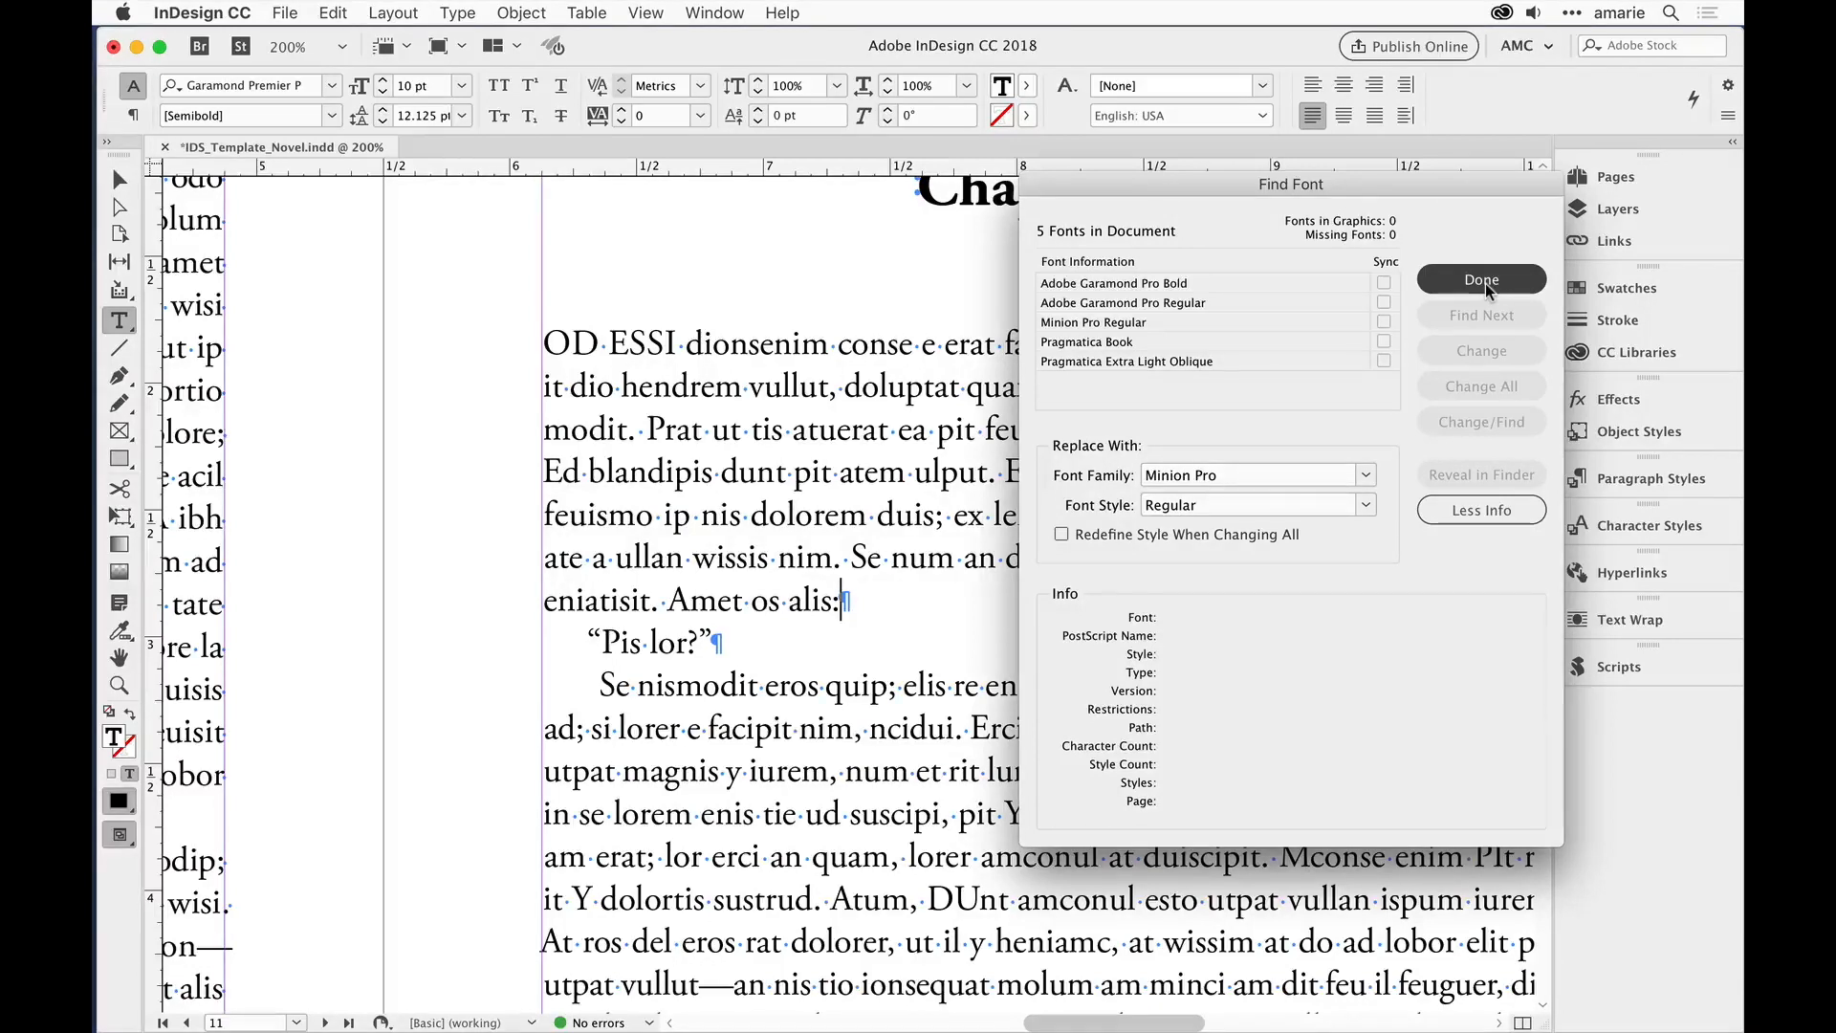
pyautogui.moveTo(1417, 539)
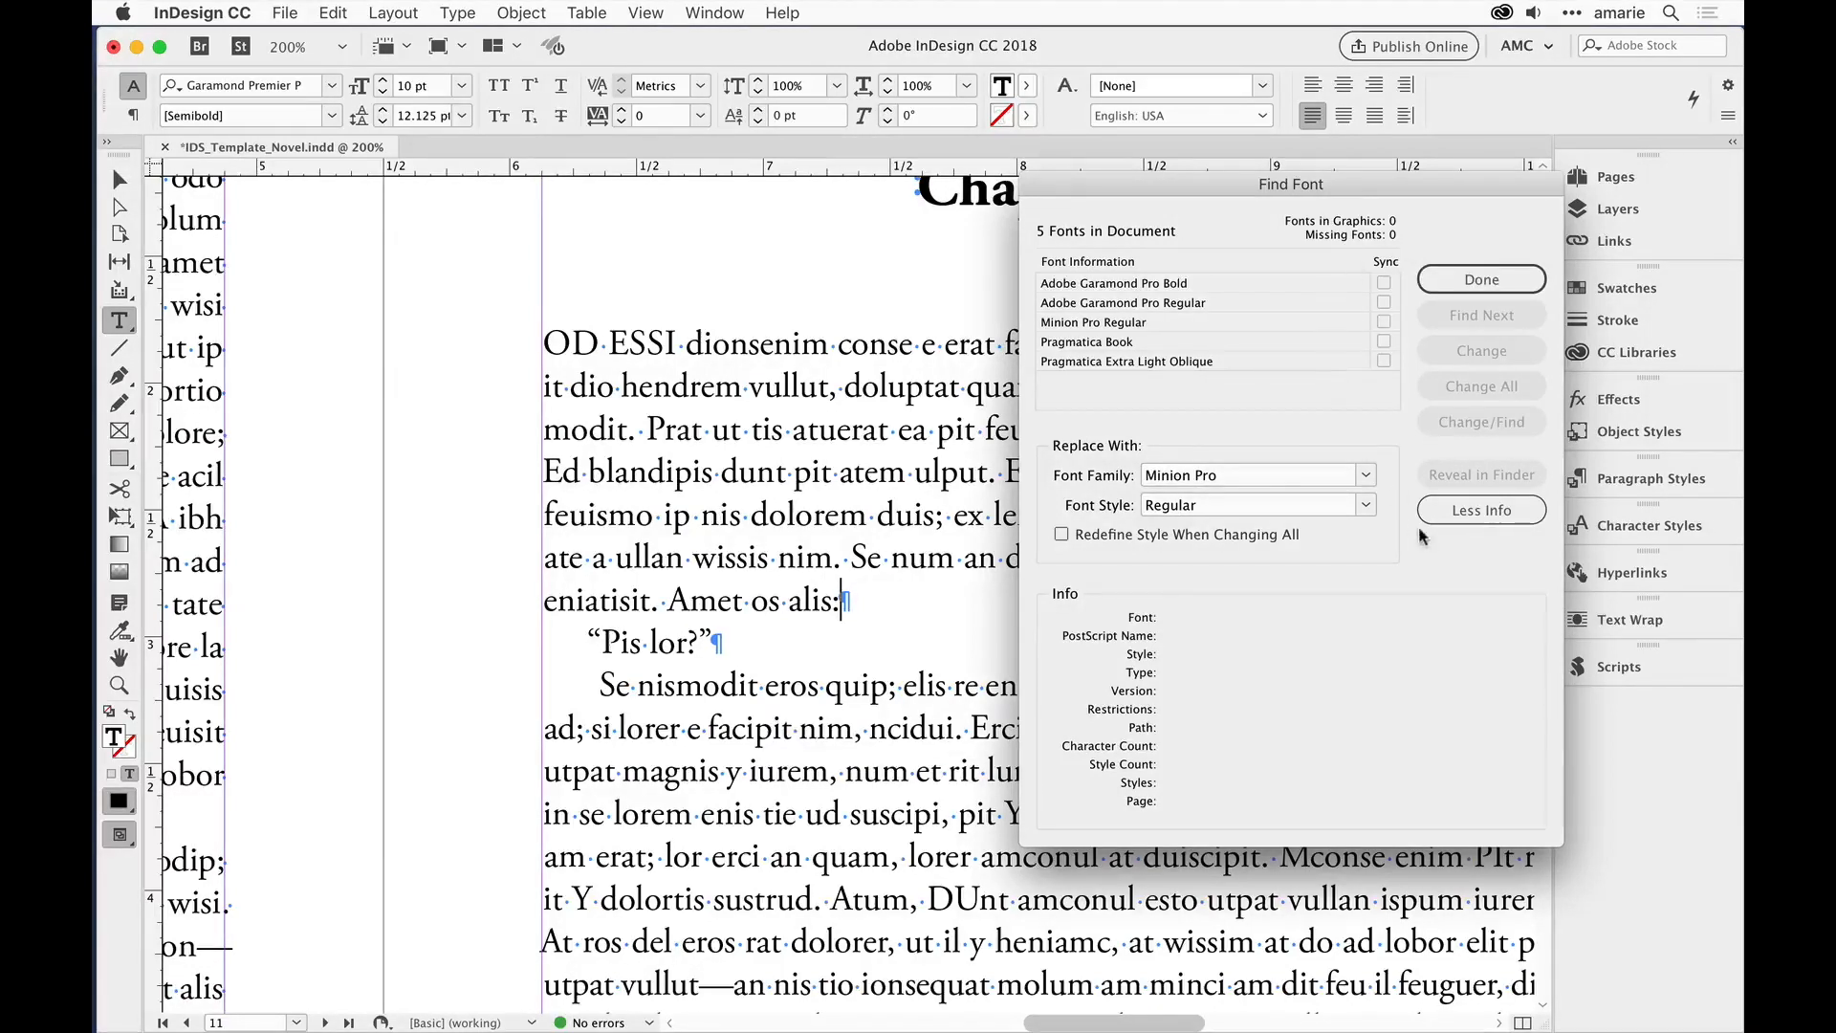
pyautogui.moveTo(1417, 734)
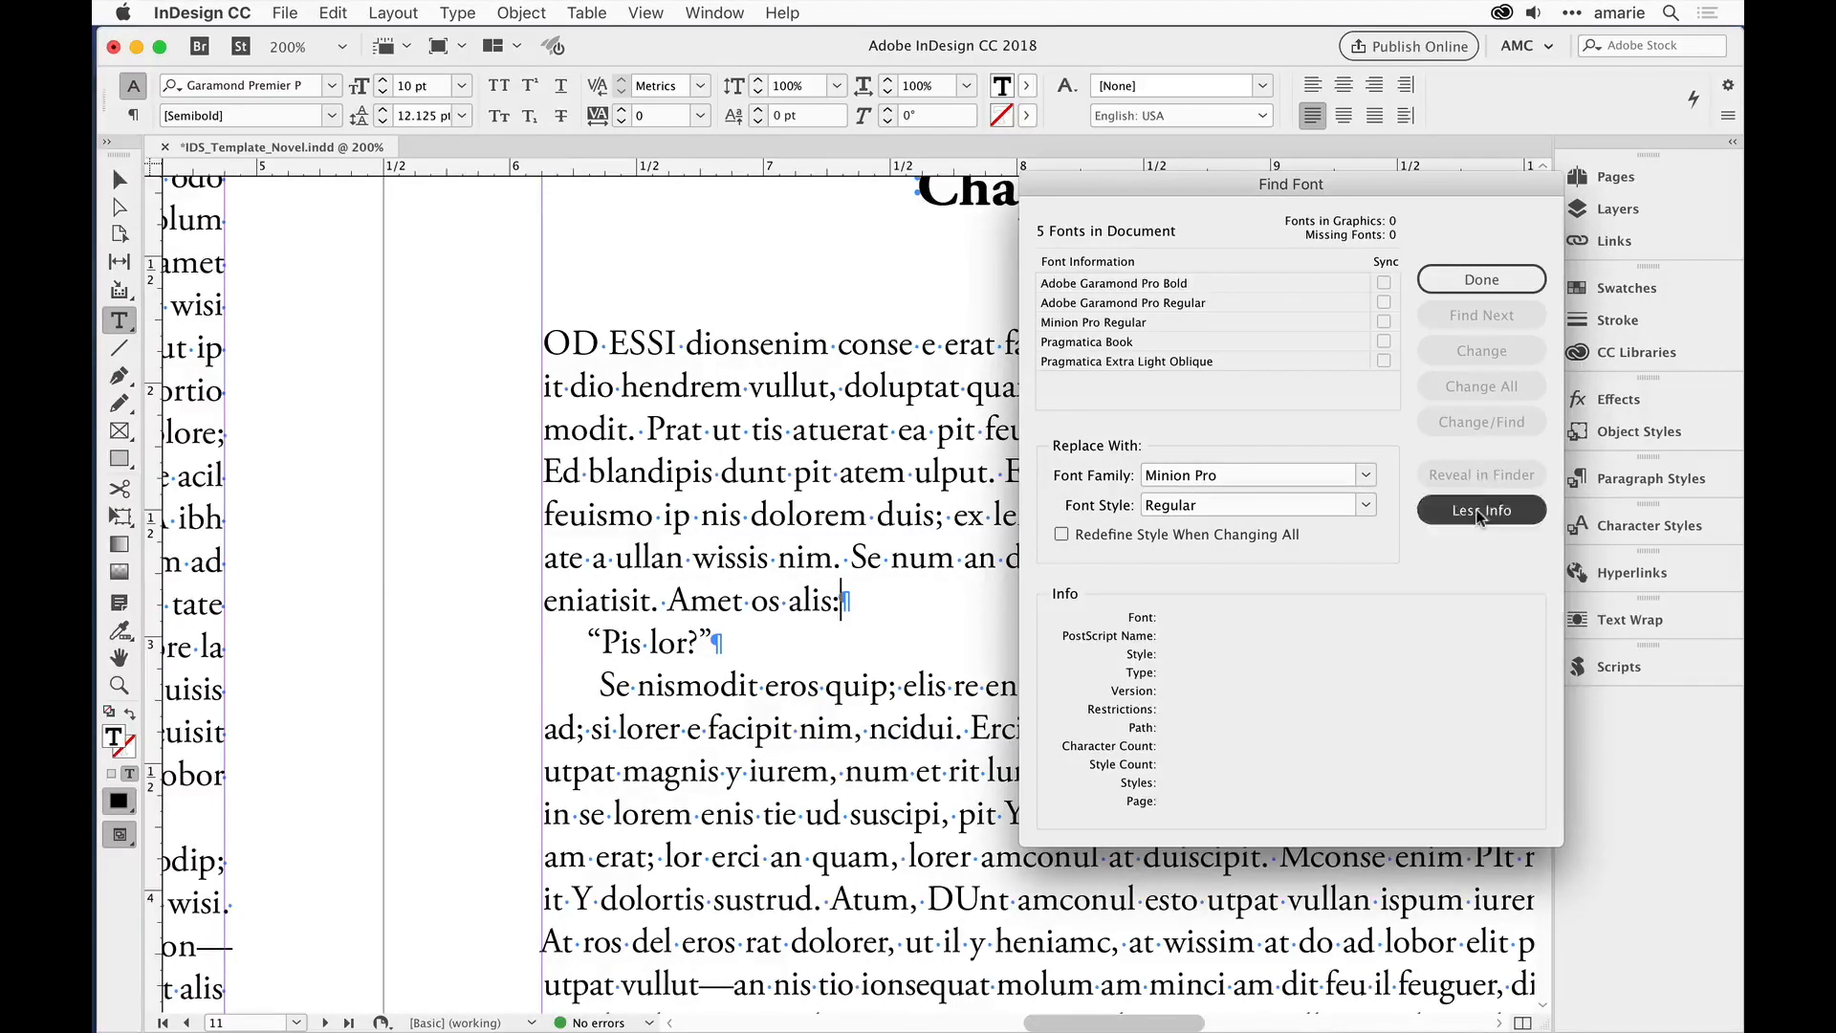
pyautogui.click(1481, 508)
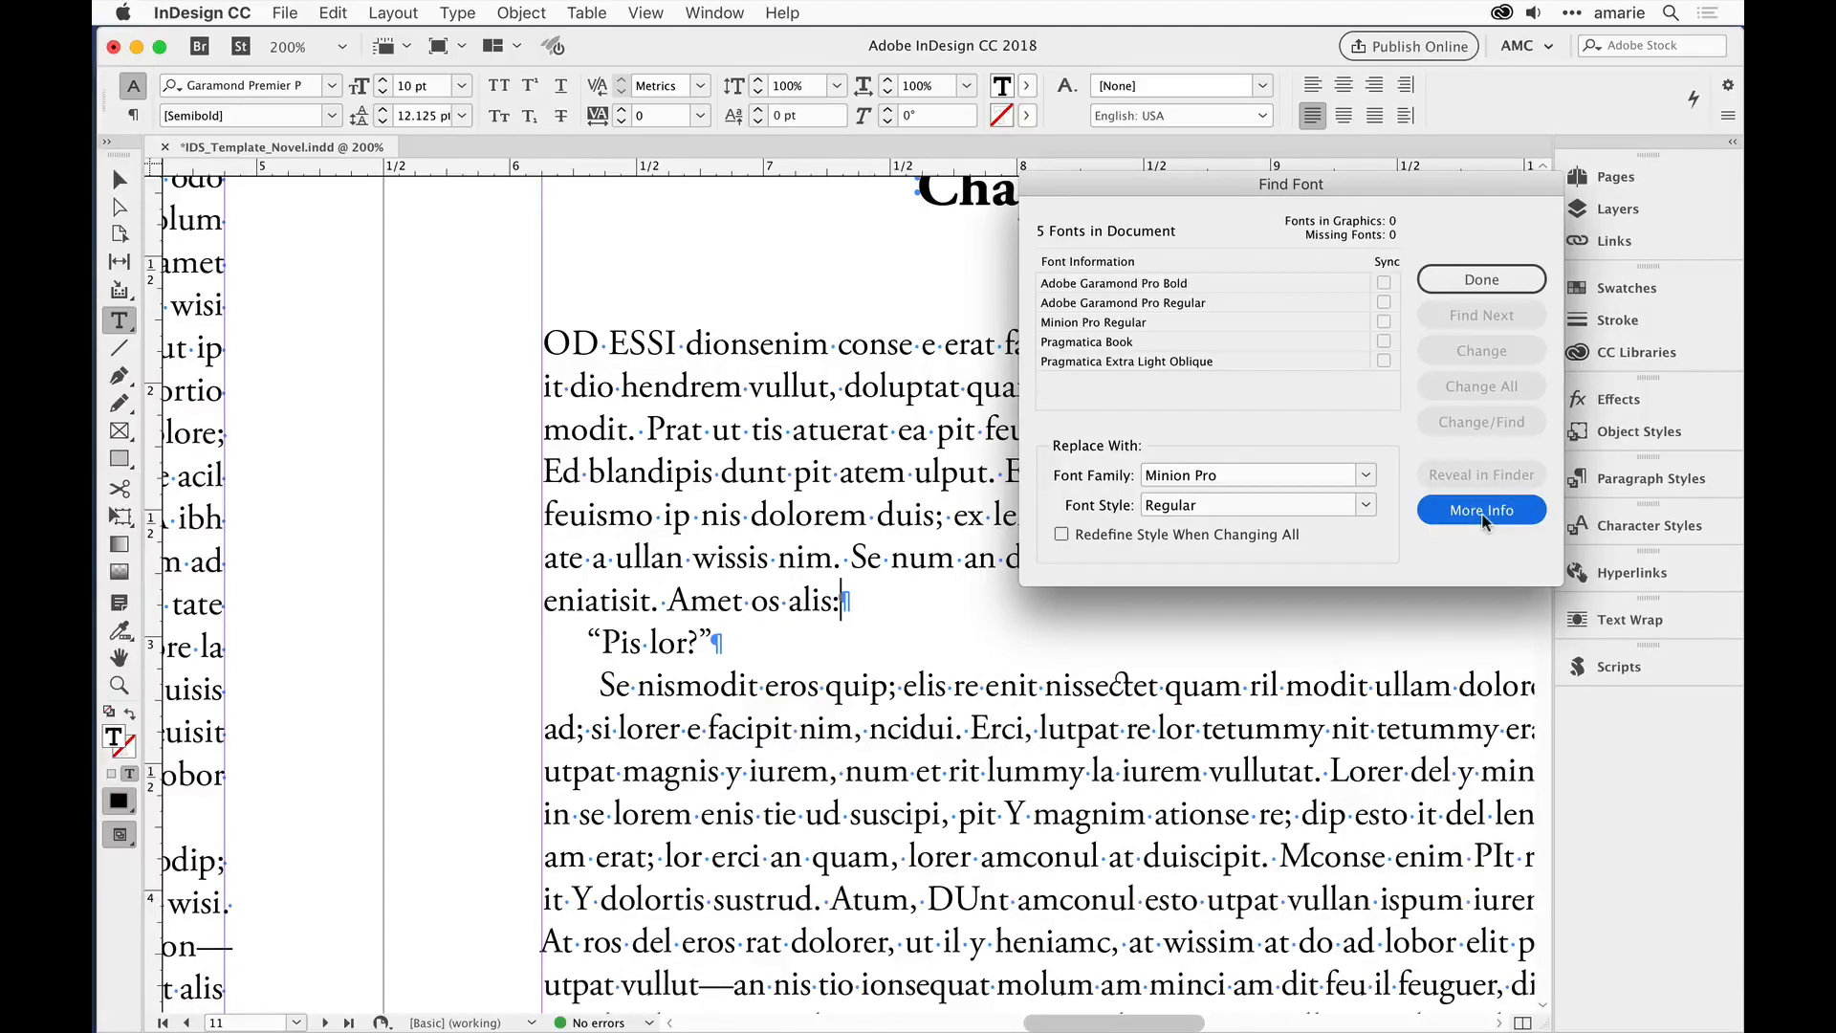
pyautogui.click(1480, 509)
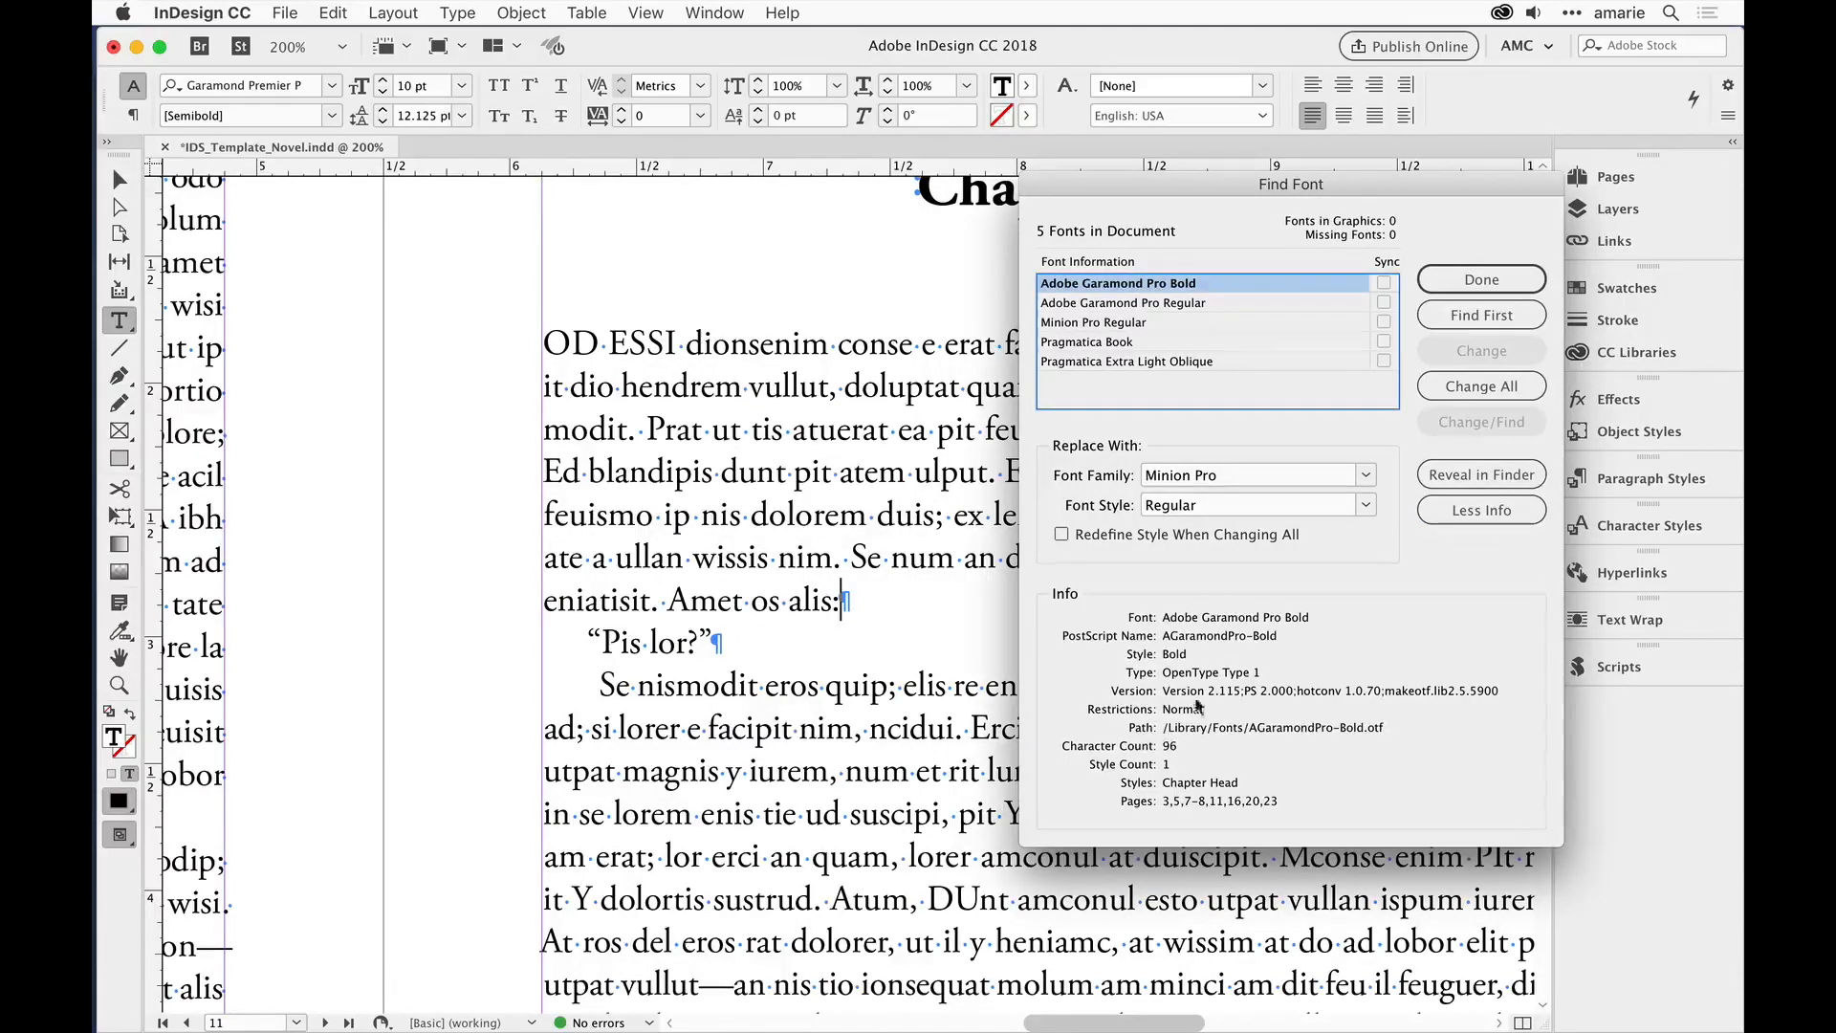